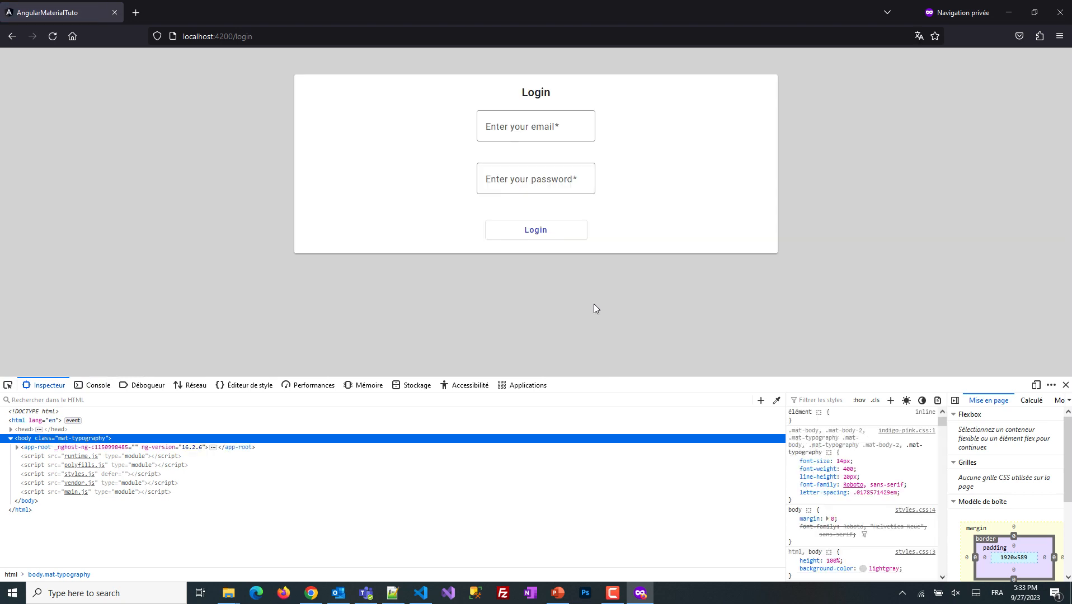
Switch from the Firefox login page to Visual Studio Code via the taskbar.
left_click(420, 592)
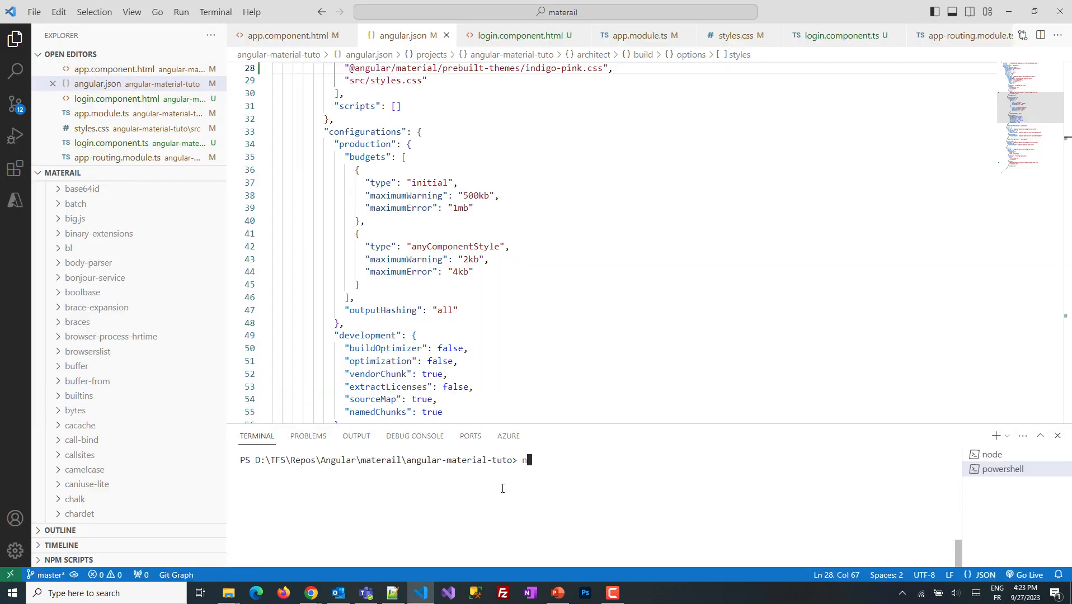
Run npm install bootstrap and expand node_modules/bootstrap in the Explorer.
type("pm install bootstrap")
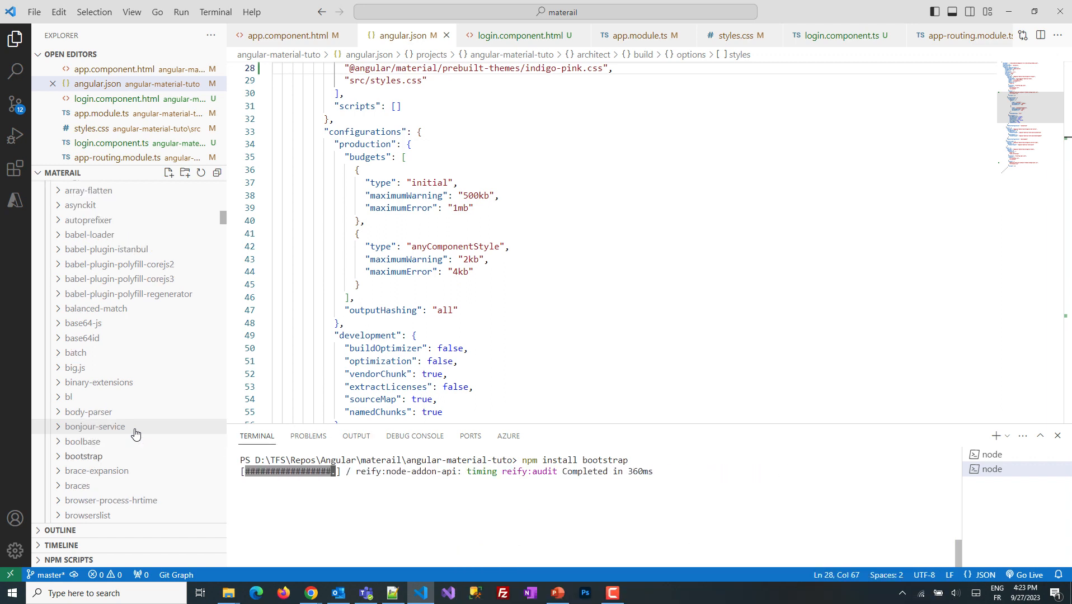
mouse_move(83, 456)
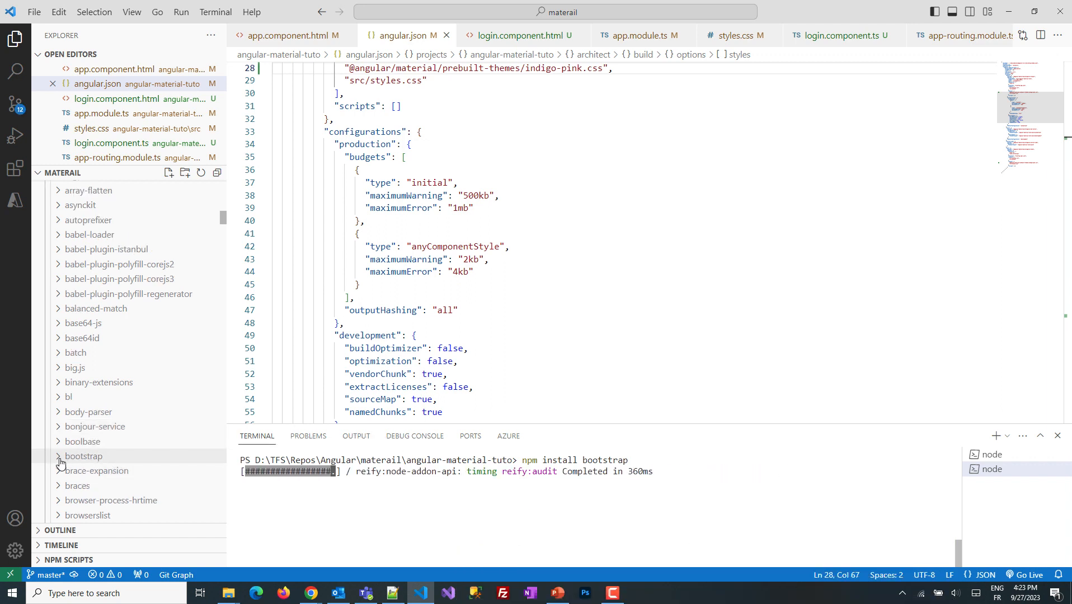
left_click(84, 456)
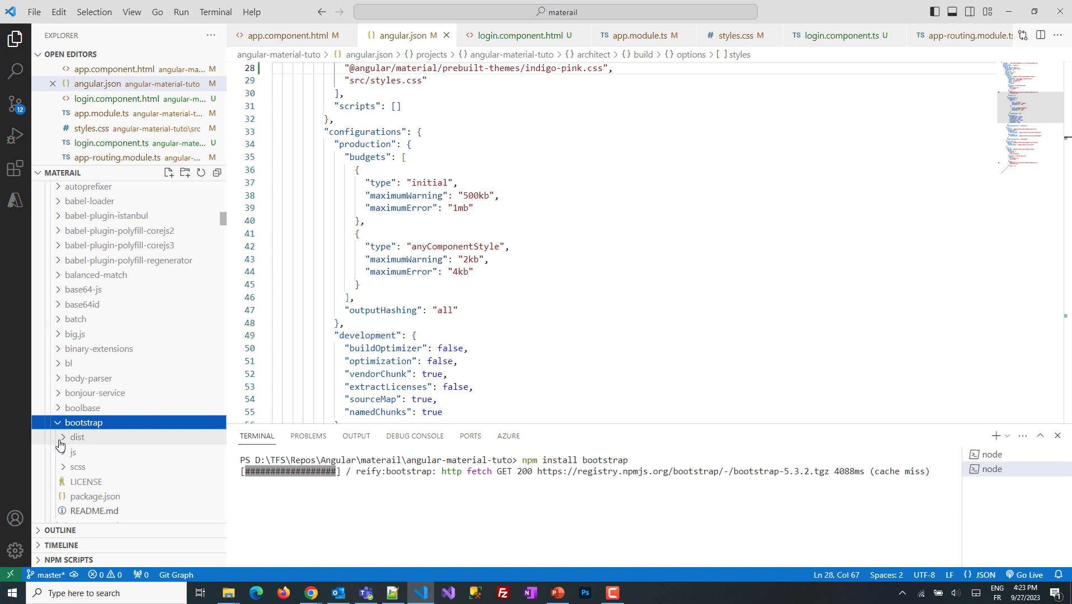
left_click(77, 437)
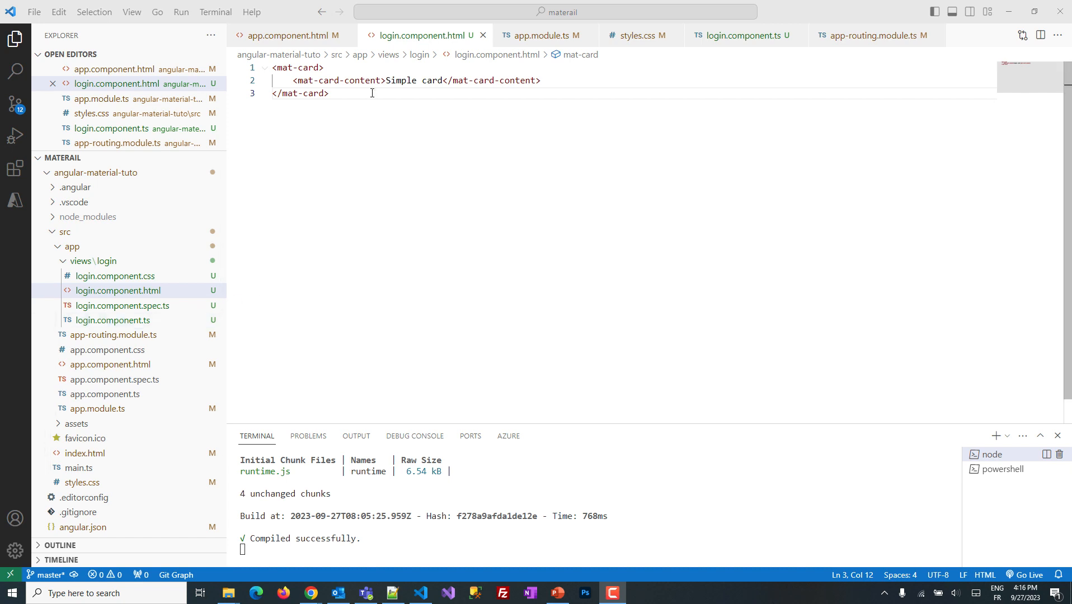
Add <mat-card-header></mat-card-header> inside the mat-card in login.component.html.
type("<")
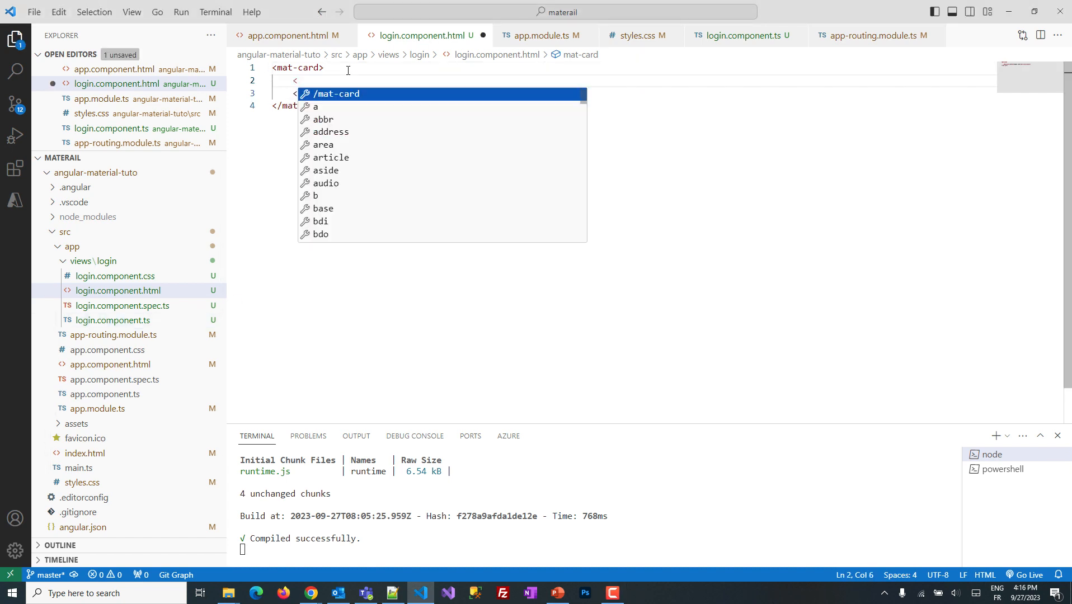
type("mat-card-header></mat-card-header>")
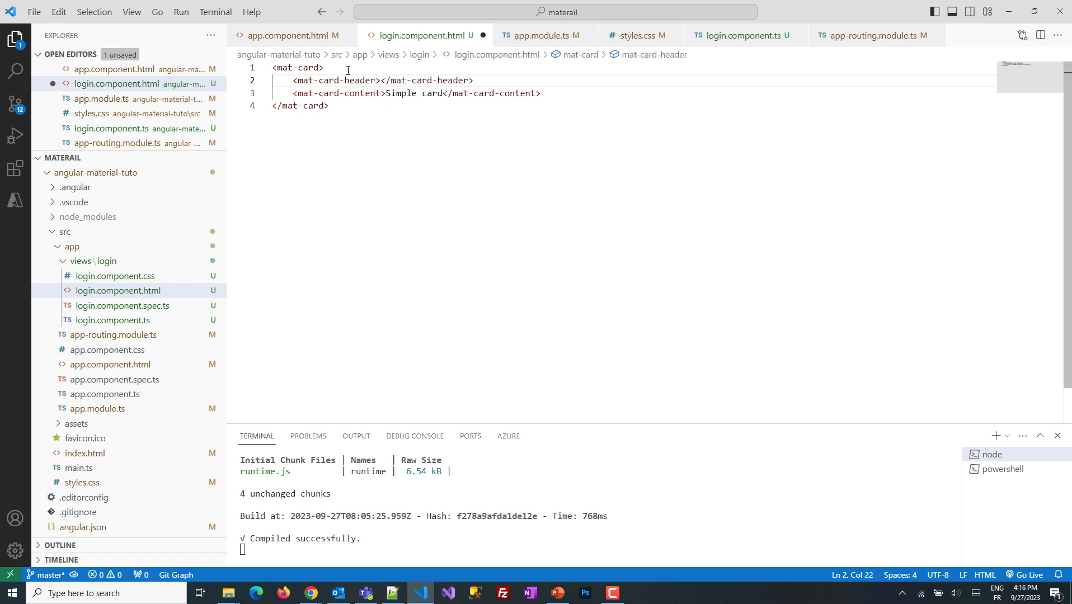
type("<")
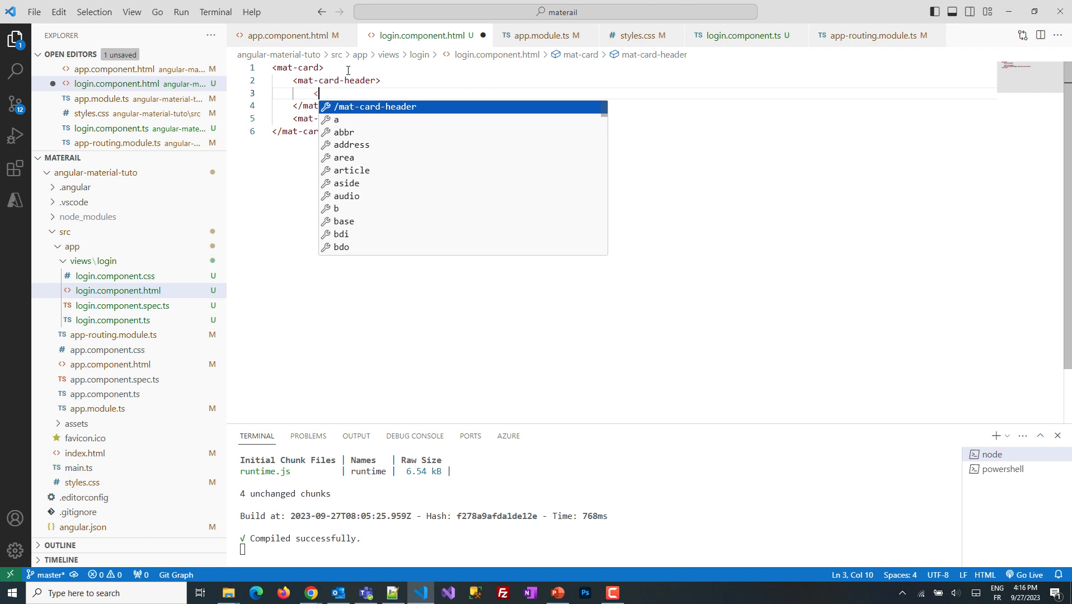
type("mat-")
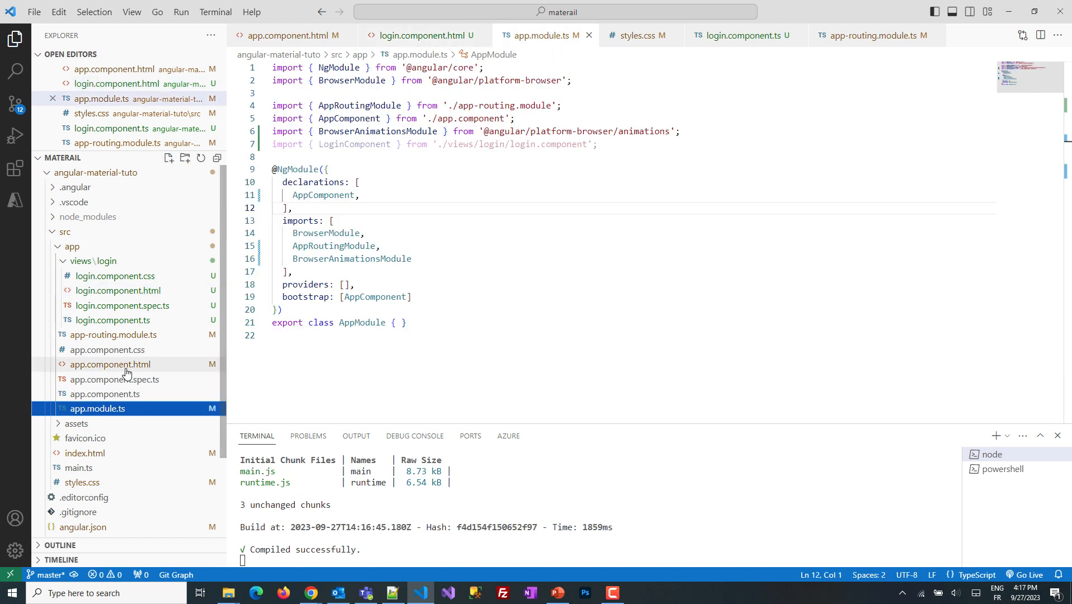
Wrap <router-outlet> in app.component.html in a div with classes p-5 w-50 mx-auto.
left_click(110, 364)
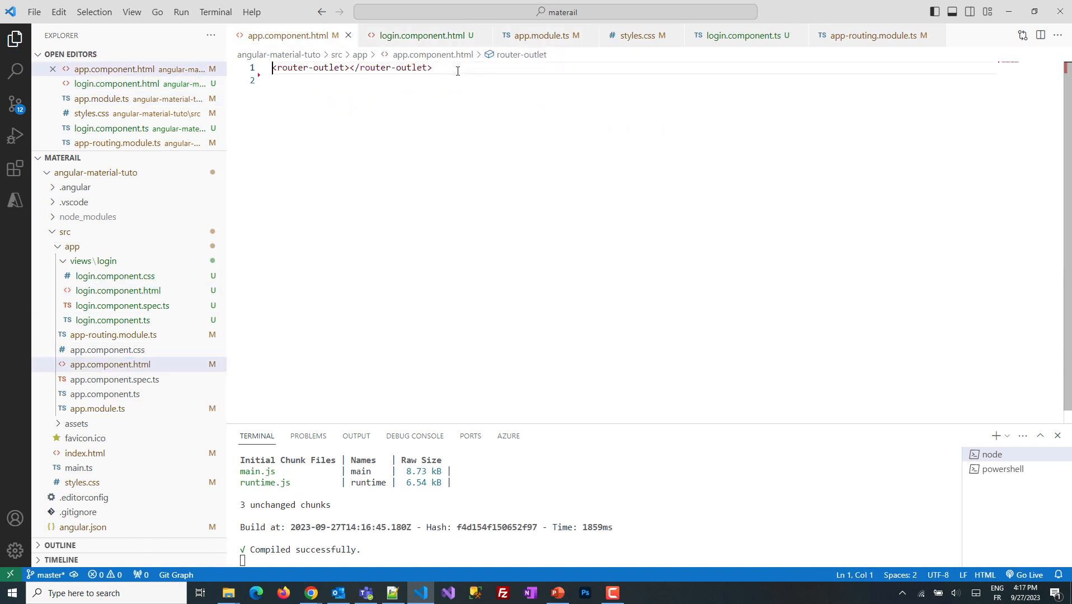
type("div>")
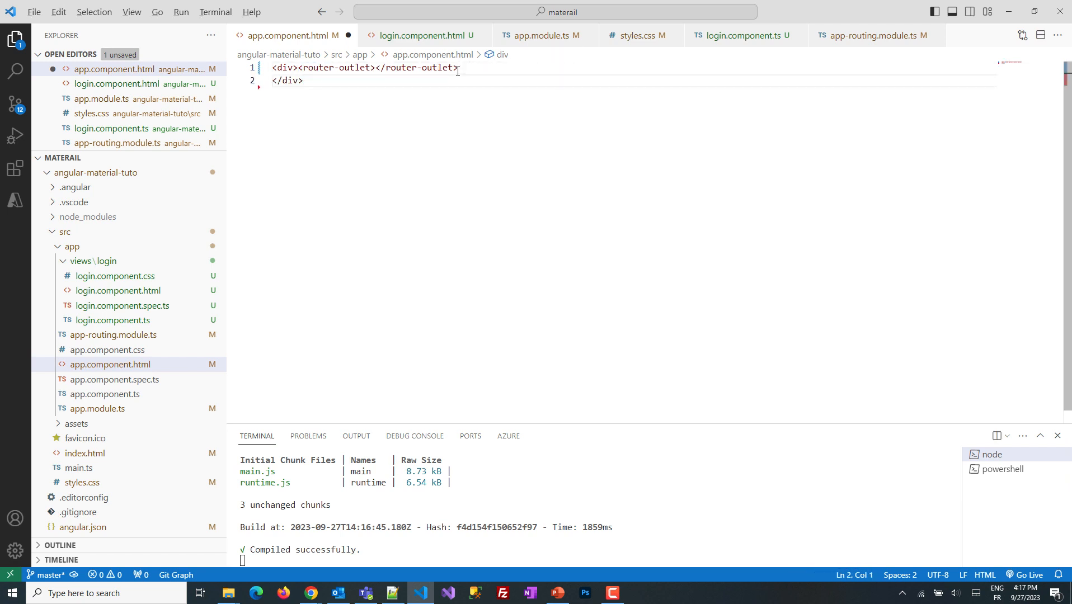
key("Enter")
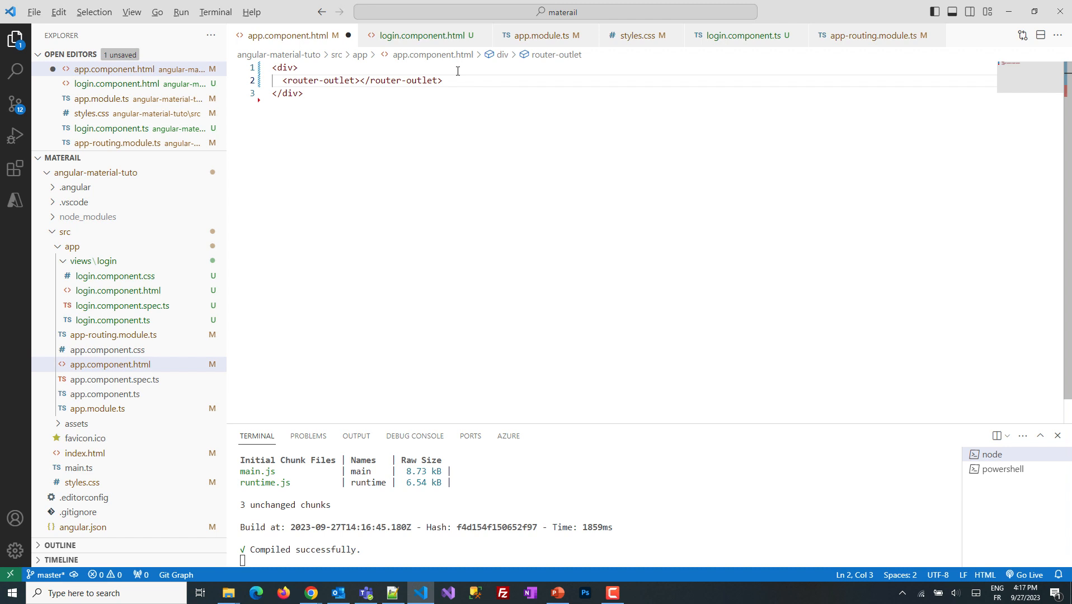
type("class=\"\"")
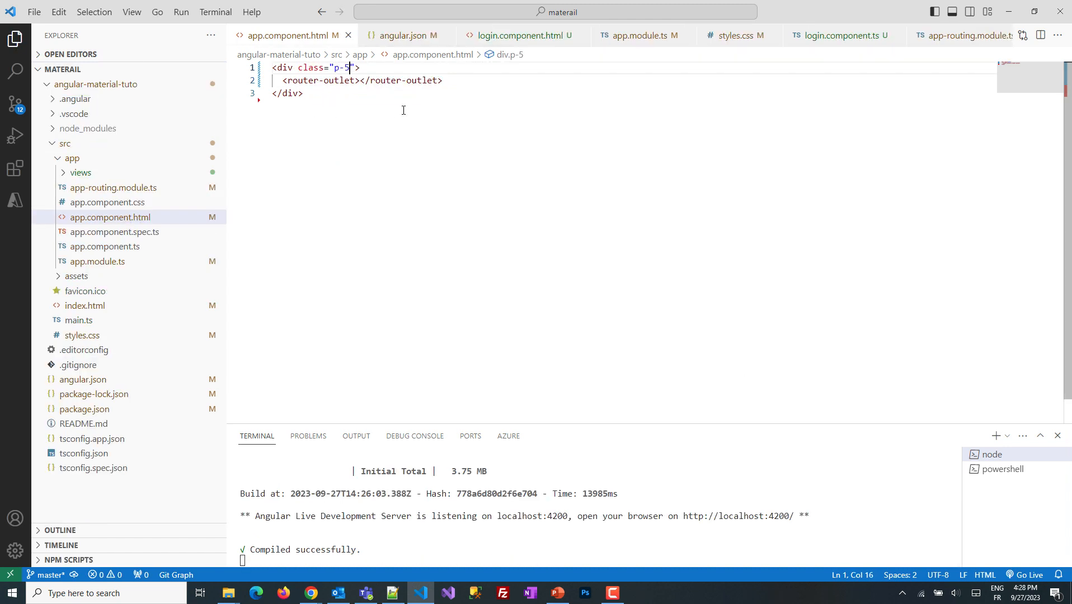
type("w-7")
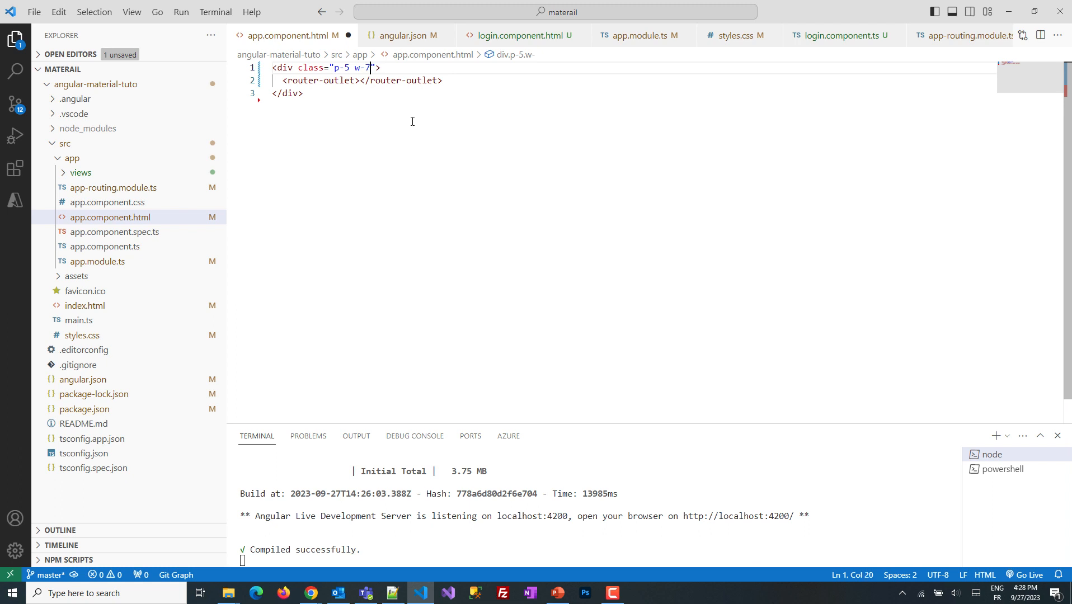
type("5 mx-auto")
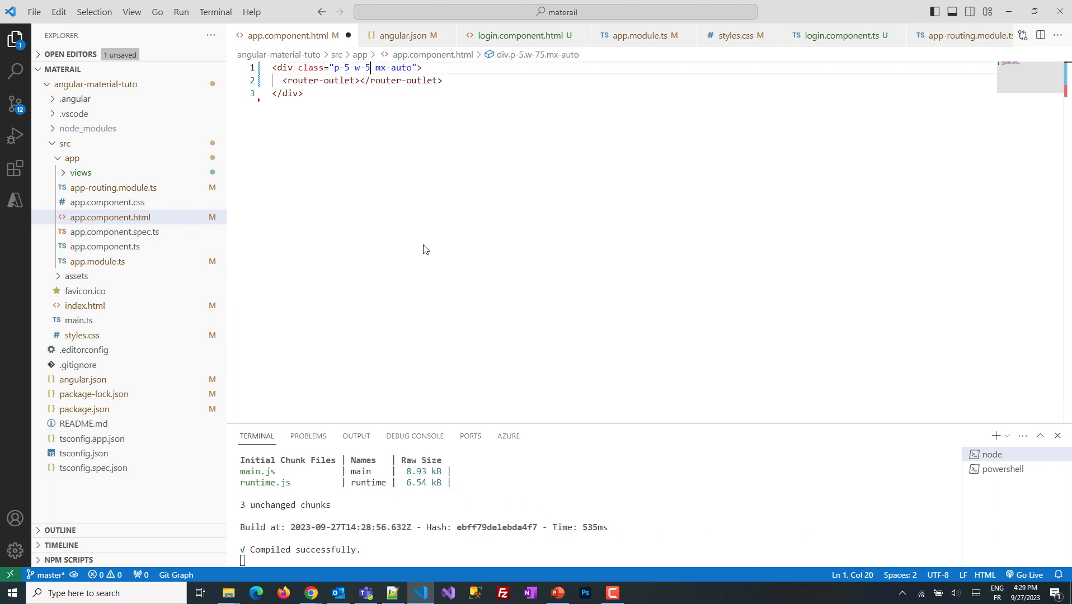
type("0")
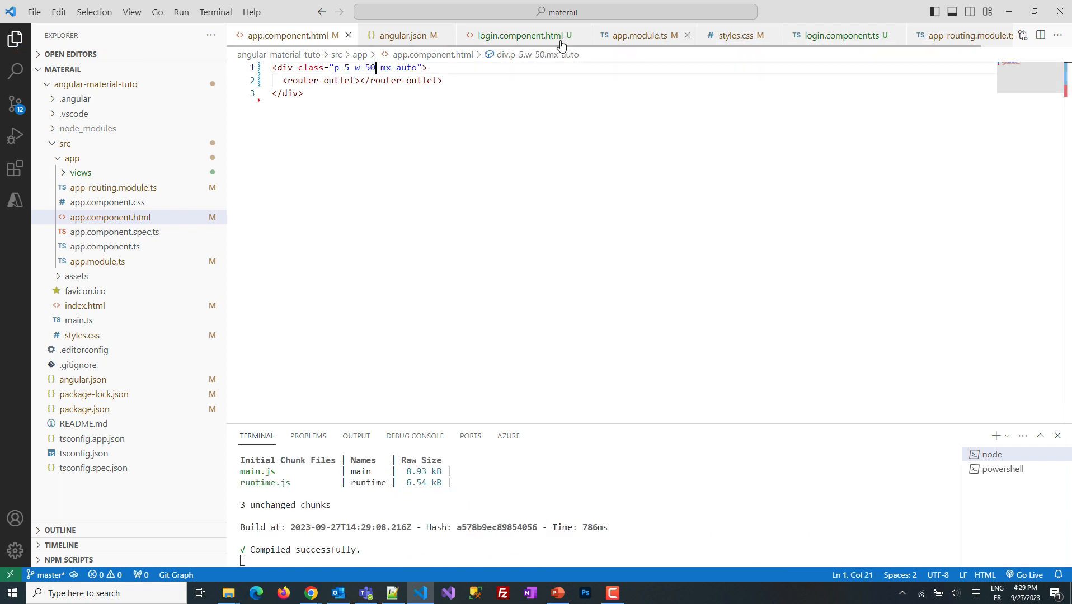
Replace the 'Simple card' text with a div holding a mat-form-field and mat-label.
left_click(521, 35)
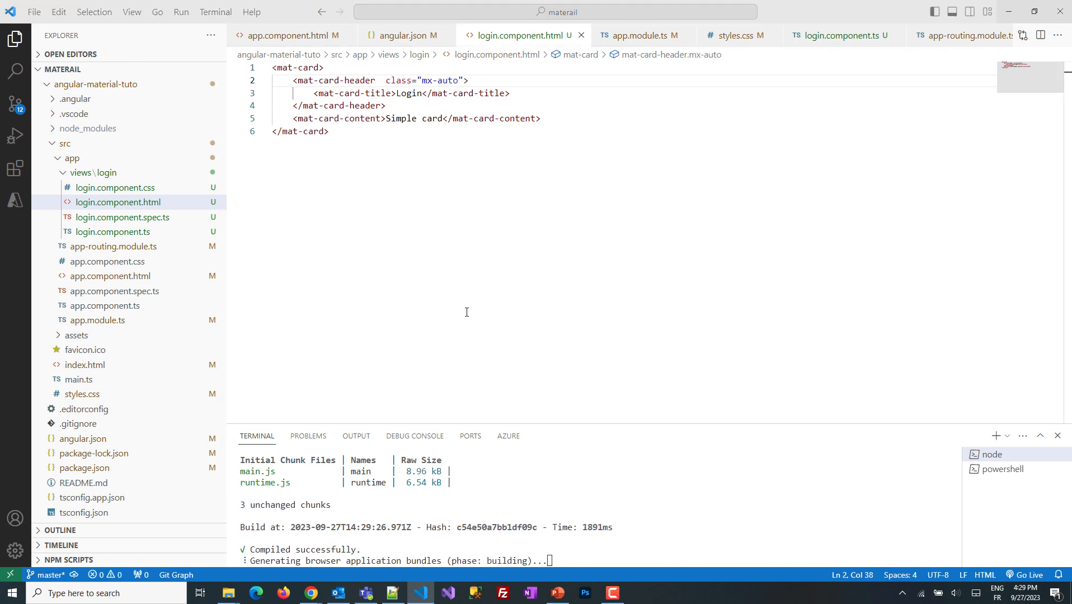
double_click(432, 118)
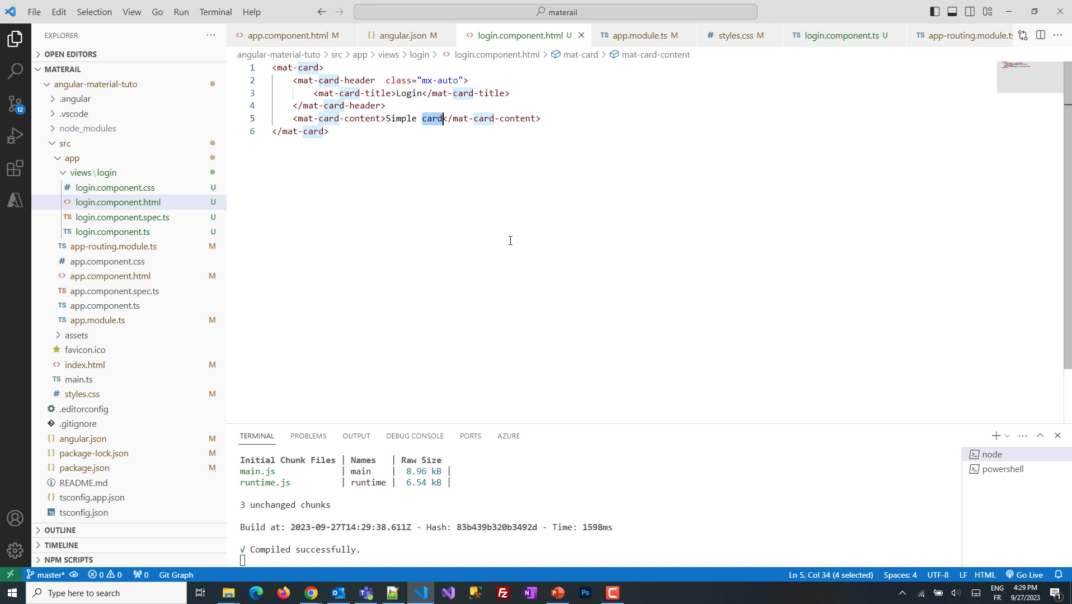
key("Delete")
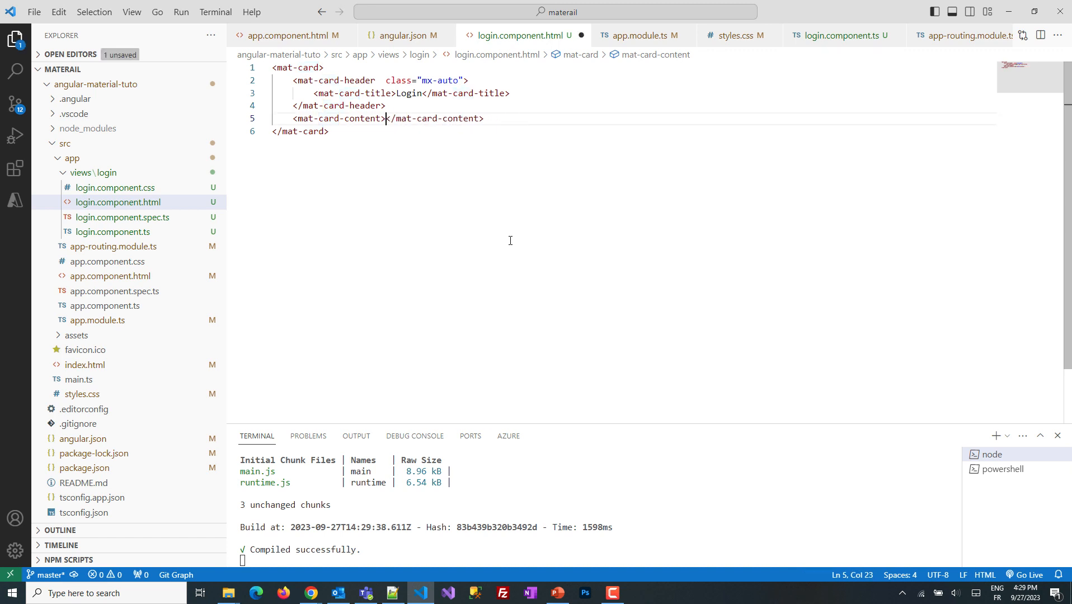
type("<div>")
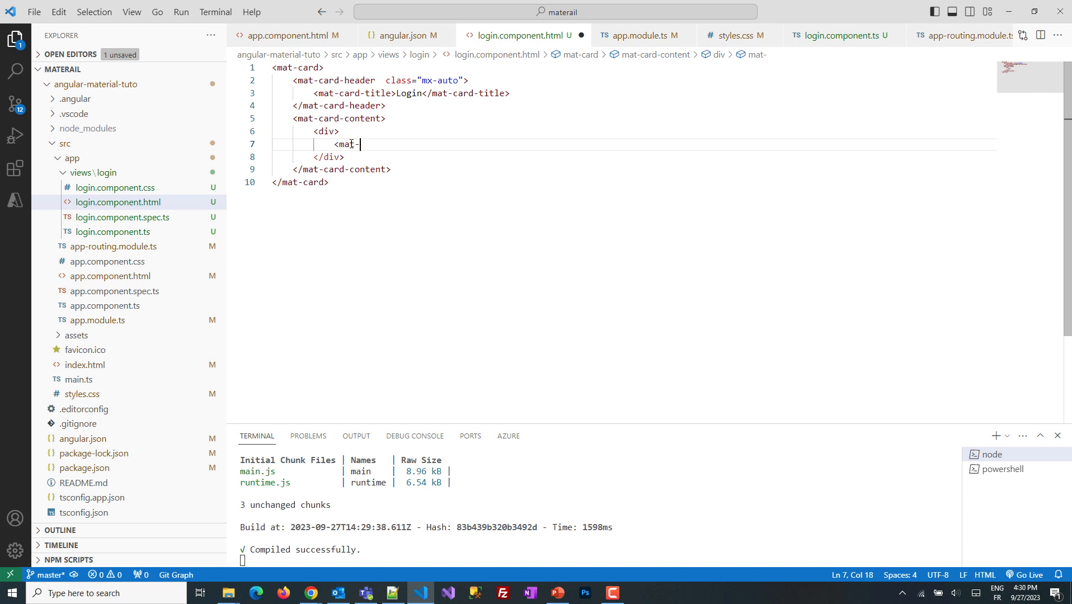
type("form-field>")
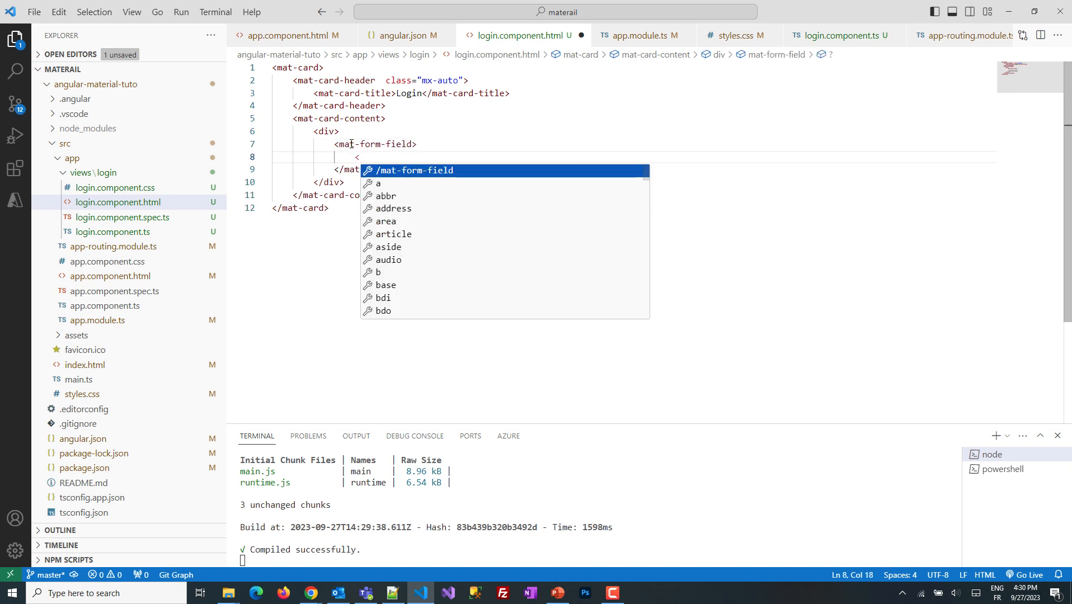
type("mat-label></mat-label>")
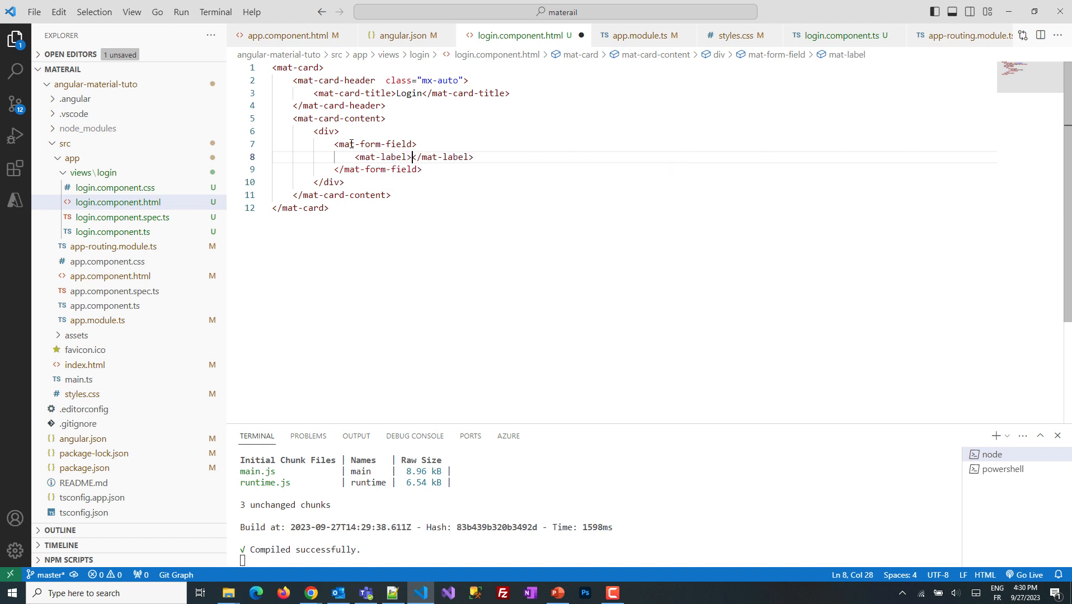
type("Enter you email")
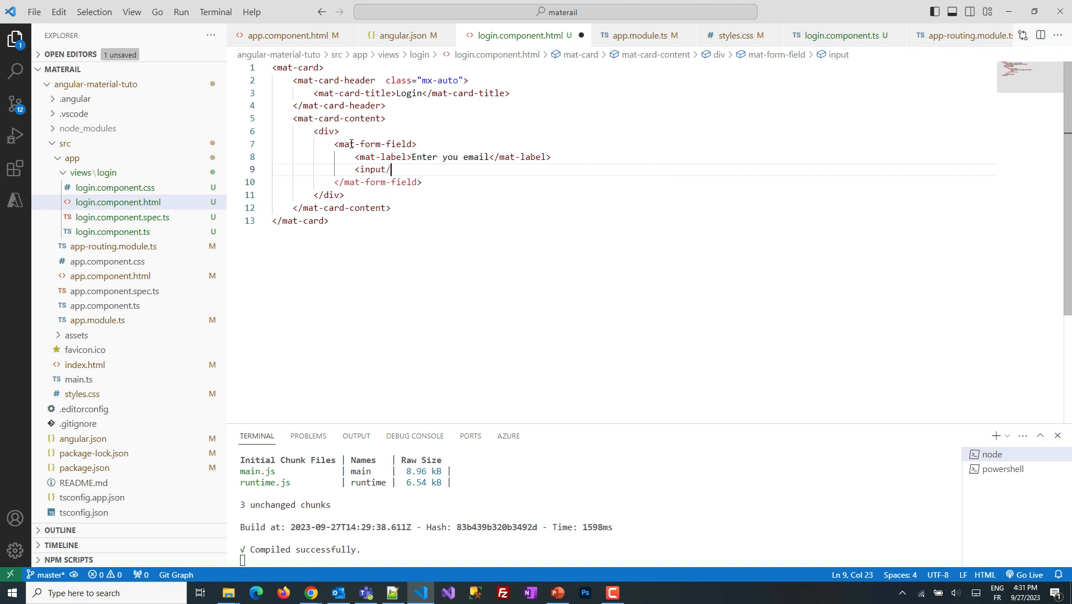
type("matInput")
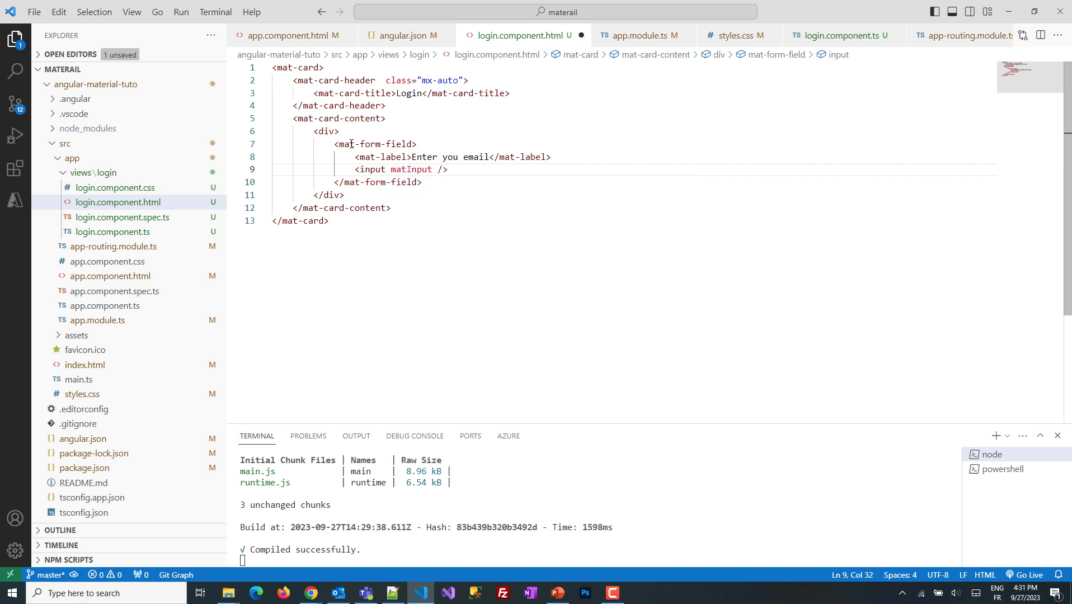
type("placeholder=\"aaa\"")
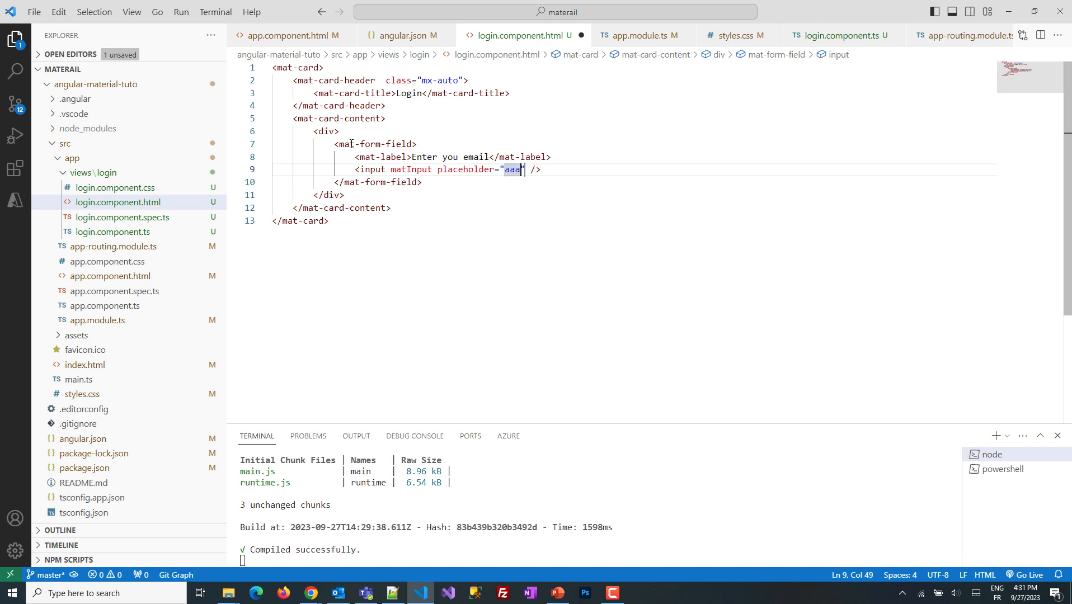
type("@aa.com")
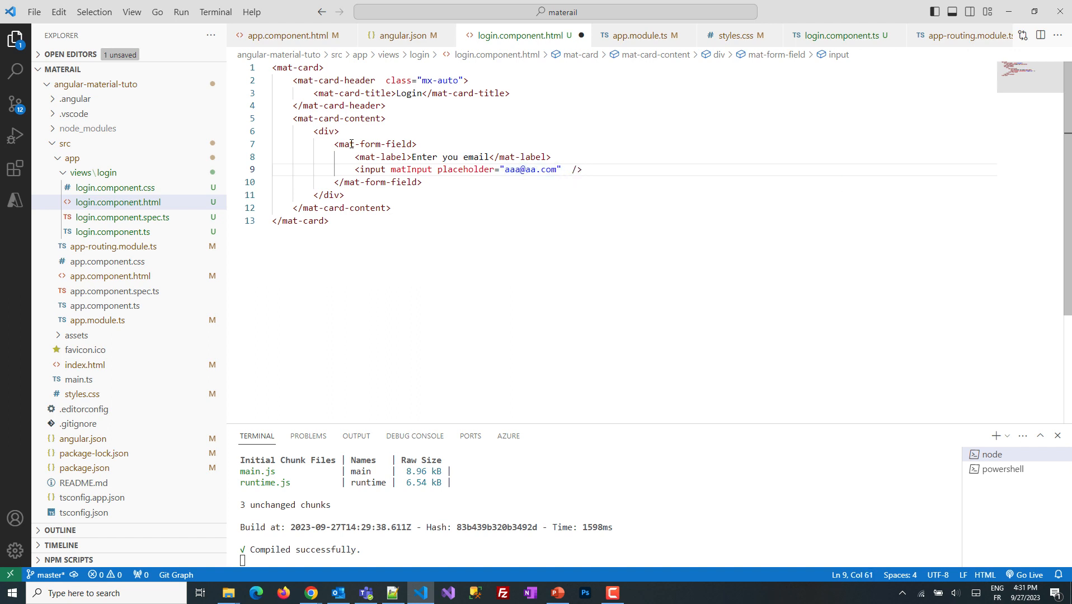
type("<mat-error")
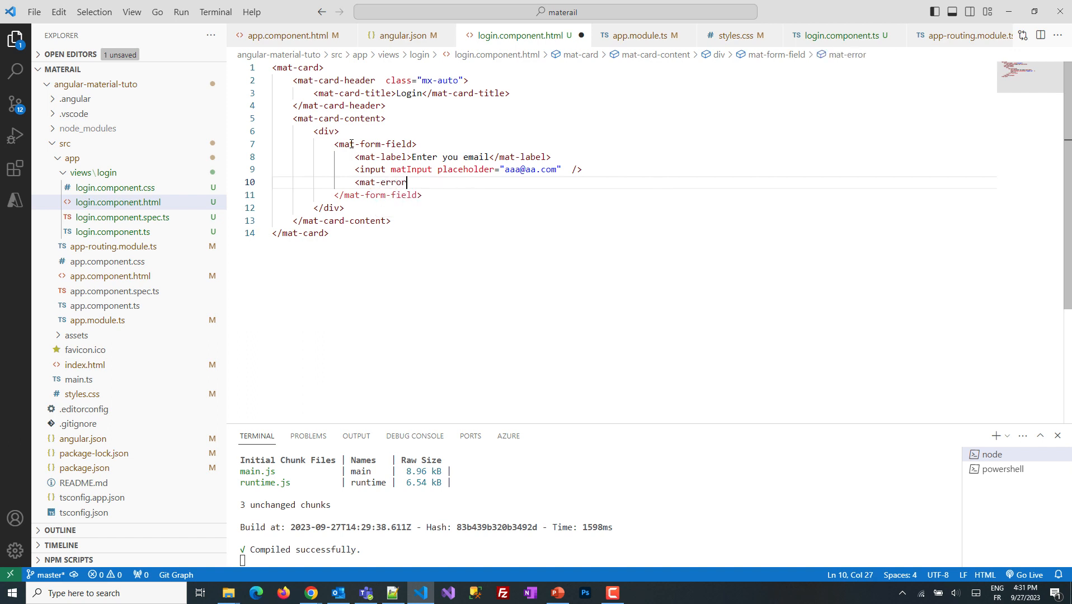
type("/>")
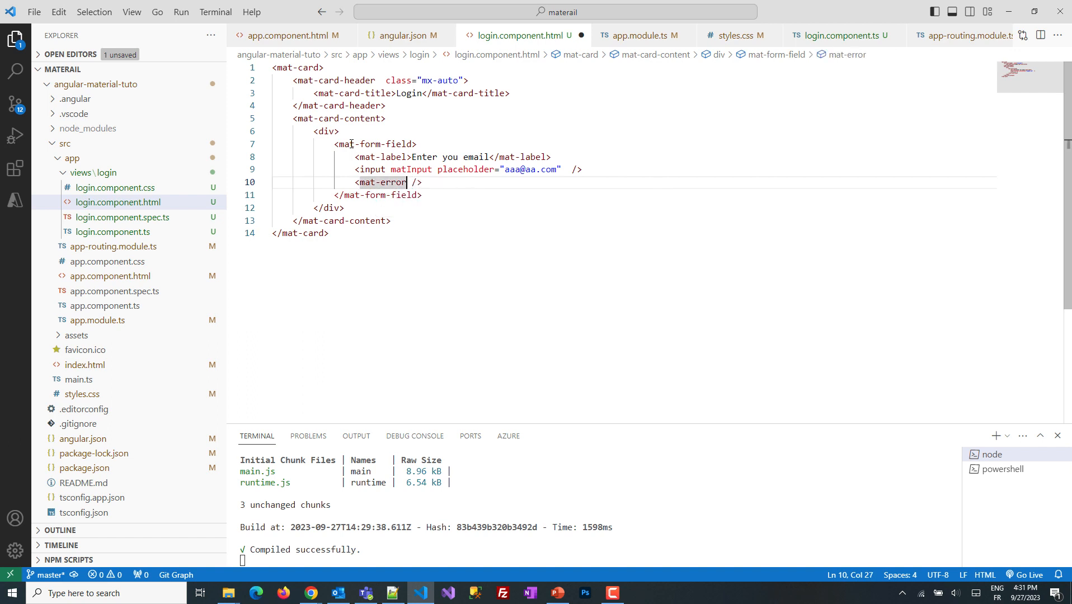
type("><")
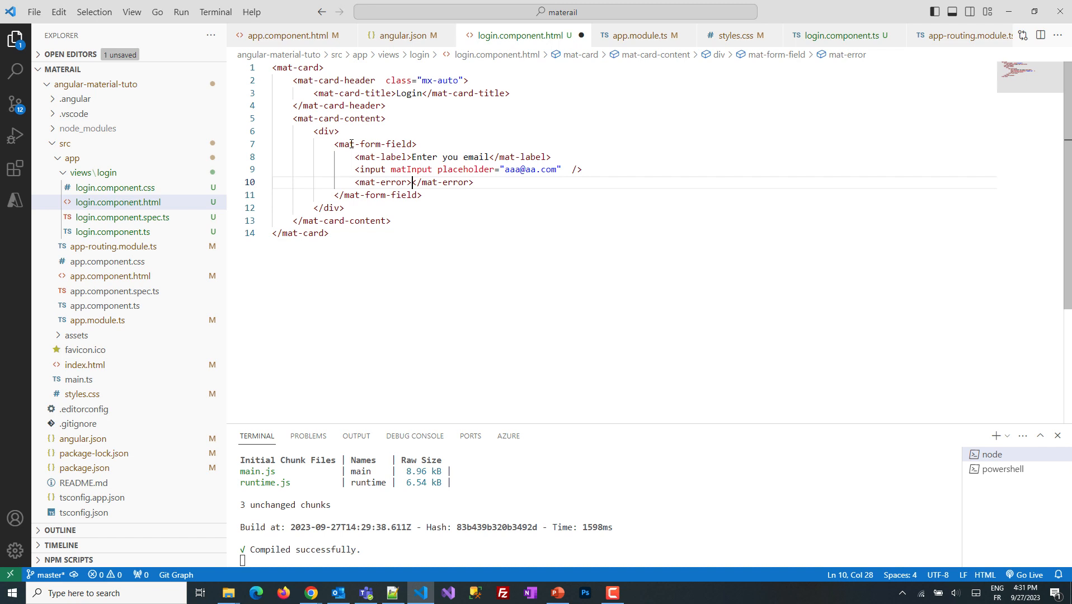
type("This field is required!")
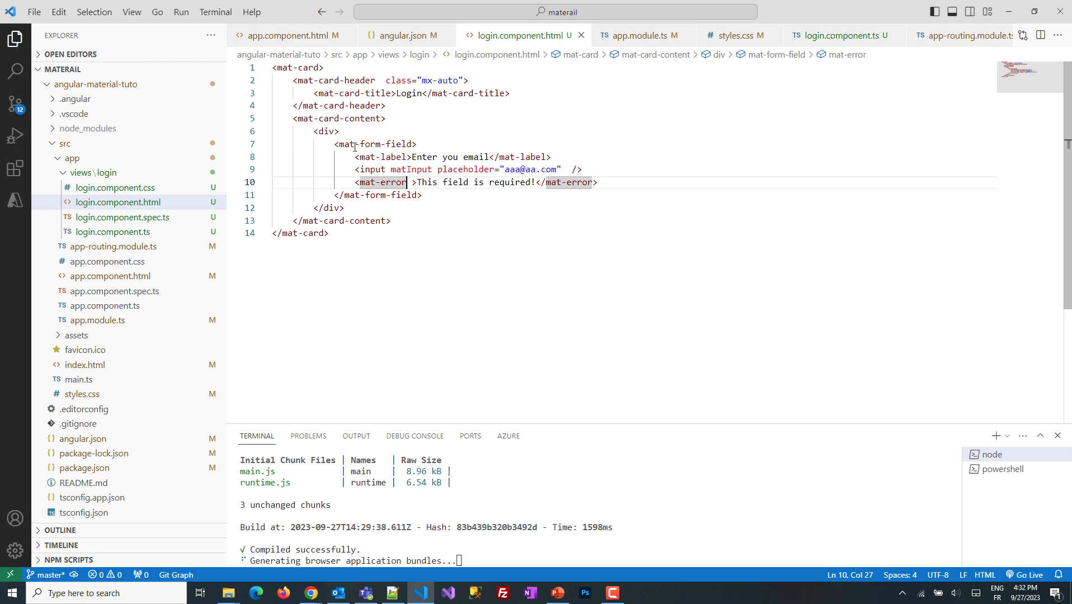
Import MatInputModule and MatFormFieldModule in login.component.ts and add both to the imports array.
left_click(123, 218)
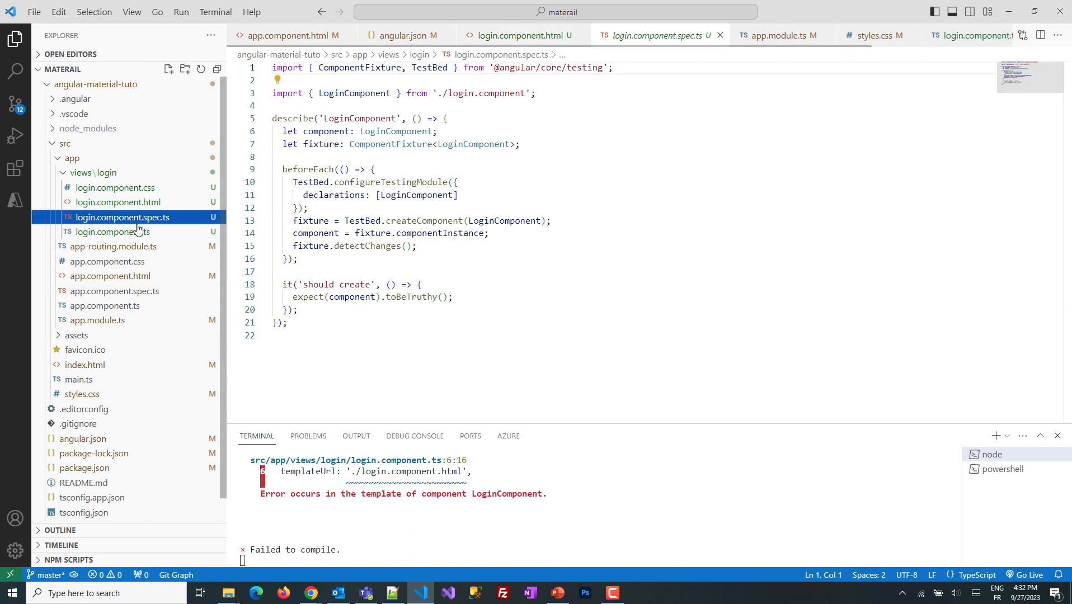
left_click(113, 232)
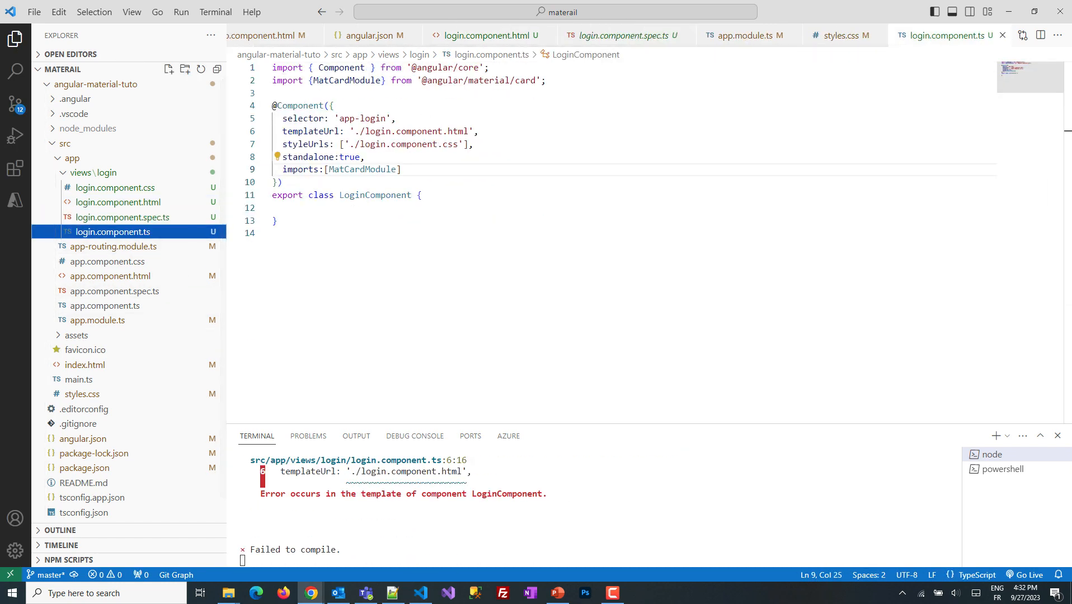
type("import {MatCardModule} from '@angular/material/card';")
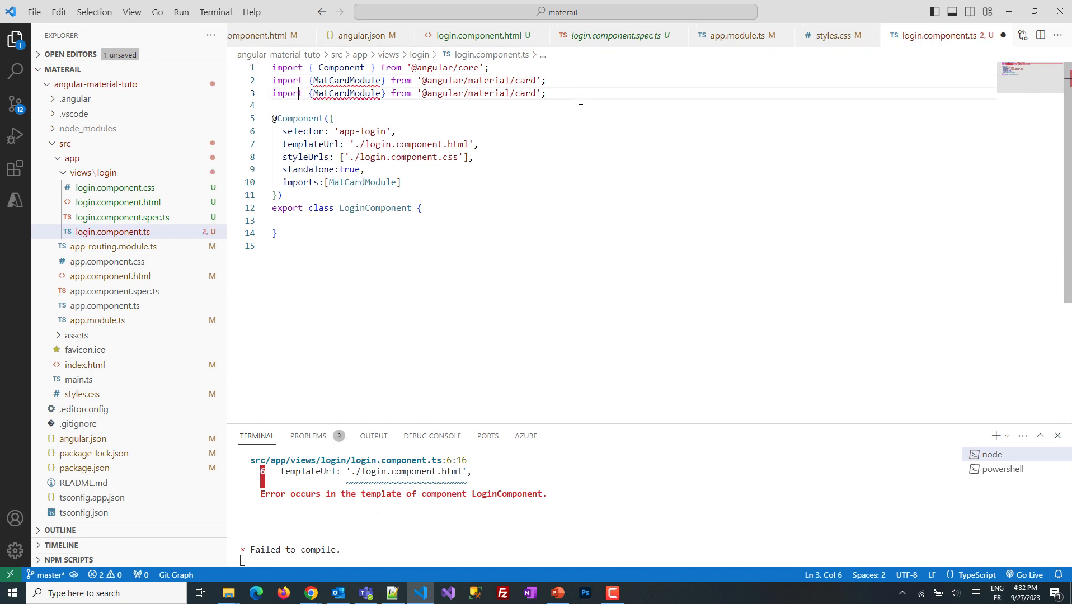
type("MatInputM")
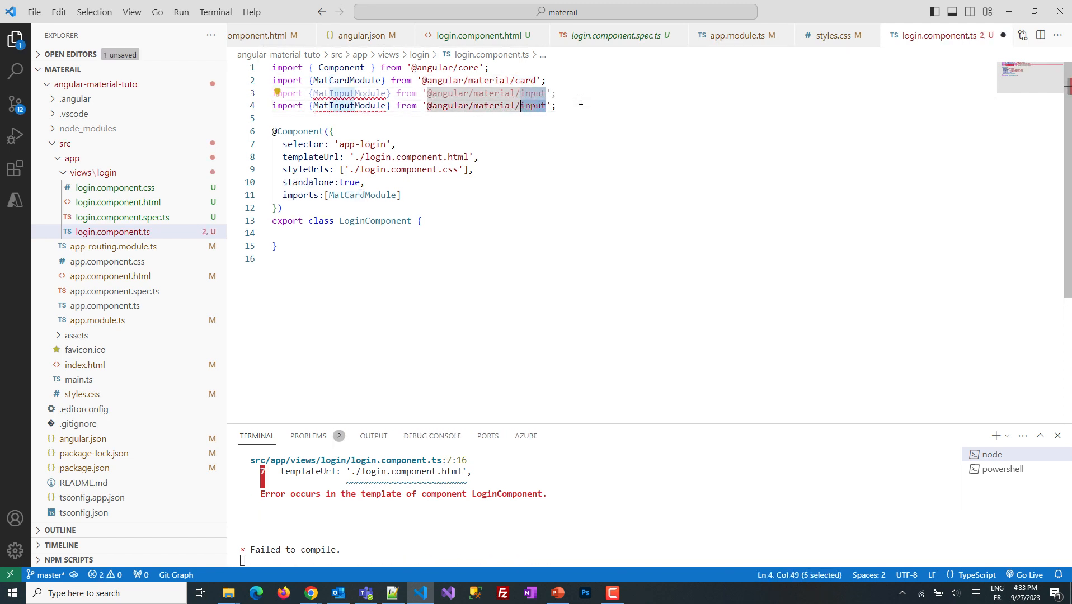
type("form-field")
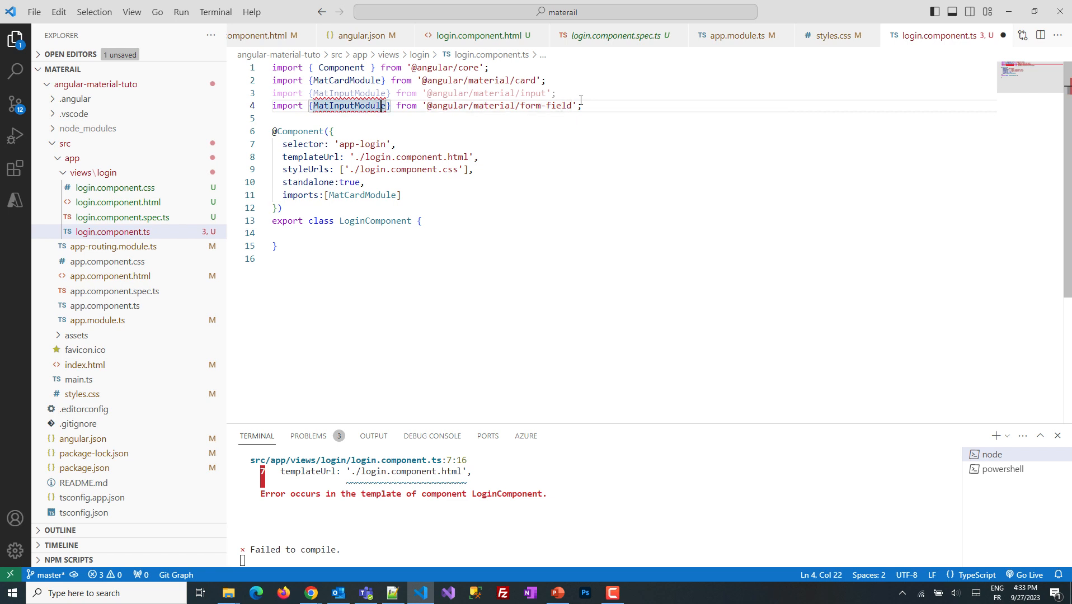
type("MatFormField")
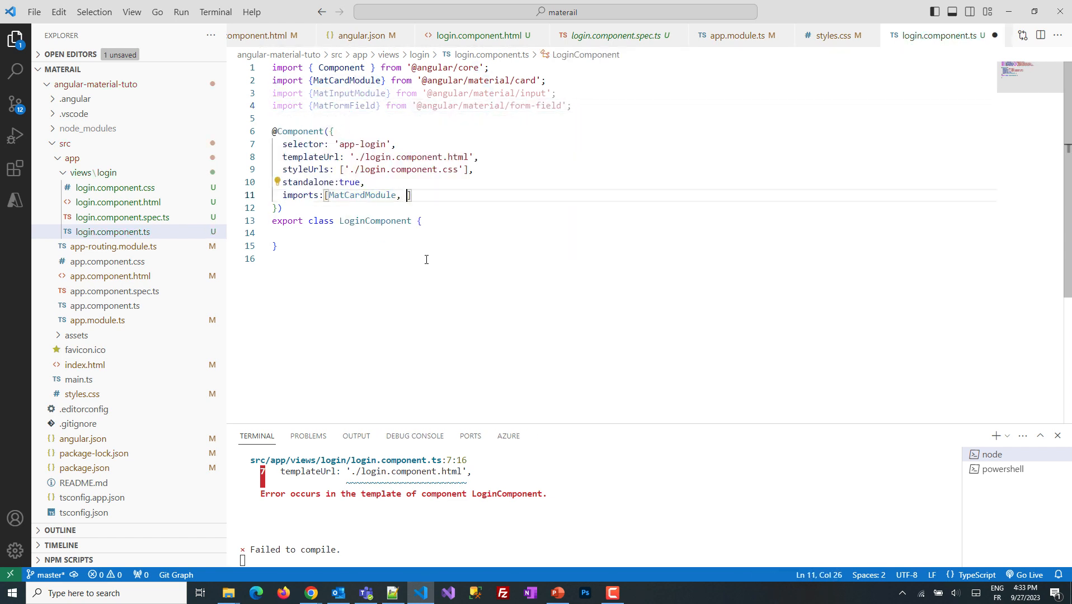
type("MatInputModule, MatFormField")
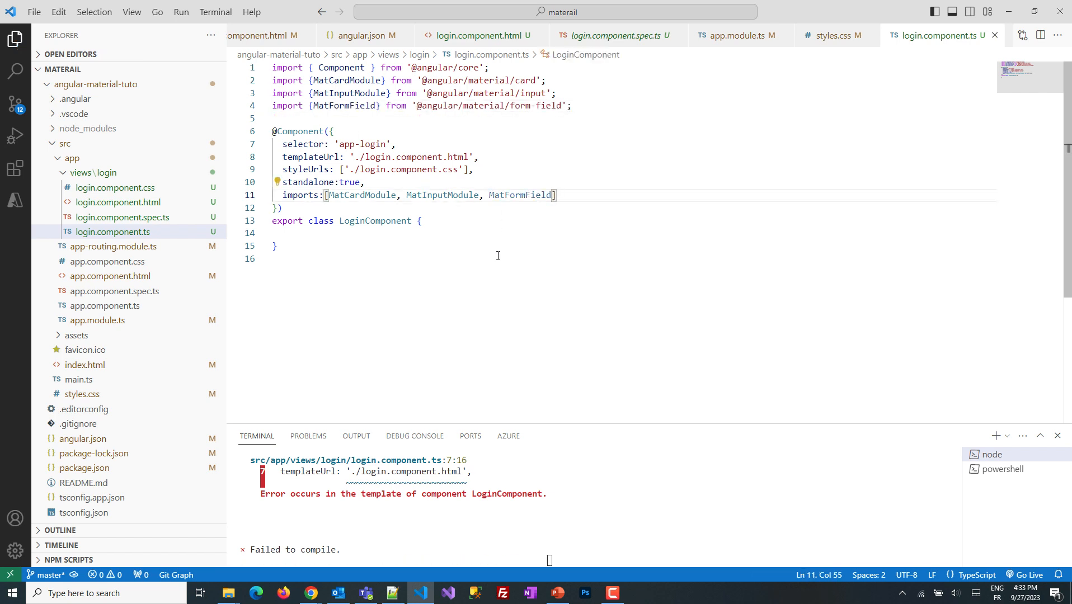
scroll("down", 3)
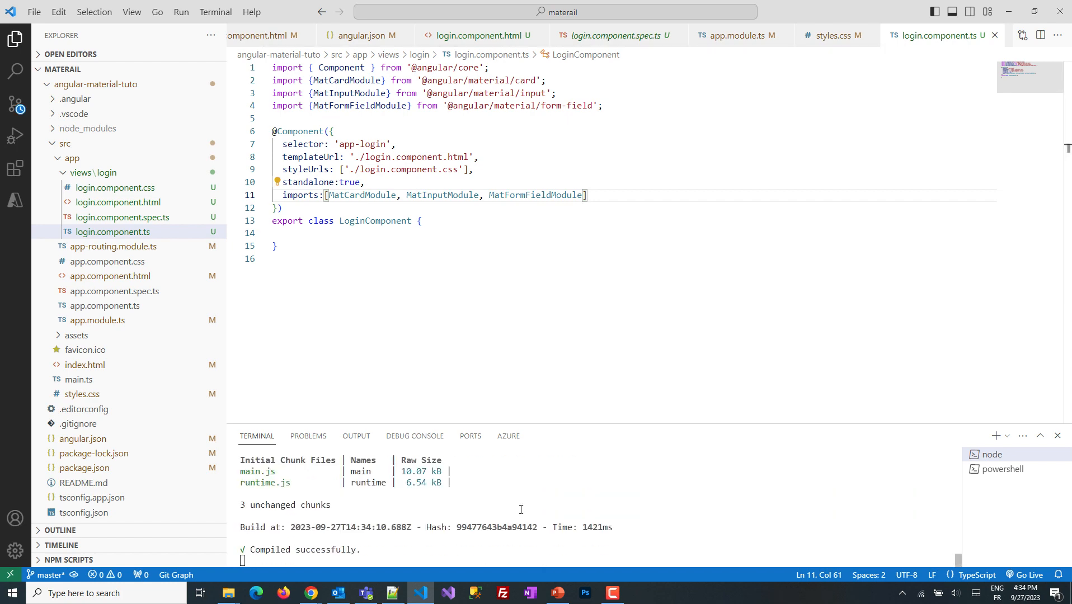
Add implements OnInit, a constructor injecting private formBuilder, and a loginForm: FormGroup field.
type("implements OnInit")
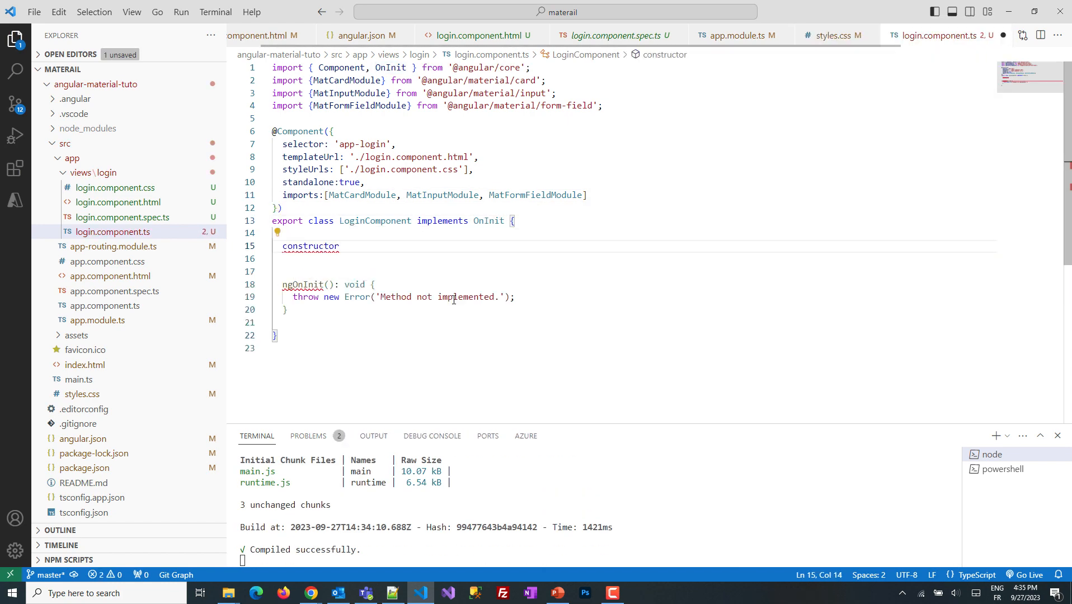
type("(private form){}")
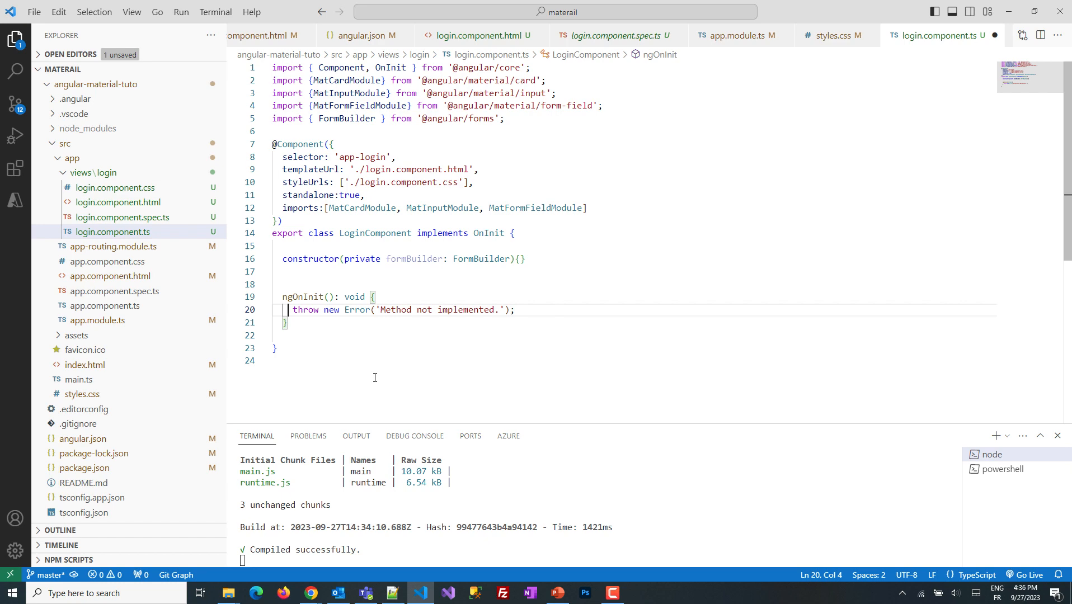
type("loginForm")
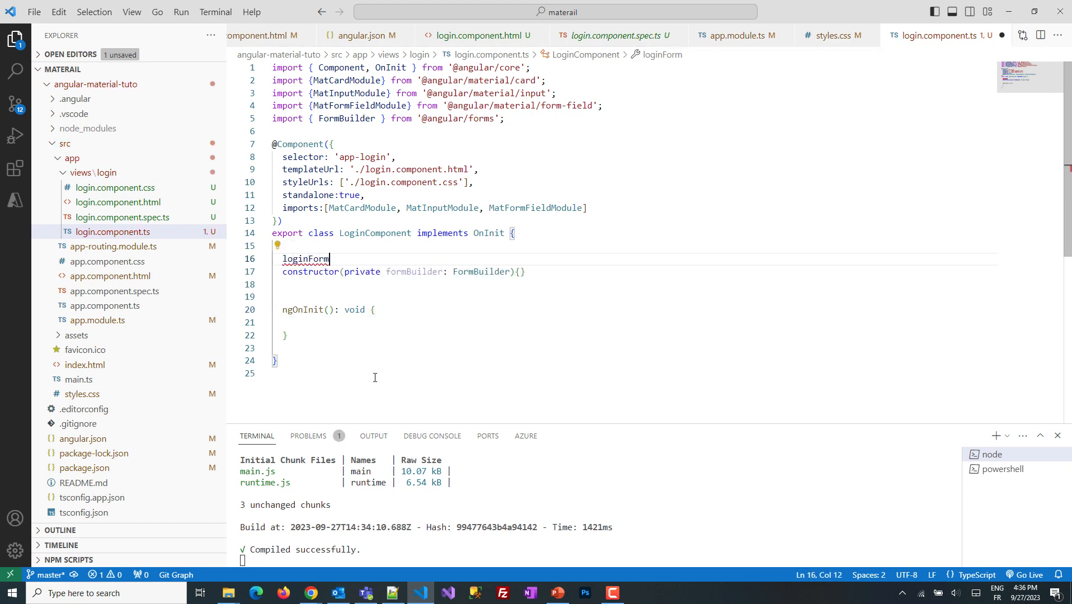
type(":FormGroup;")
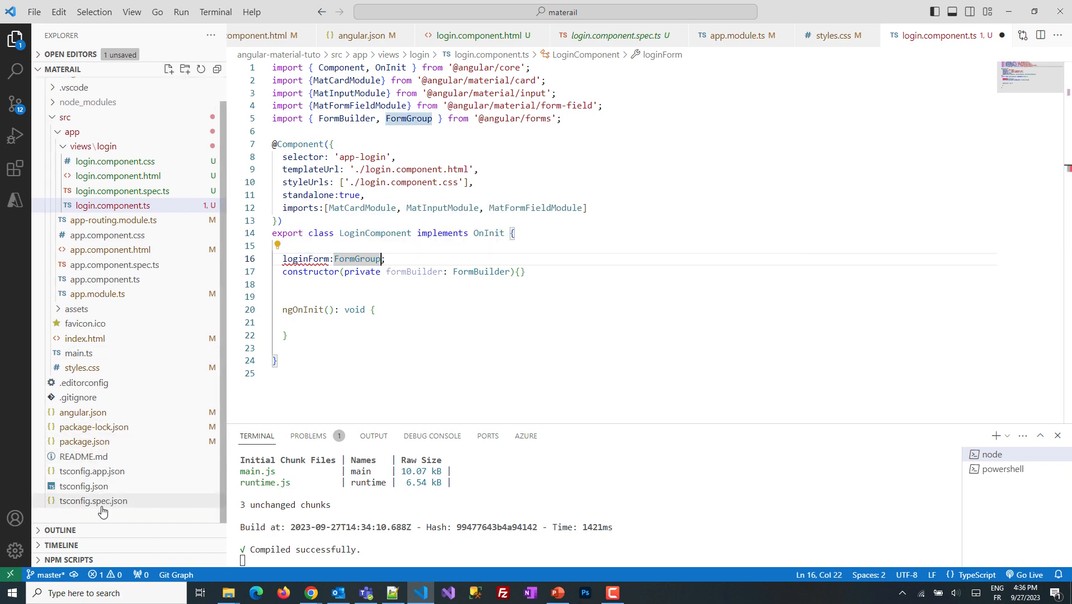
Add "strictPropertyInitialization": false to tsconfig.json compilerOptions, then return to login.component.ts.
left_click(85, 486)
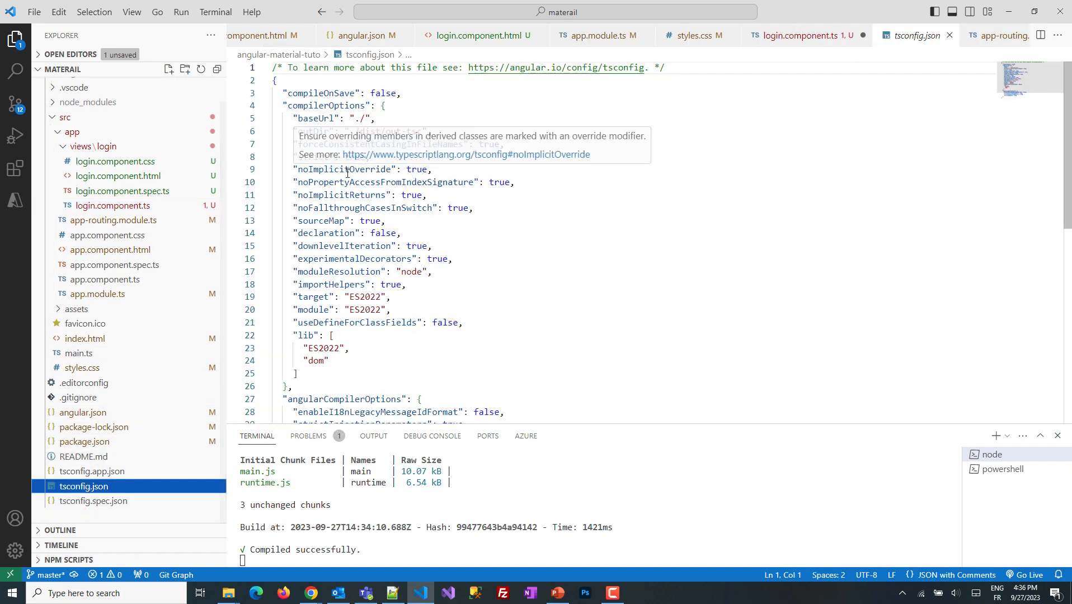
mouse_move(375, 259)
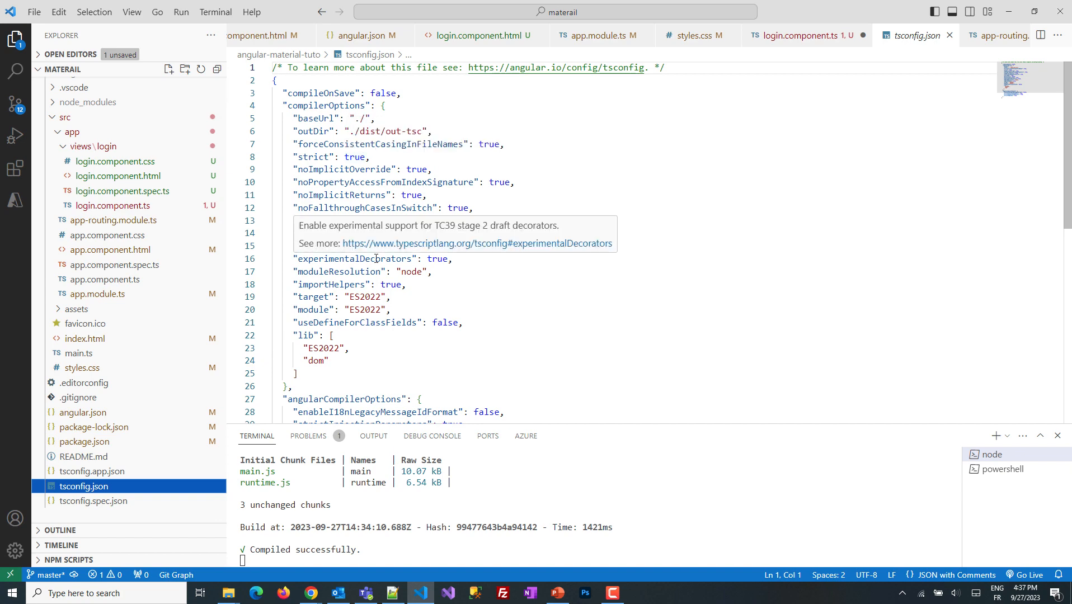
left_click(355, 157)
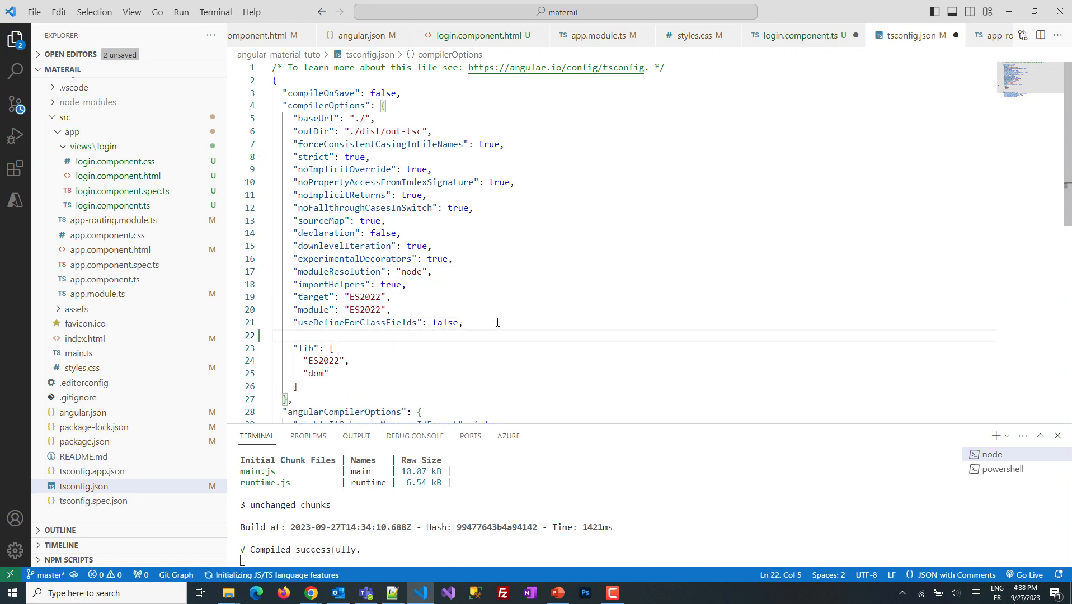
type("\"")
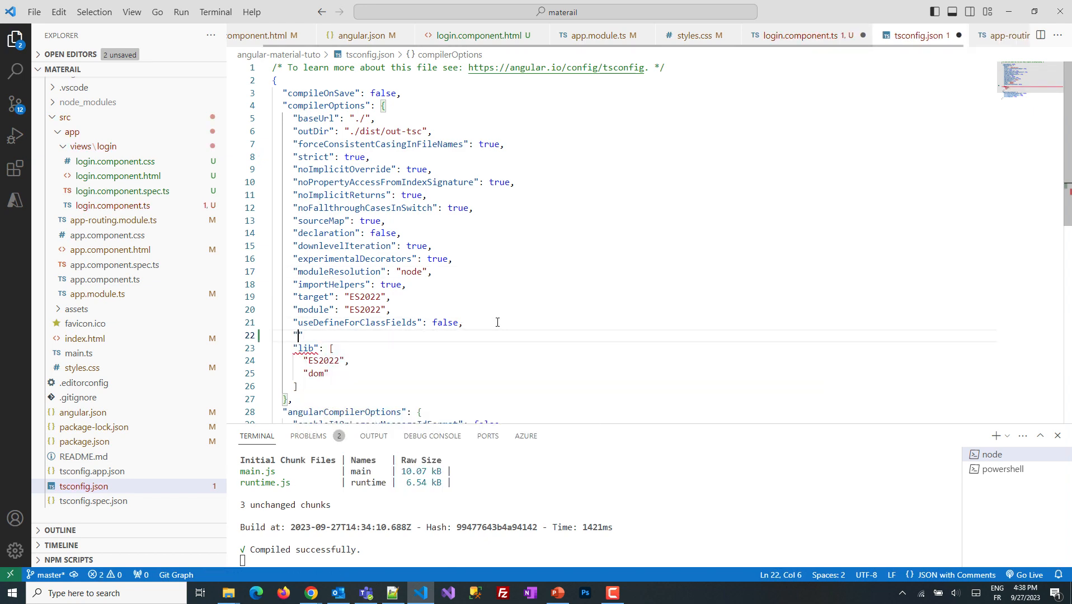
type("strict")
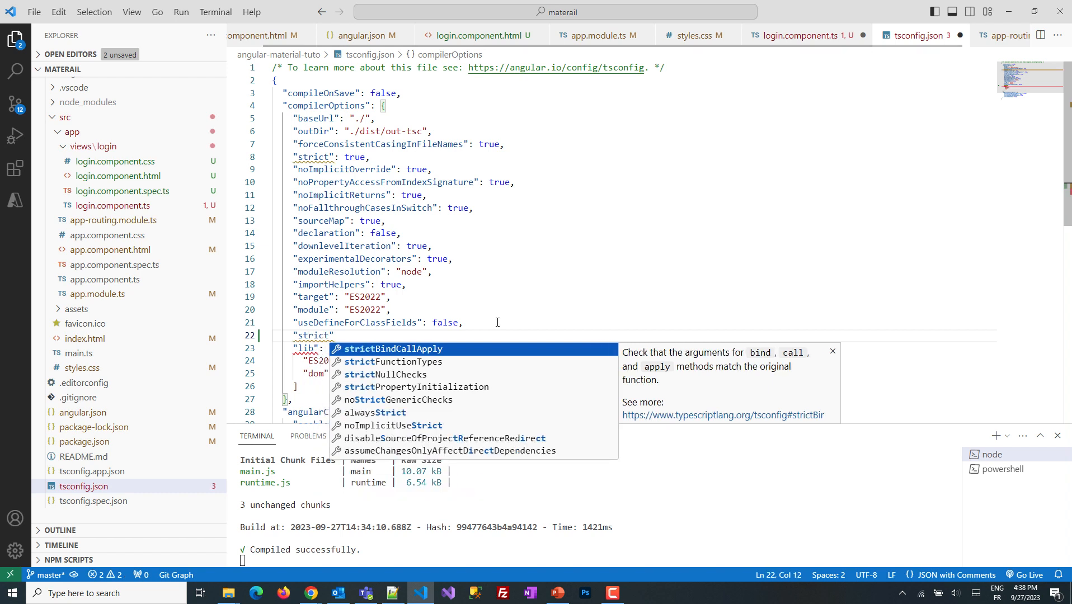
type("PropertyInitialization")
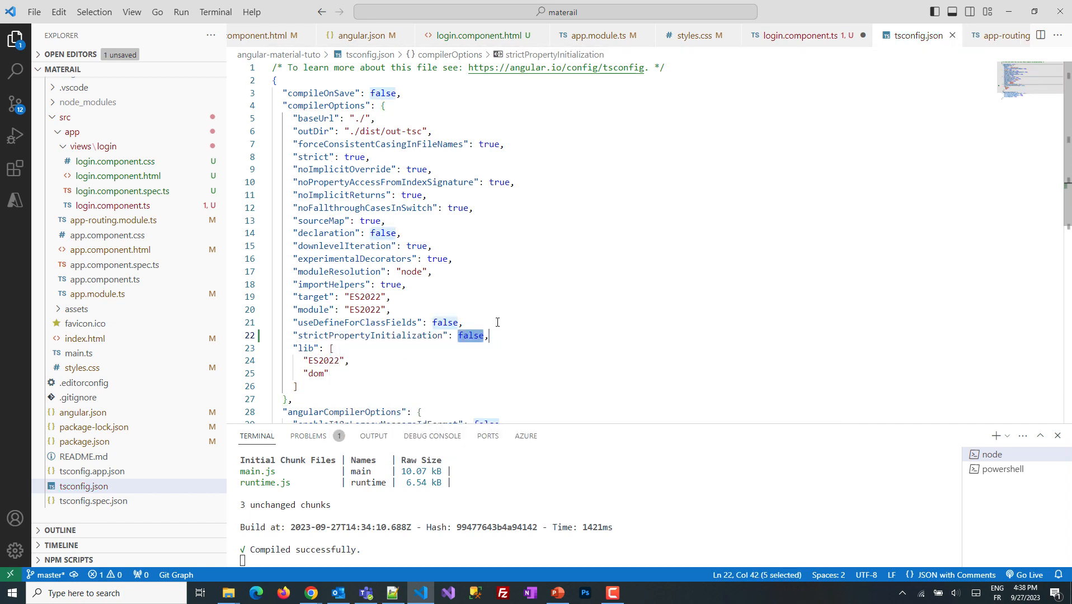
left_click(803, 35)
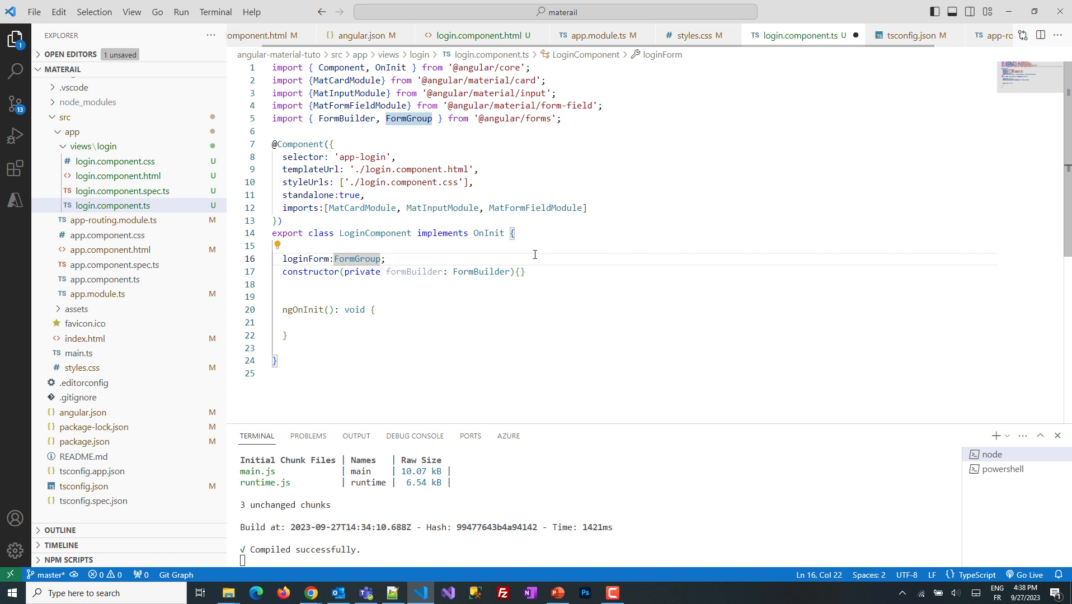
In ngOnInit, build loginForm with email using Validators.email and password using Validators.required plus another validator.
type("this.loginForm =  this.formBuilder.group({")
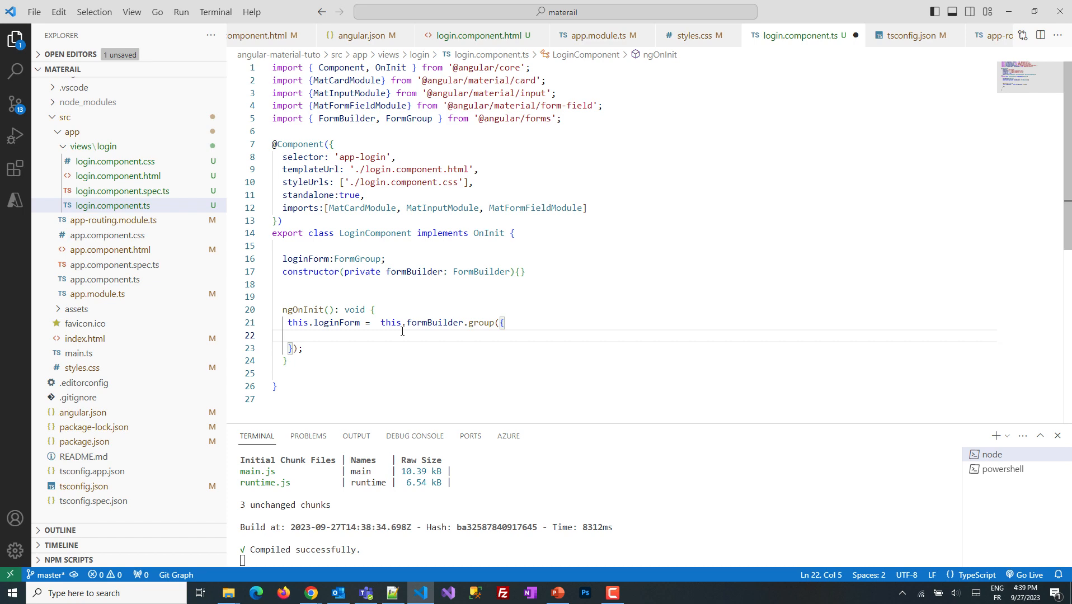
type("email")
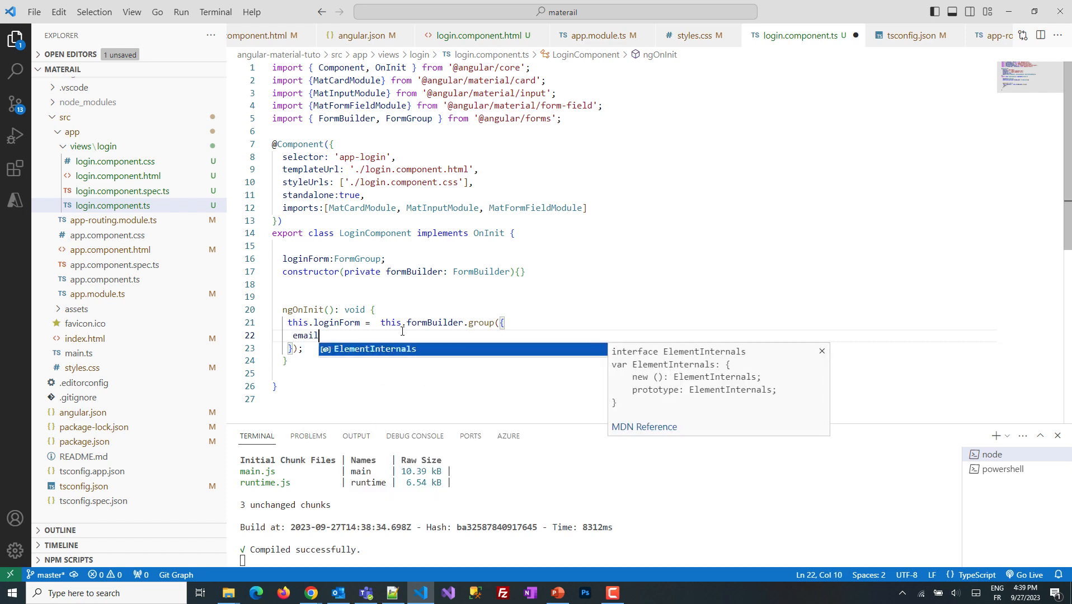
type(":['']")
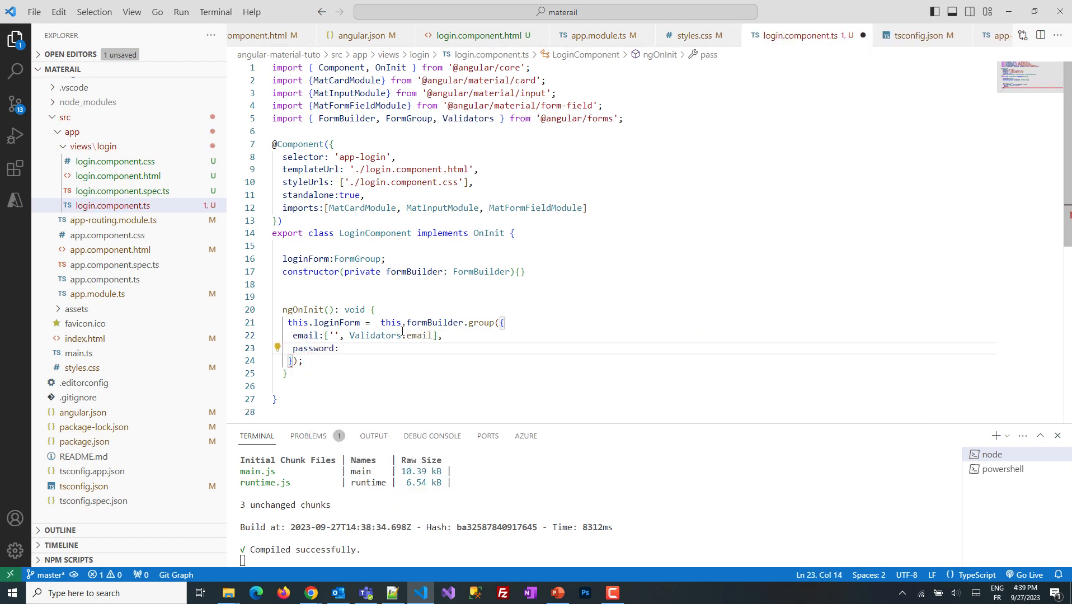
type("['', Validators.required]]")
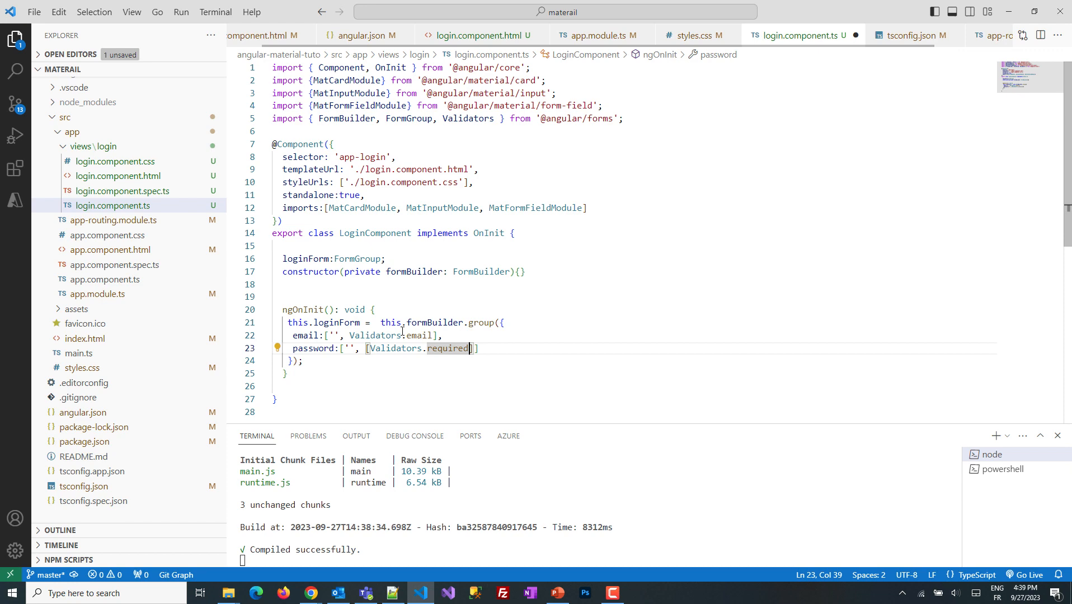
type(", Validators.Mi")
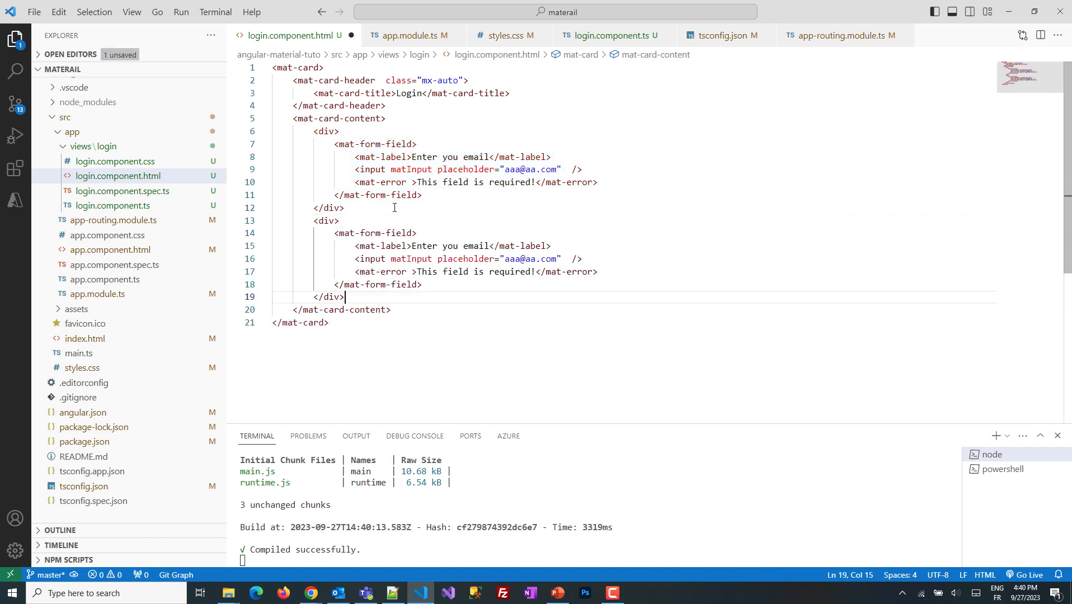
Bind inputs with formControlName email and password, make the second type="password", and check the browser.
left_click(567, 258)
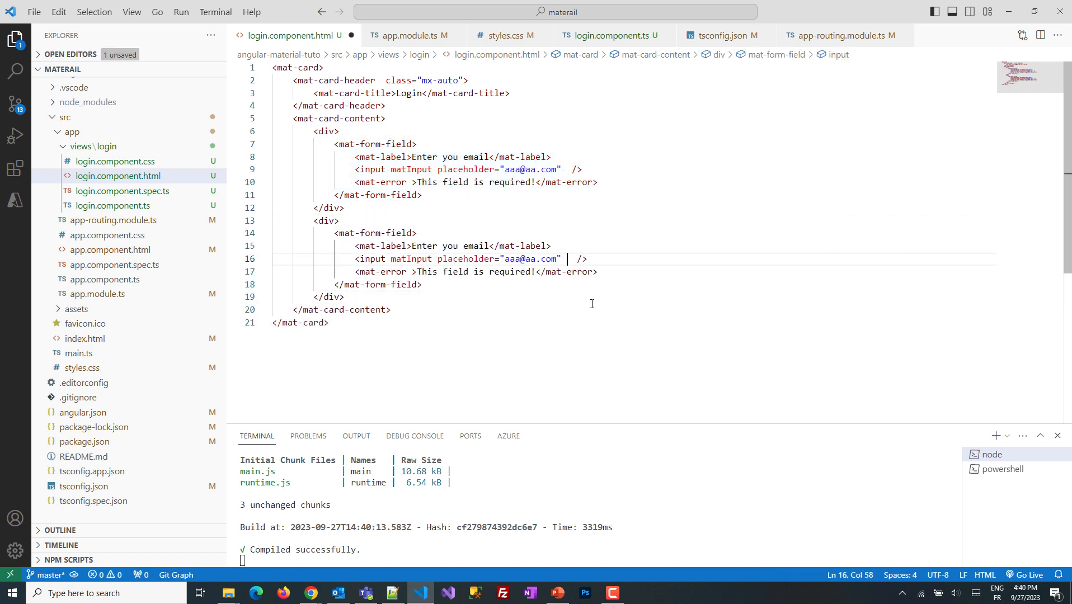
type("type=\"password\"")
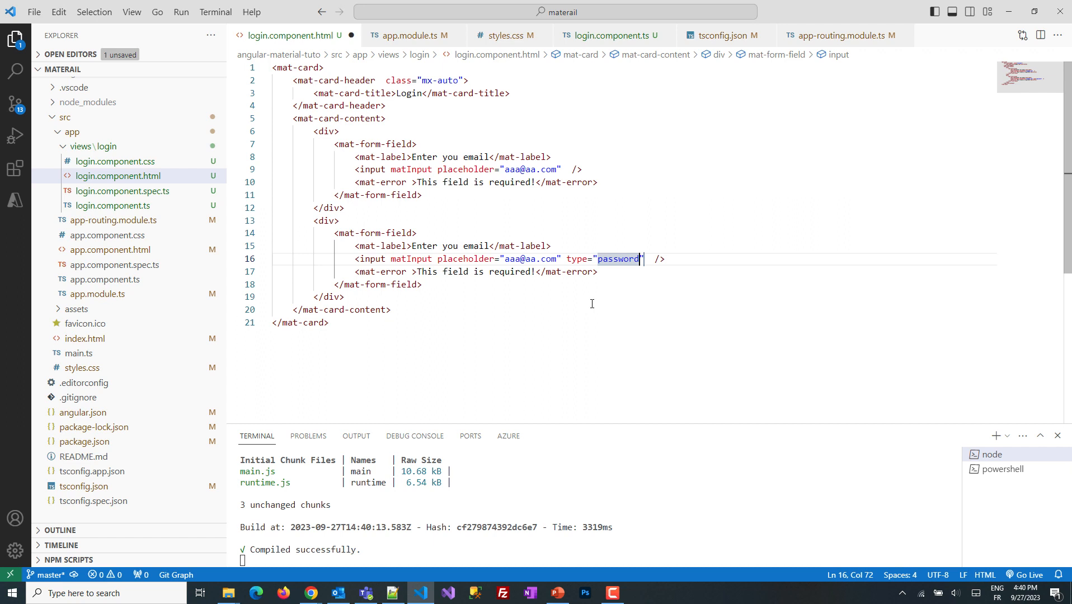
type("formControlName\"")
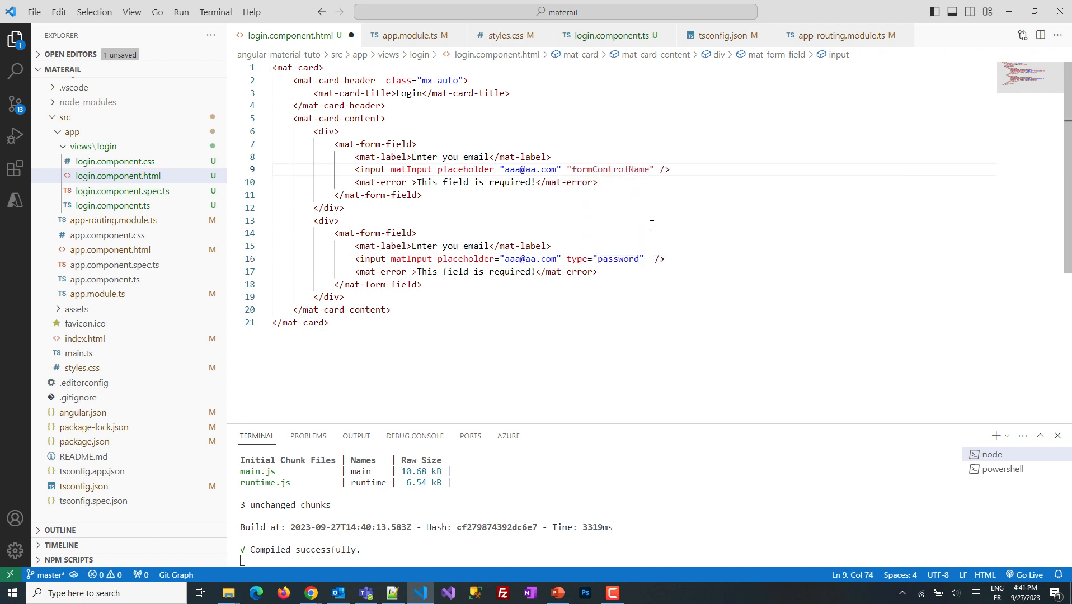
type("=\"email")
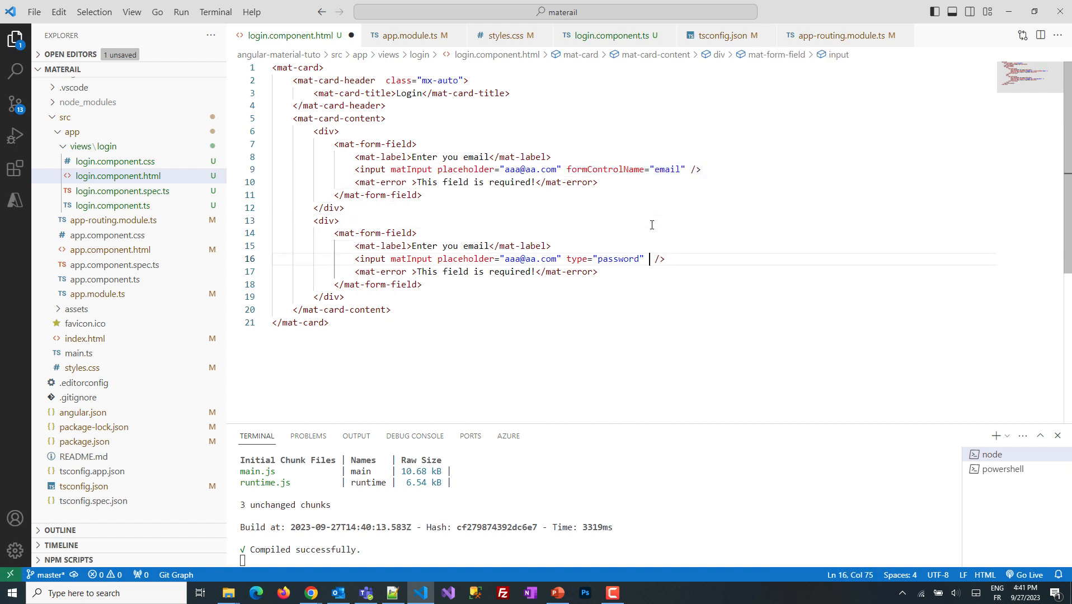
type("formControlName=\"pa\"")
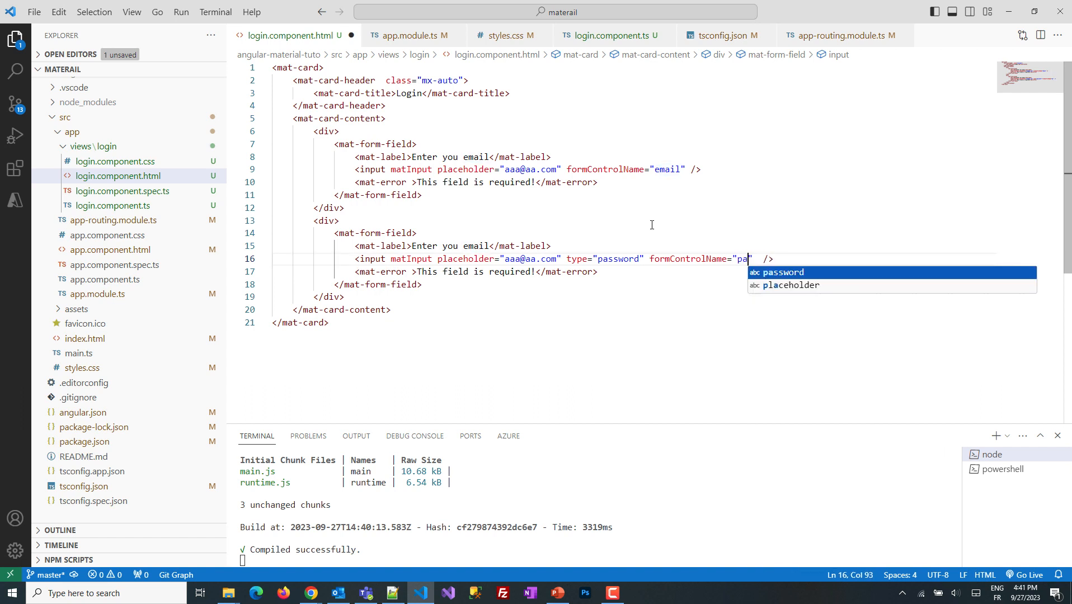
left_click(310, 593)
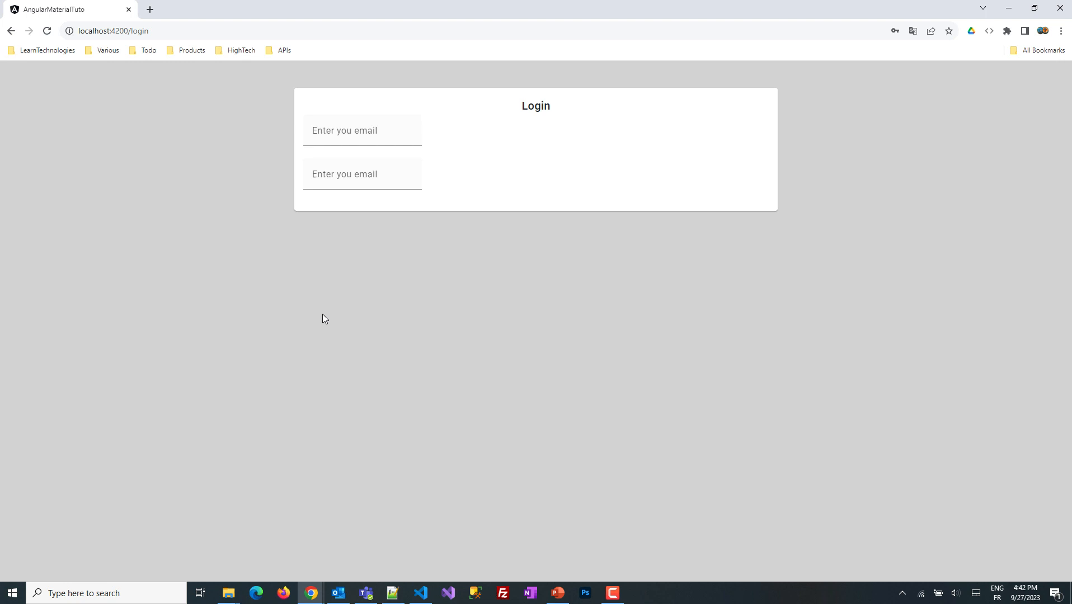
left_click(419, 593)
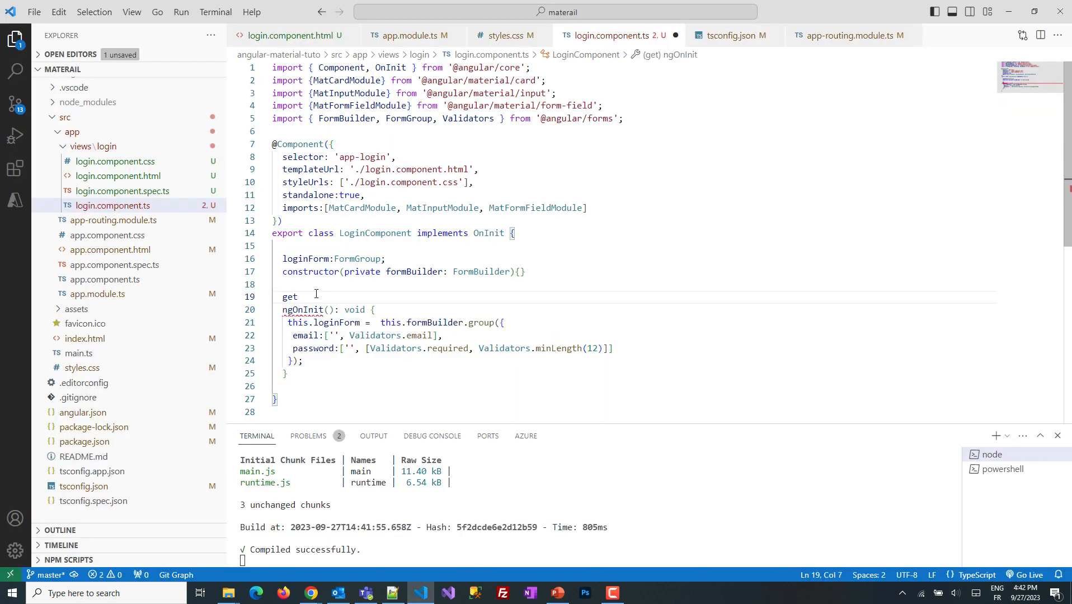
Add a loginFormData getter that returns the login form's controls.
type("login")
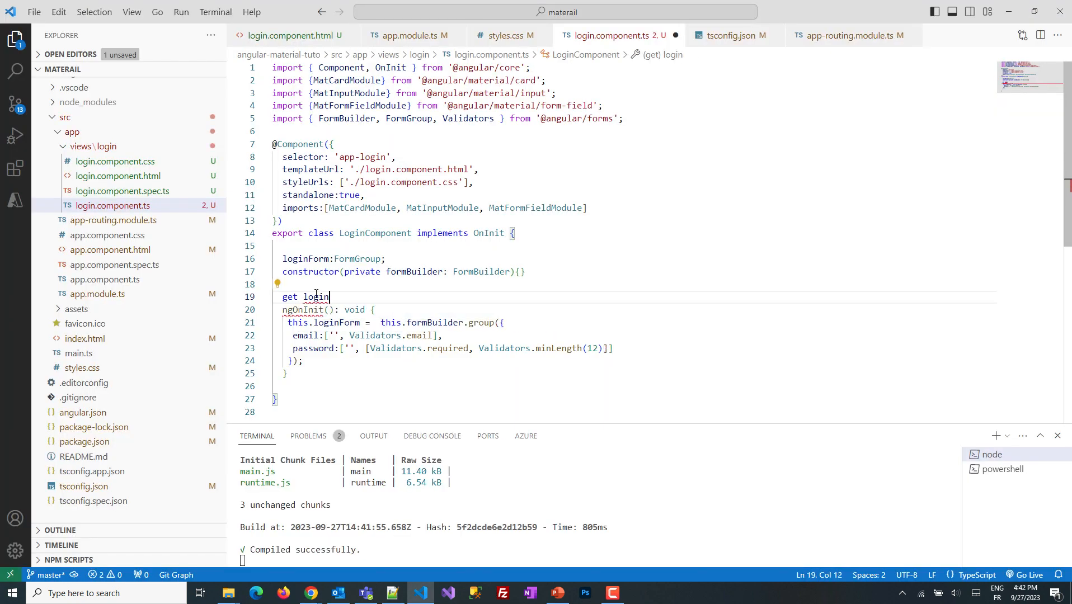
type("FormData() {")
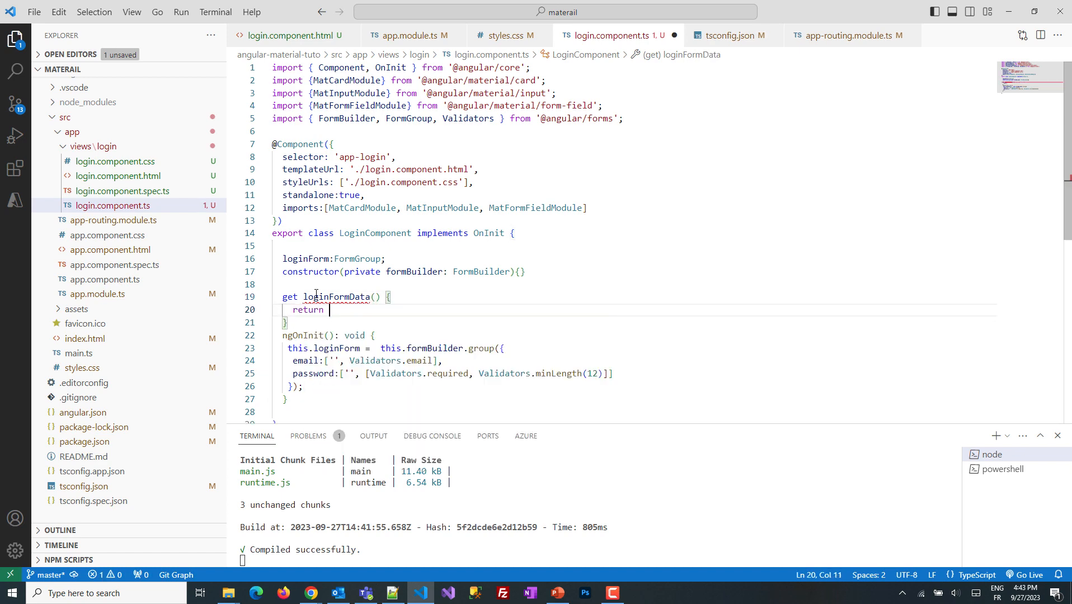
type("this.loginForm.controls;")
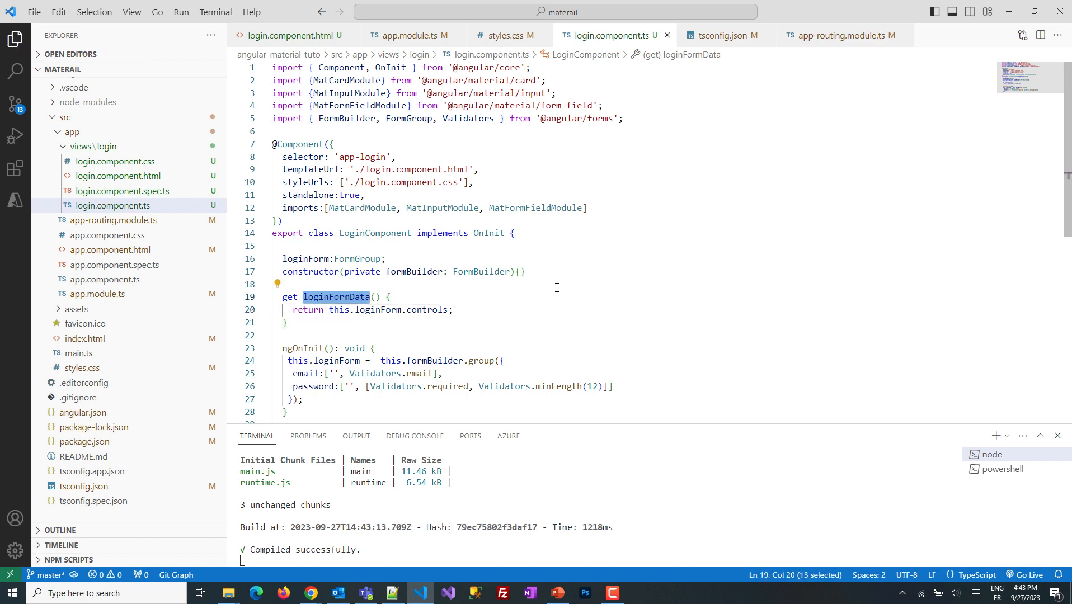
Give the email mat-error *ngIf for email invalid && (dirty || touched).
left_click(291, 34)
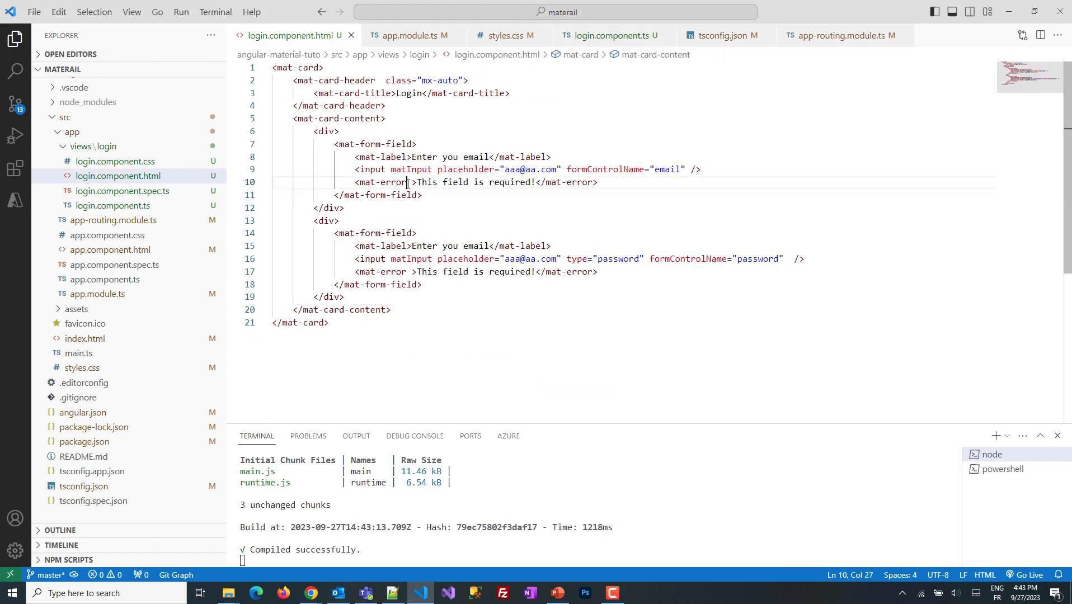
type("*n")
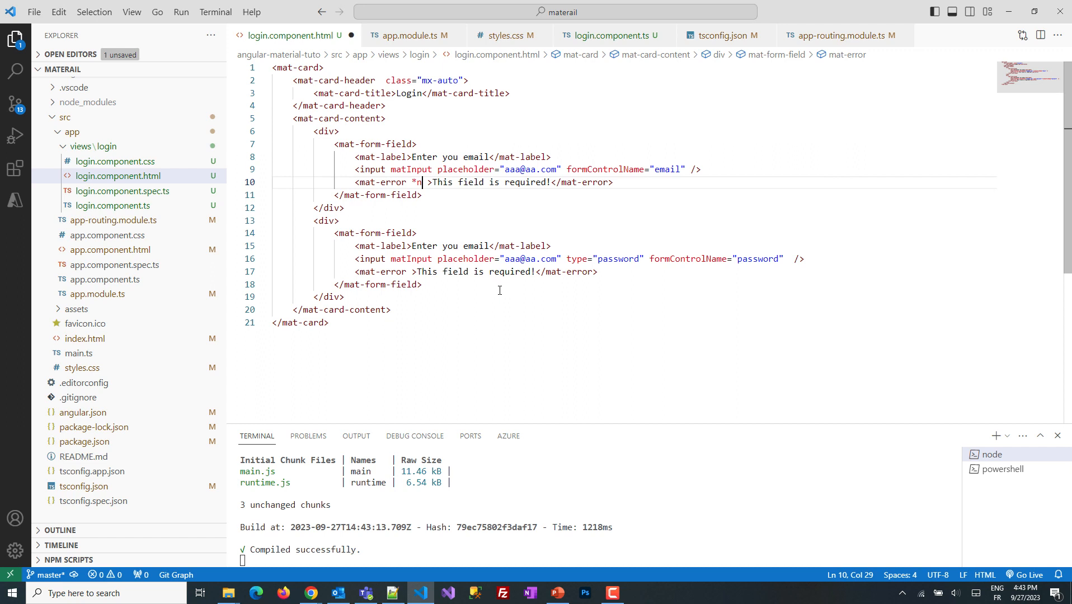
type("gIf=\"\"")
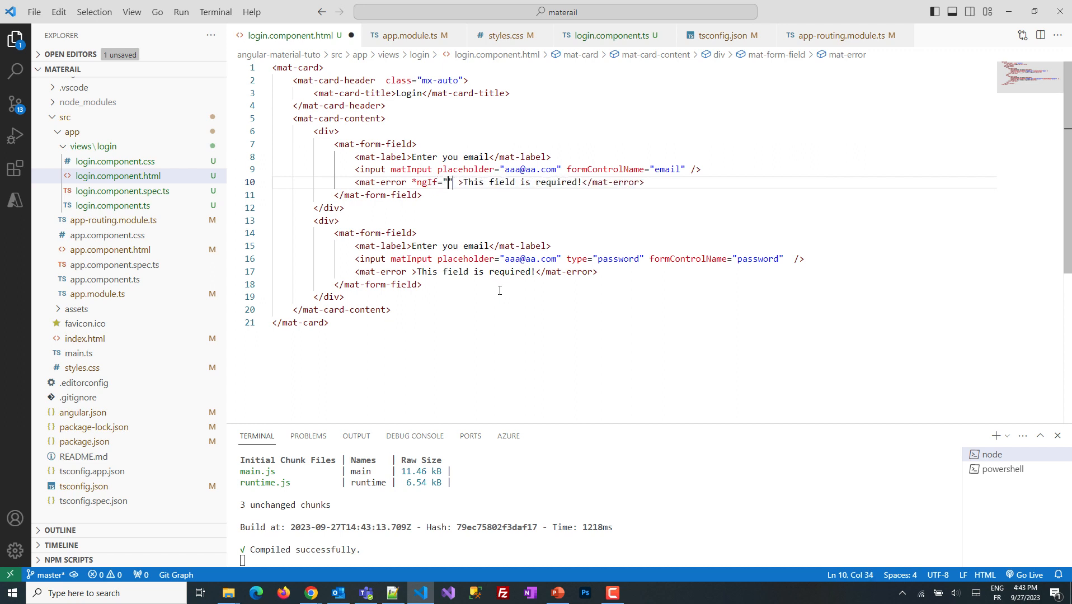
type("loginFormData['']")
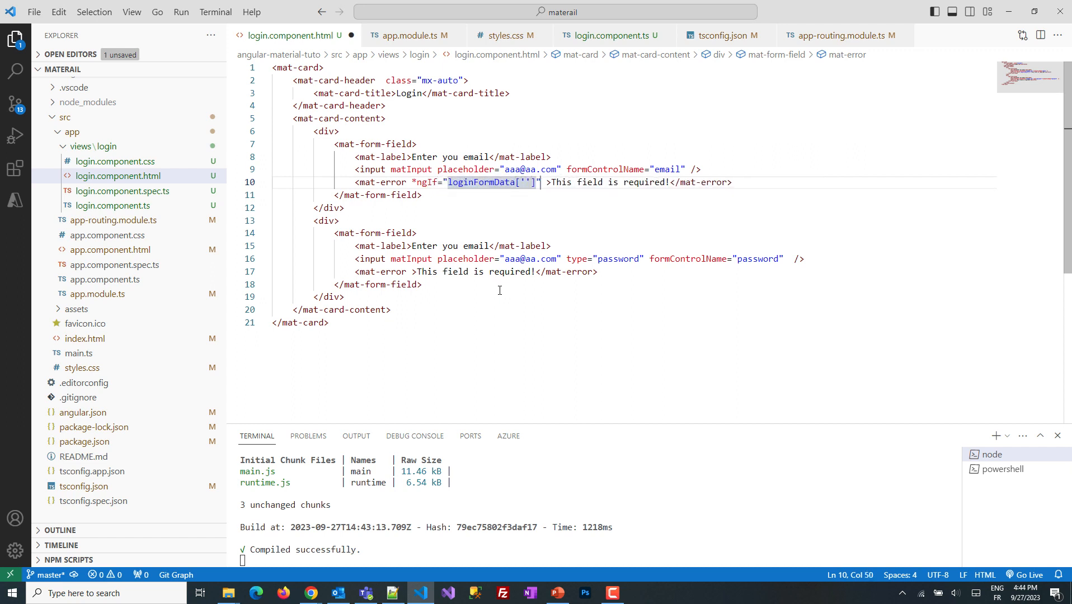
type("email'].")
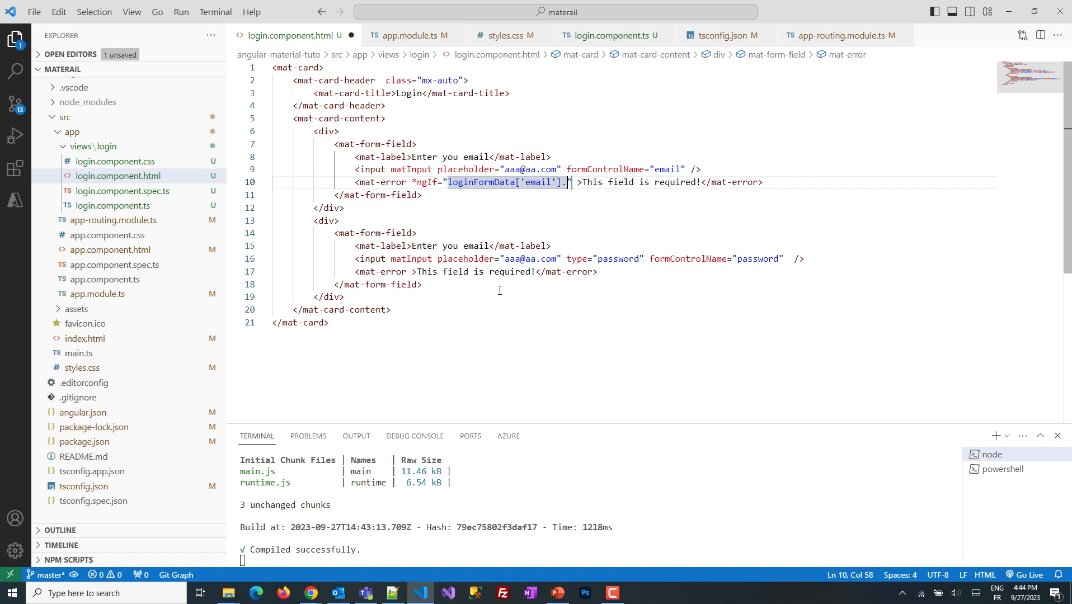
type(".invalid||")
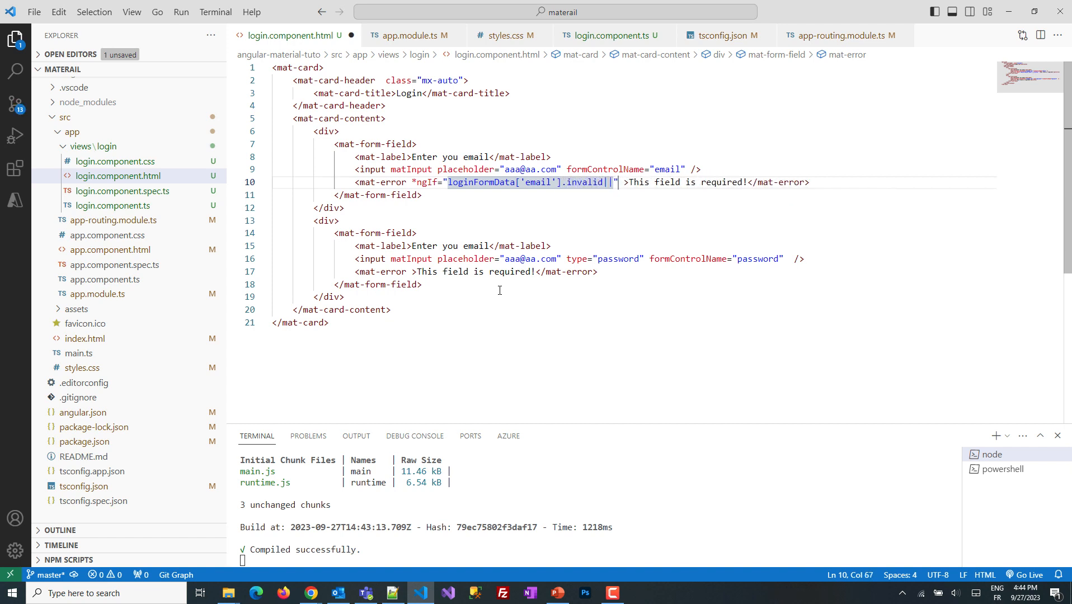
type("&")
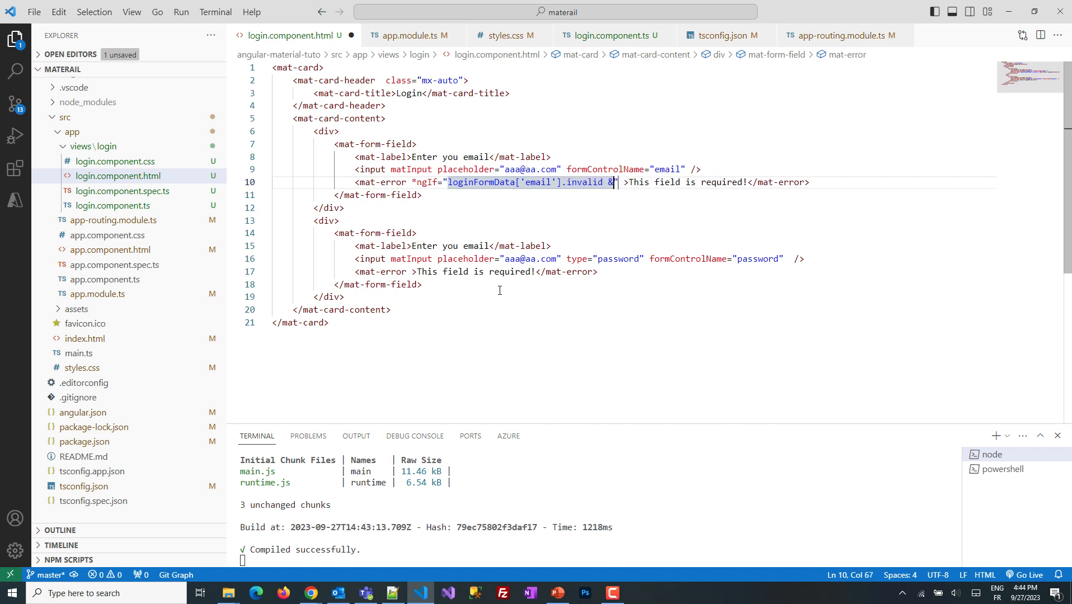
type("& (loginFormData)")
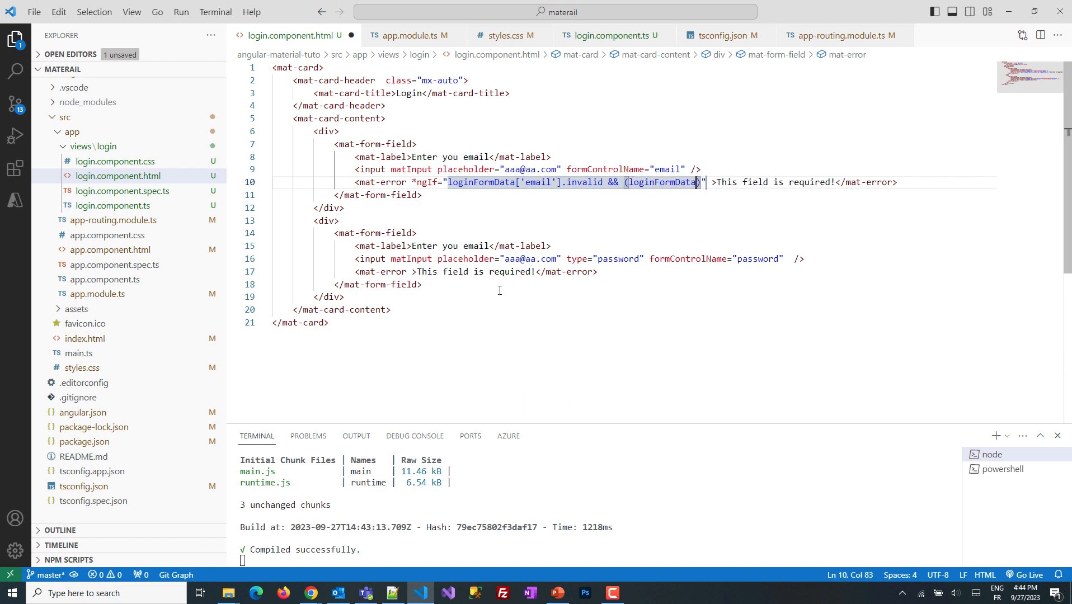
type("'']")
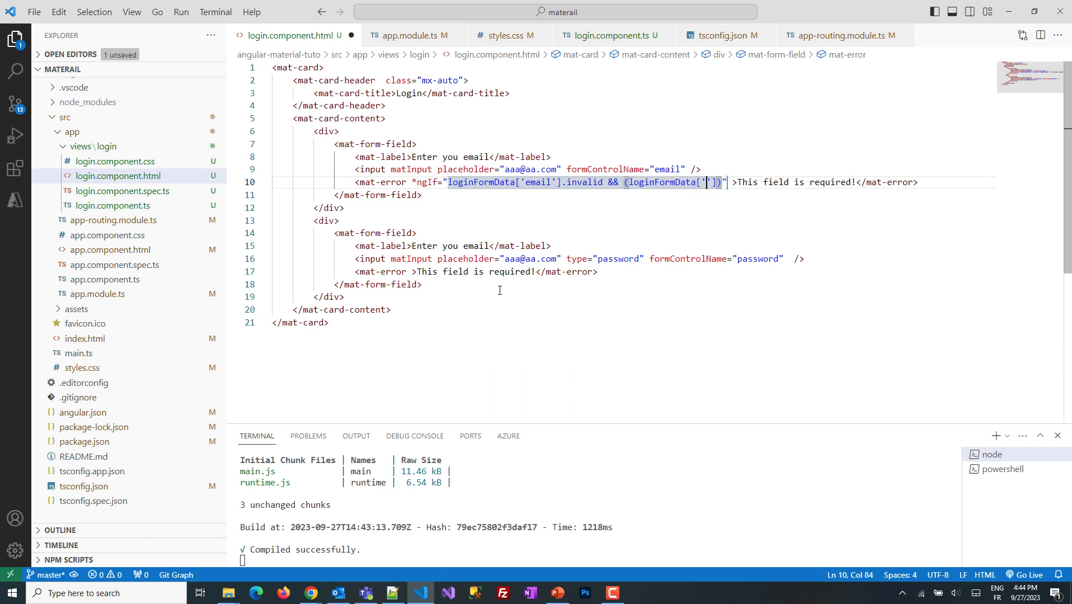
type("email'].dirty")
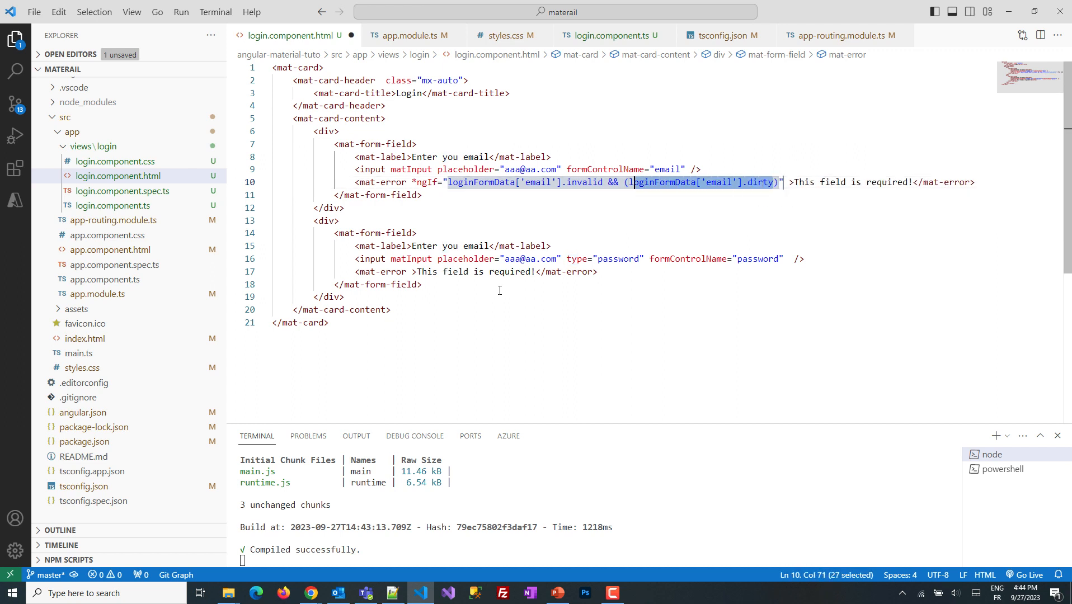
type("|| loginFormData['email'].dirty")
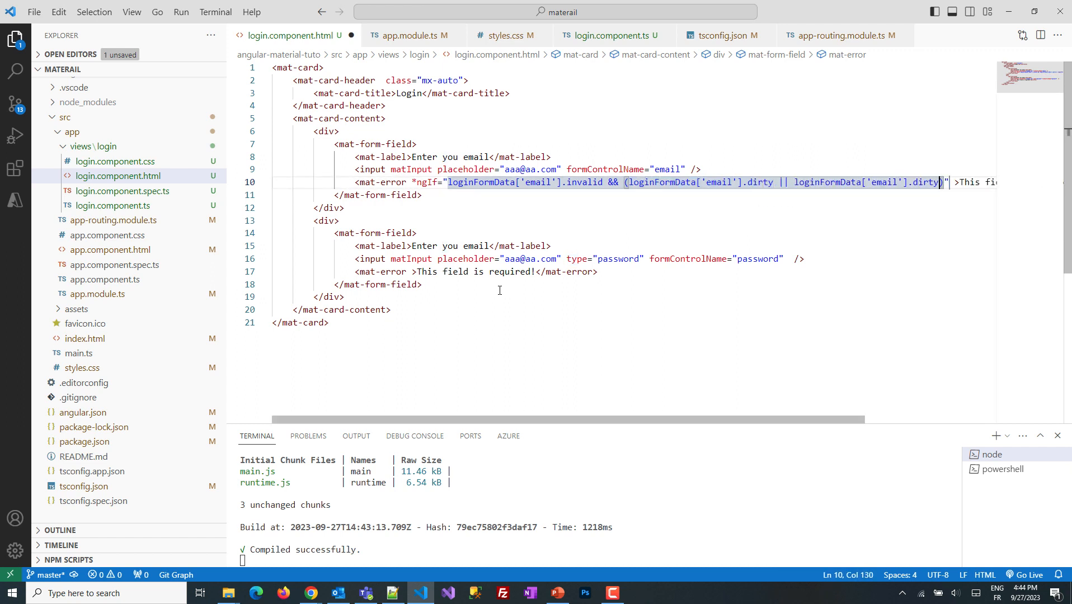
type("tou")
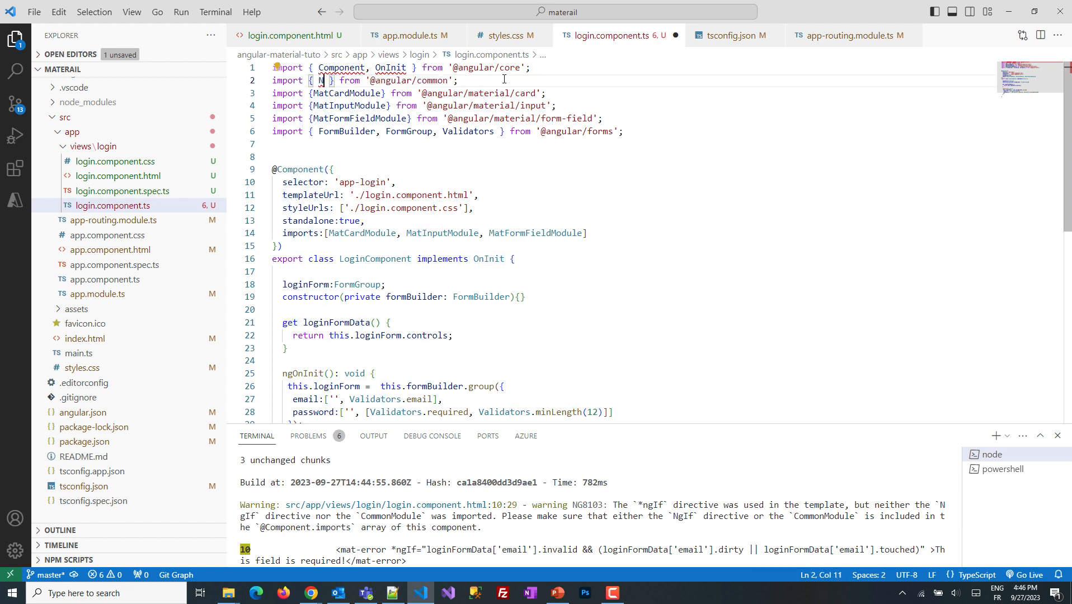
Wrap mat-card-content in <form [formGroup]="loginForm"> and save the template.
double_click(328, 80)
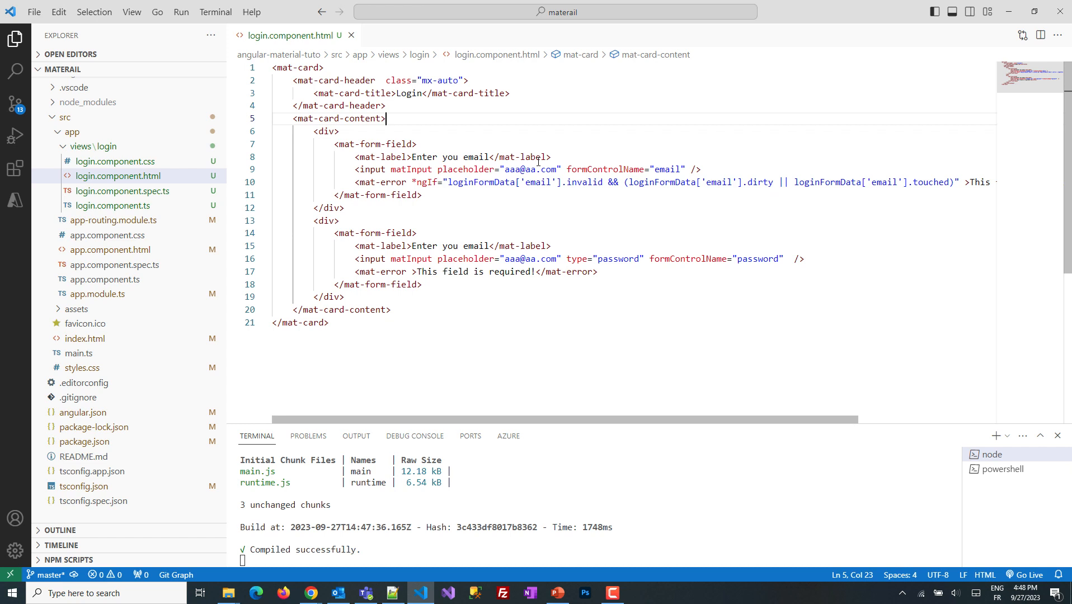
type("<form>")
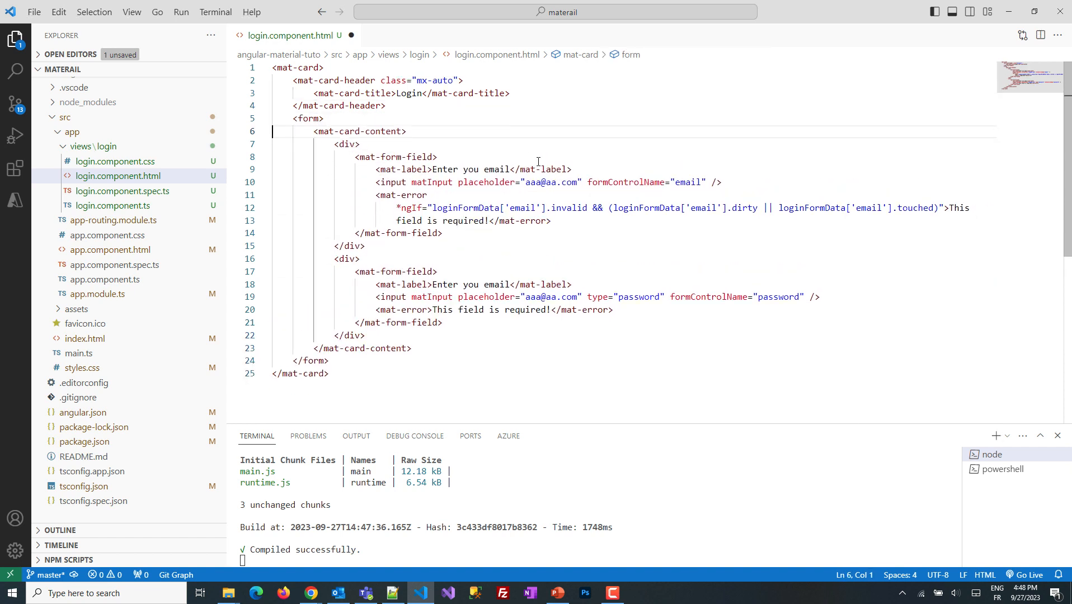
key("ctrl+s")
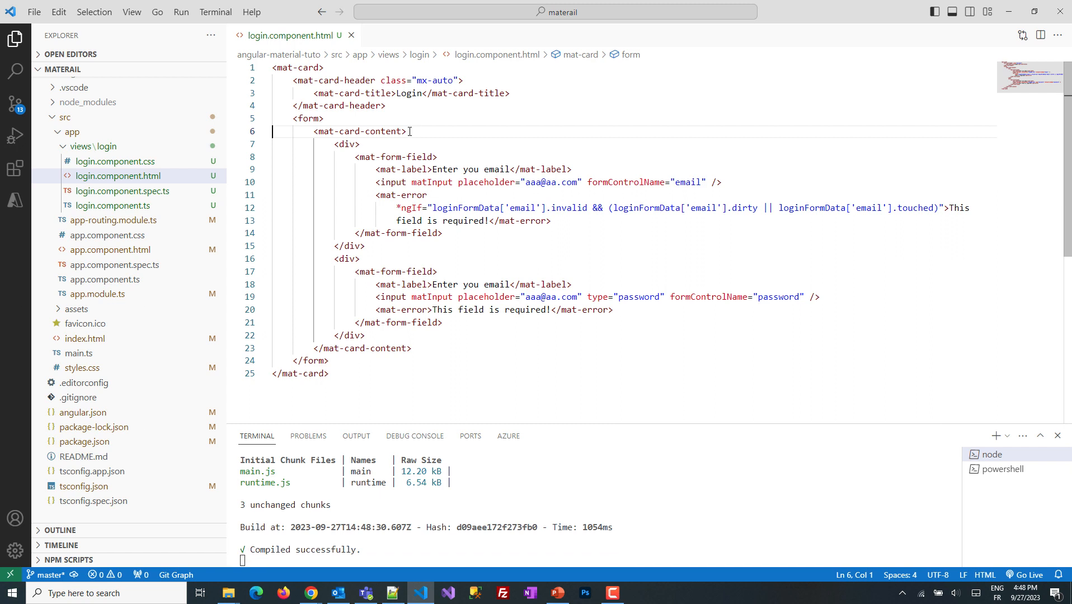
type("[]")
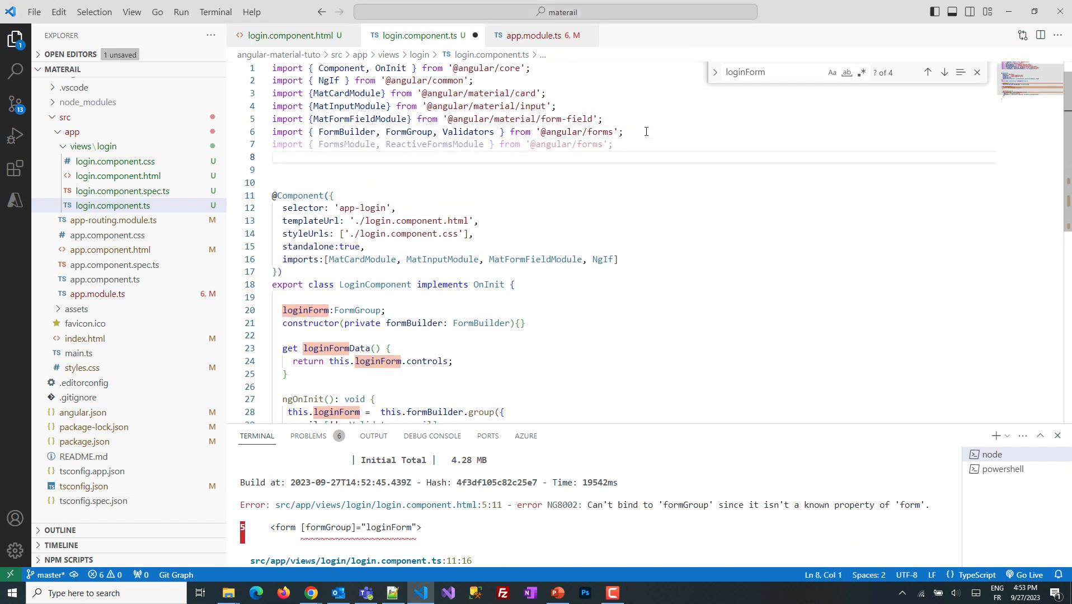
Import FormsModule and ReactiveFormsModule, and fix the labels to 'Enter your email'/'Enter your password'.
left_click(614, 259)
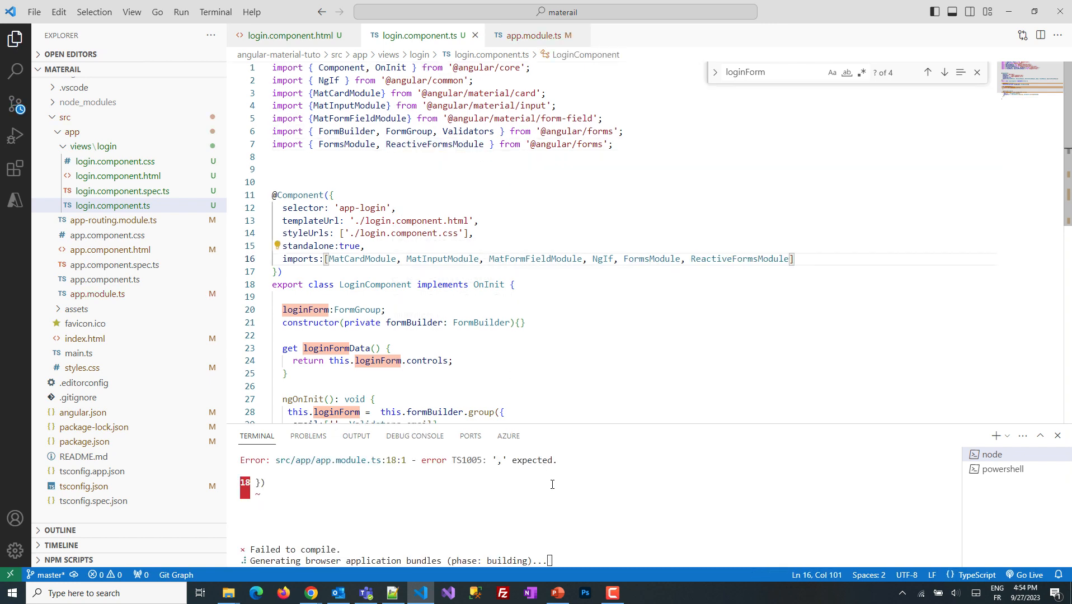
left_click(292, 35)
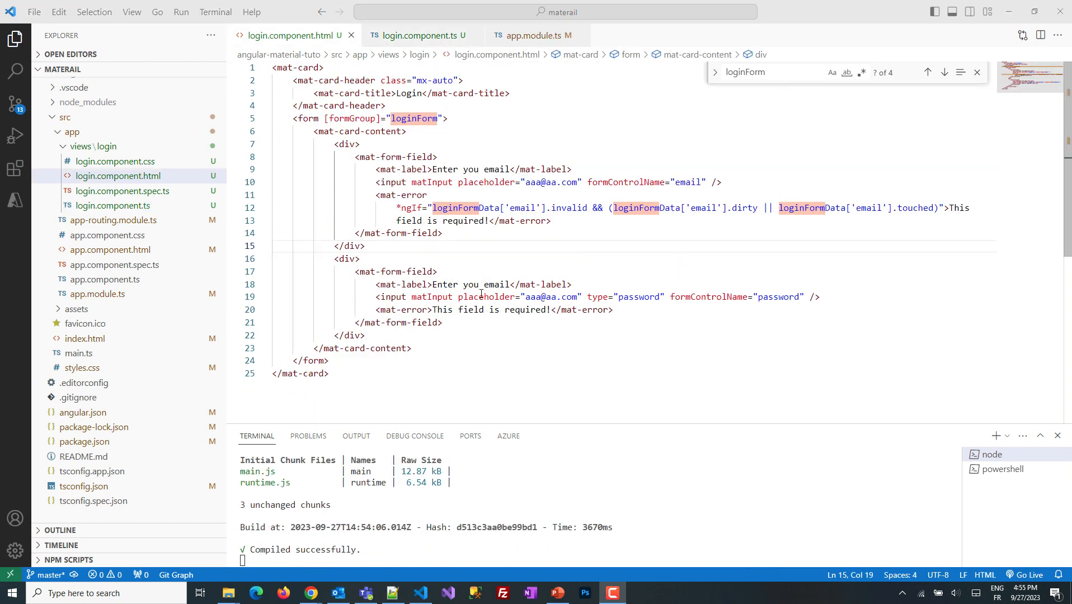
double_click(496, 284)
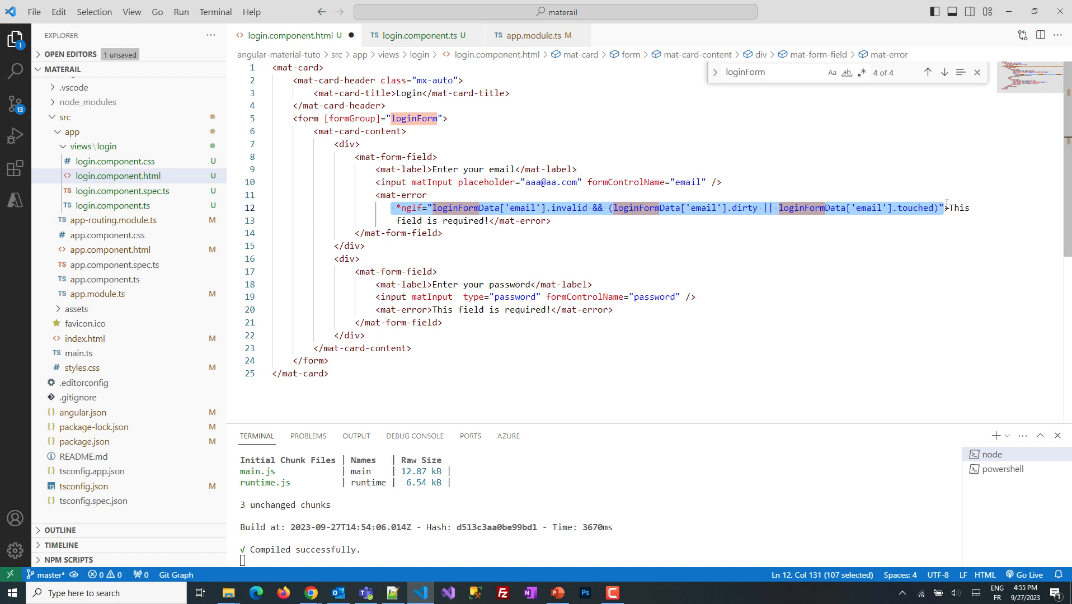
left_click(431, 309)
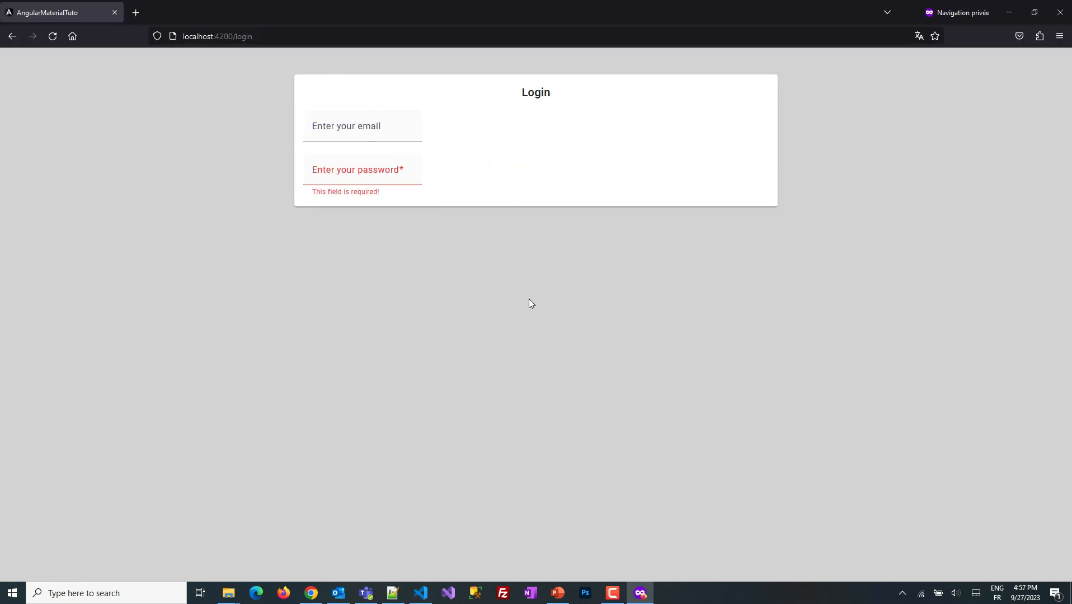
Add the ngIf condition to the password error and a second email error checking errors['required'].
left_click(419, 593)
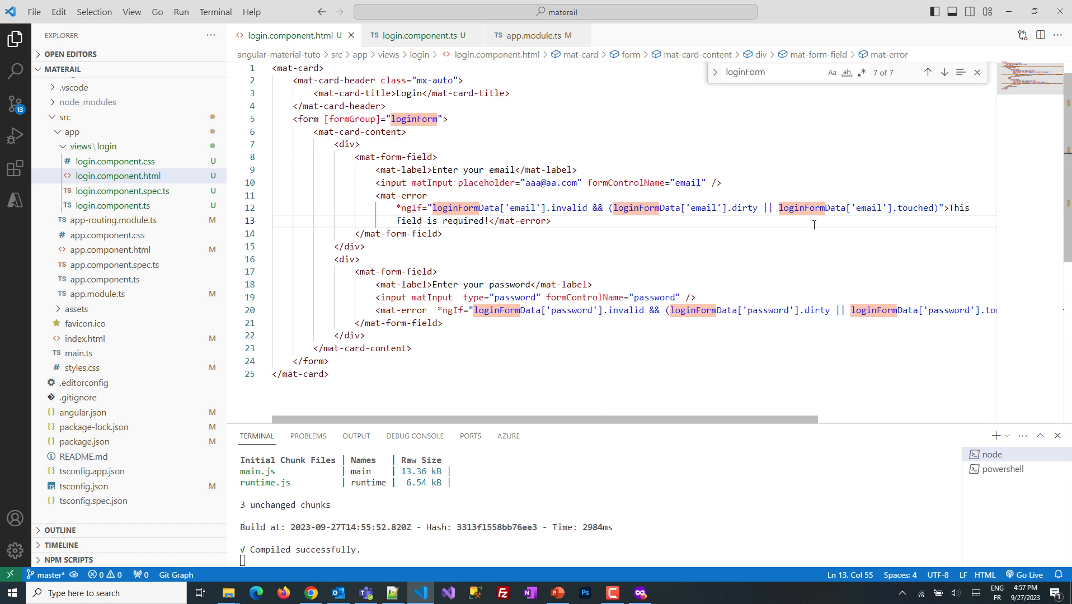
mouse_move(675, 237)
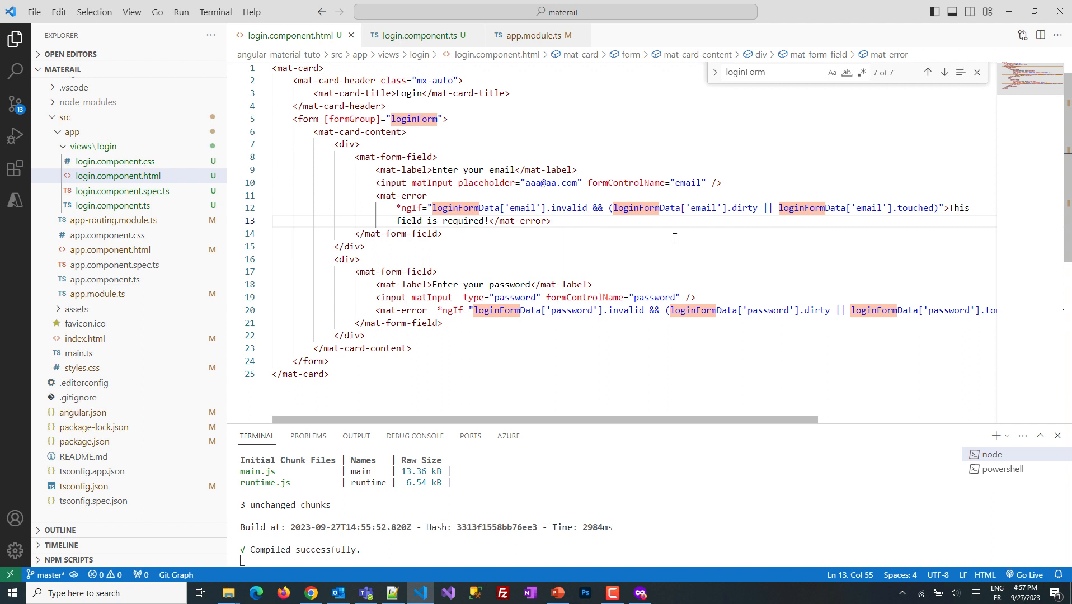
double_click(961, 208)
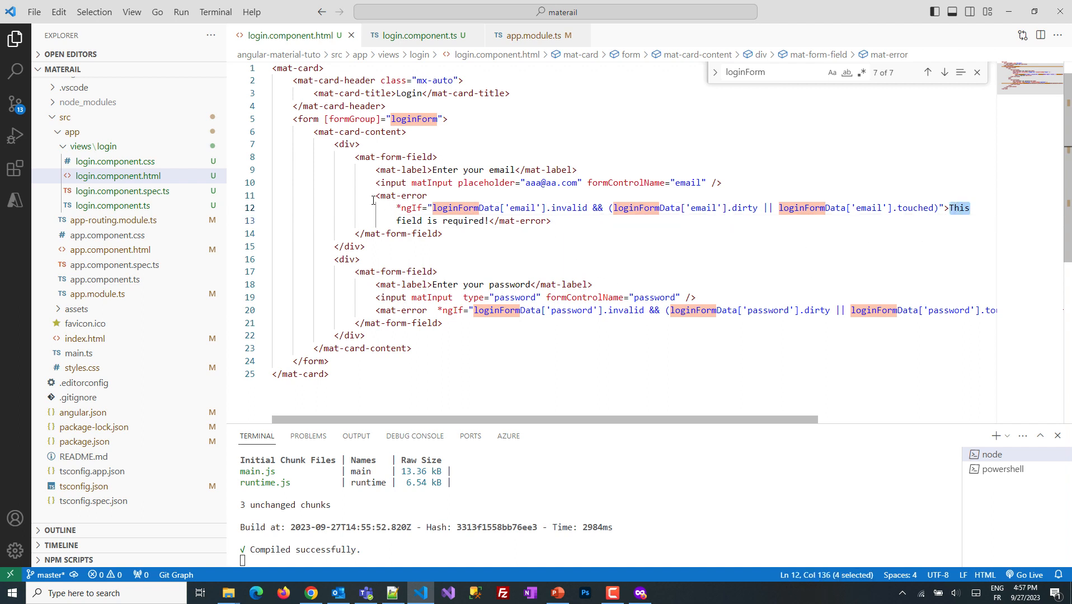
left_click(552, 221)
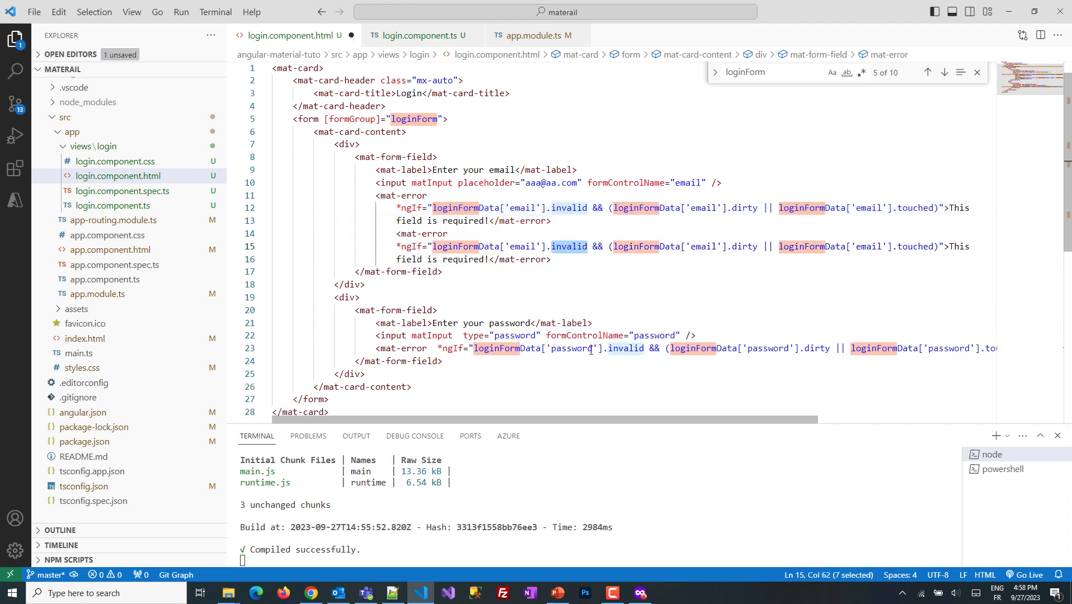
type("required']")
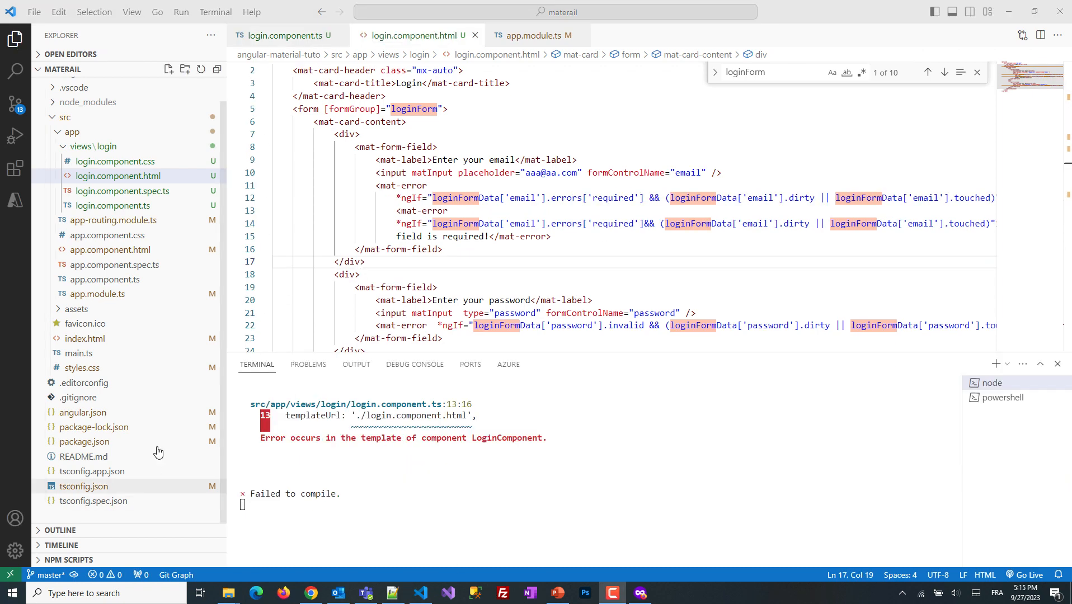
Set noPropertyAccessFromIndexSignature to false; email errors check errors?.required and errors?.email.
left_click(84, 486)
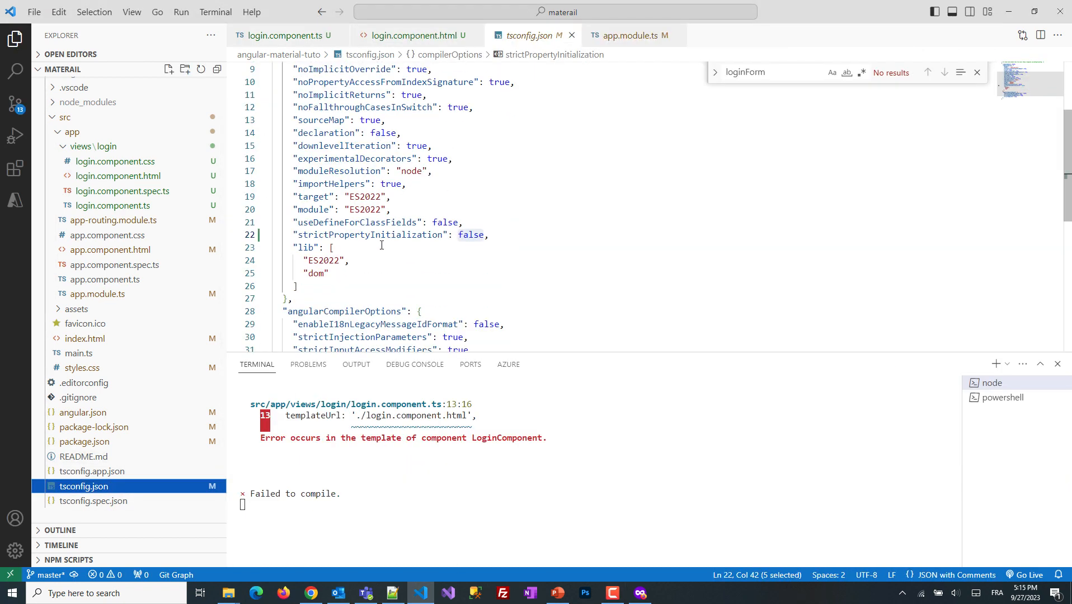
type("fal")
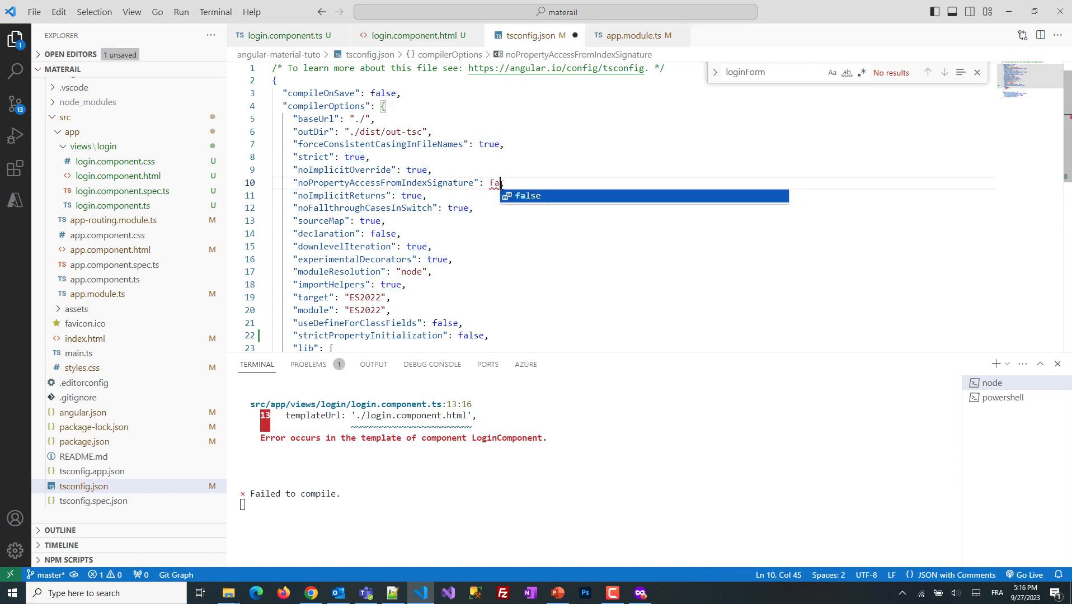
left_click(283, 35)
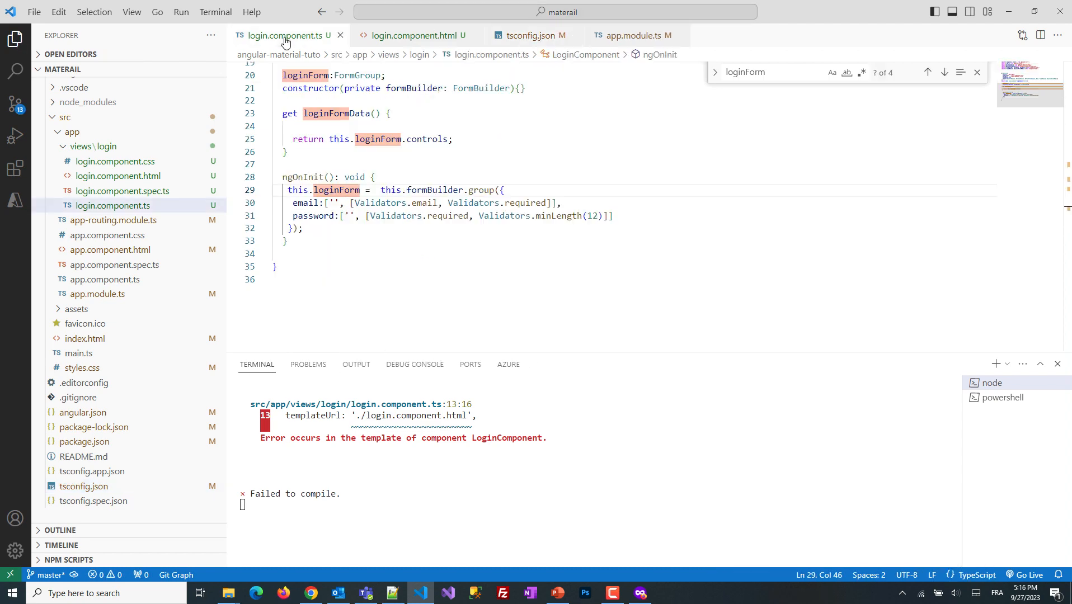
left_click(410, 35)
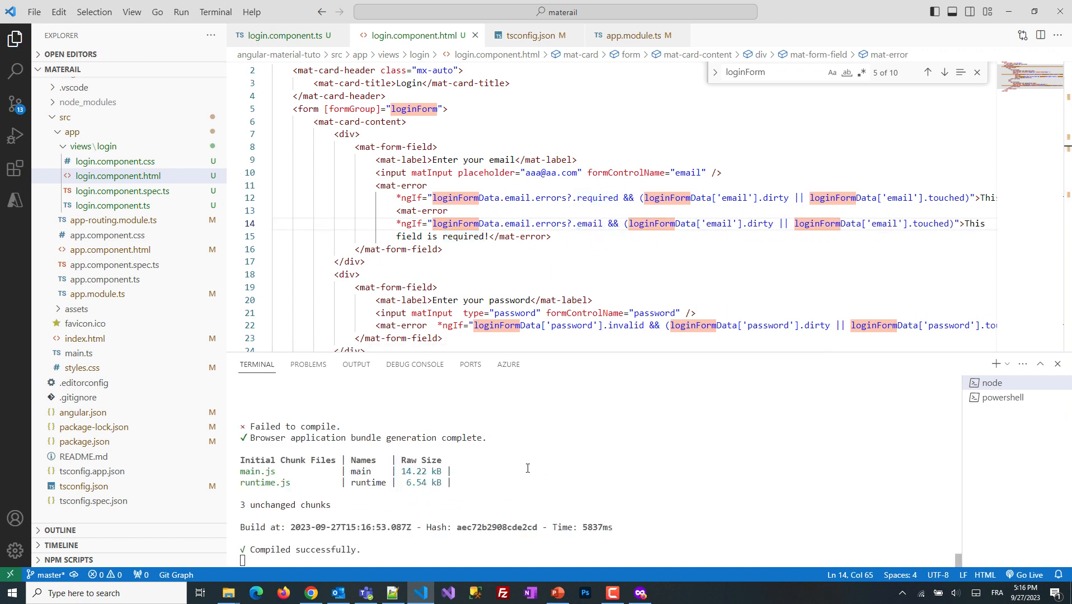
Wrap both email mat-errors in a div with *ngIf invalid && (dirty || touched), then save.
type("div>")
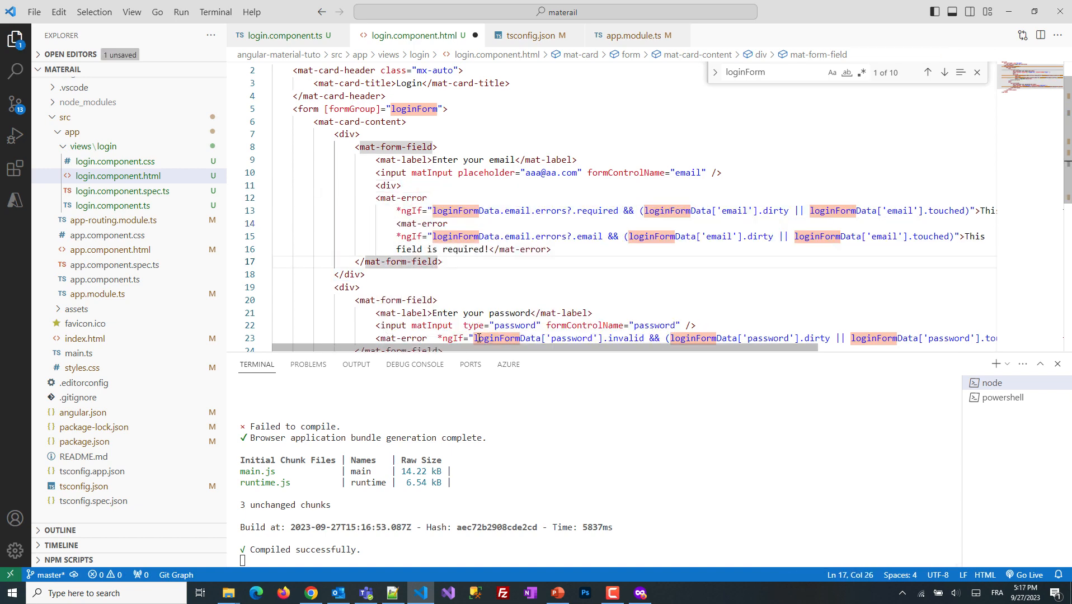
left_click(927, 72)
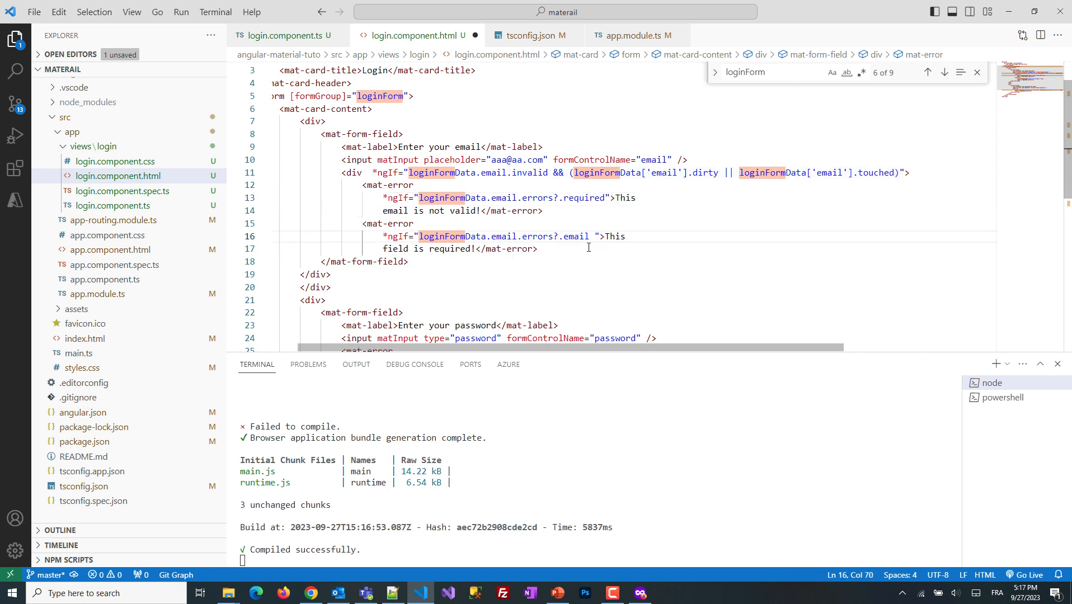
key("BackSpace")
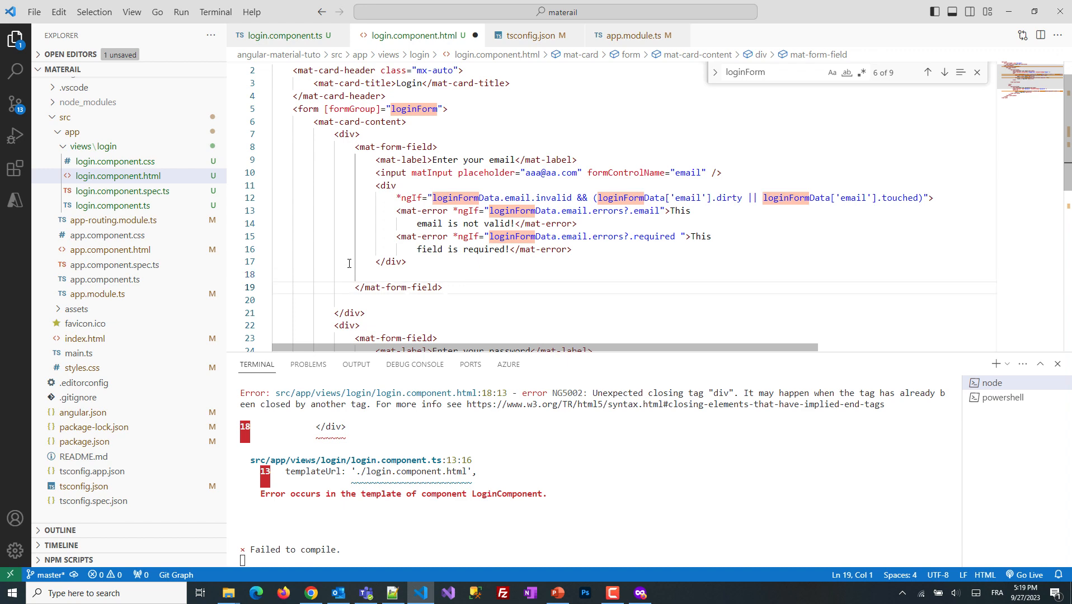
key("ctrl+s")
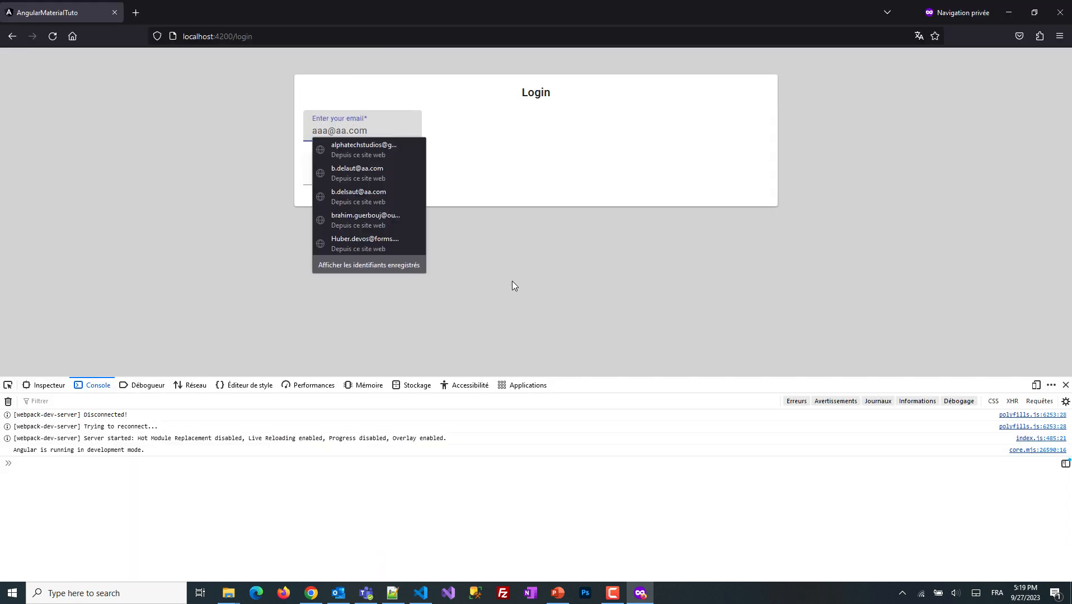
Enter a malformed email to confirm 'This email is not valid!' appears.
type("qqq")
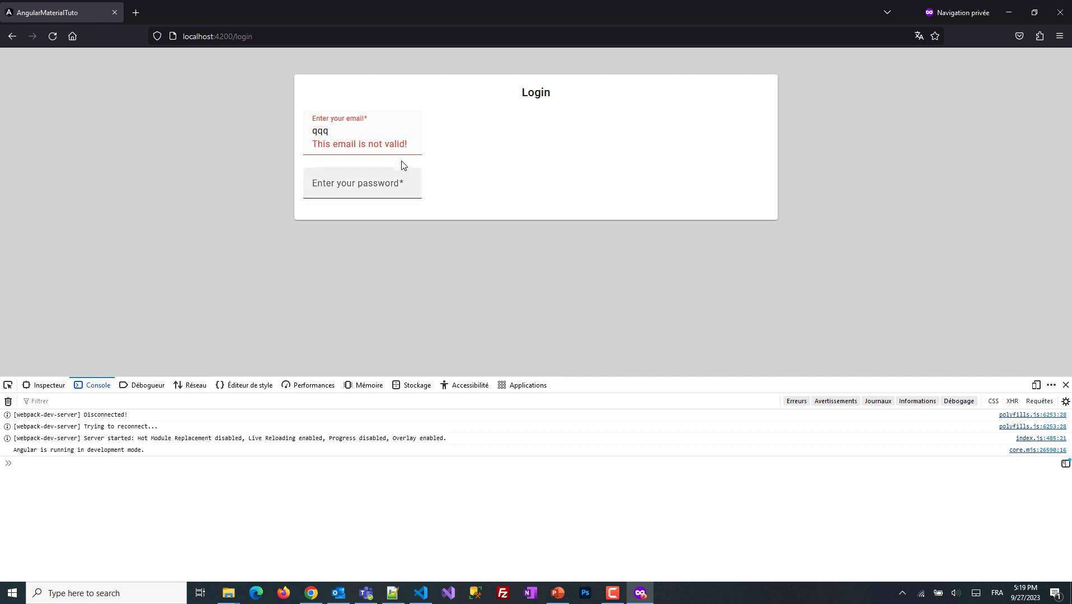
key("Backspace")
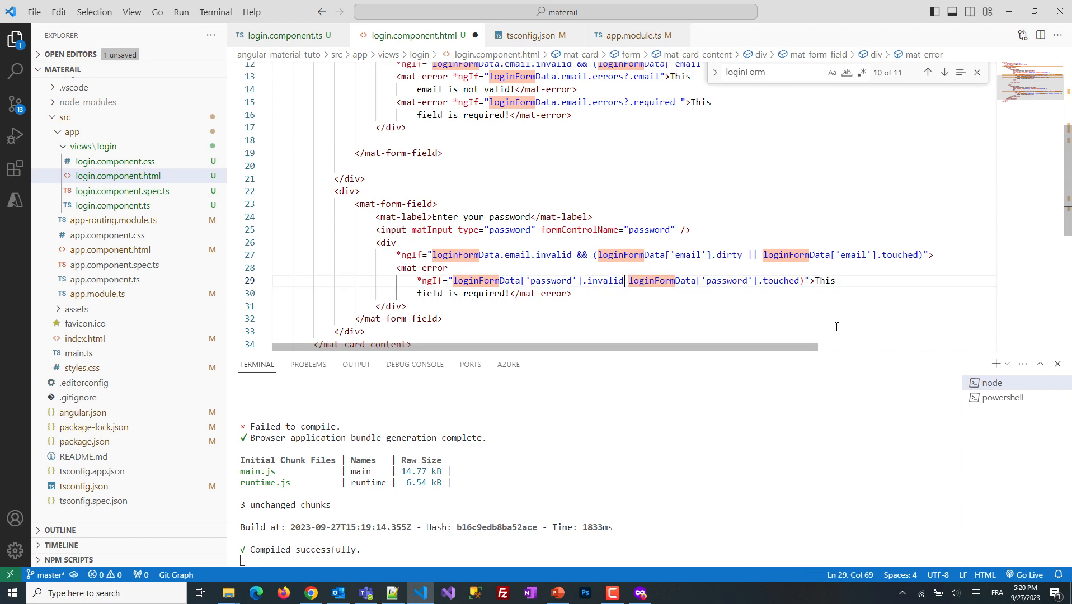
Add a conditional div with 'This field is required!' and '12 char at least!' password errors, then test.
type("required")
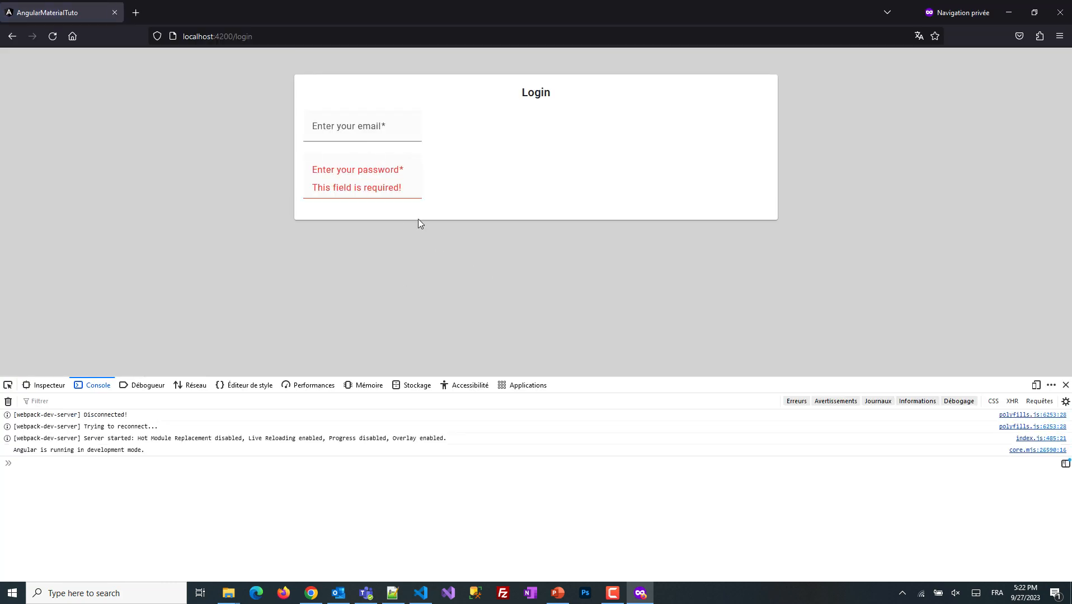
left_click(420, 592)
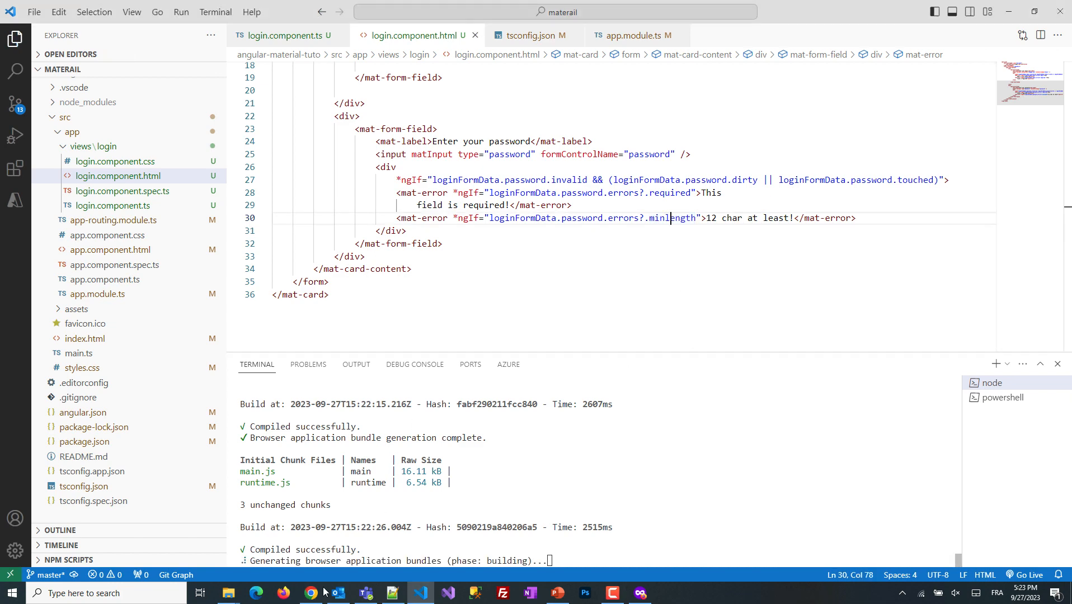
left_click(310, 593)
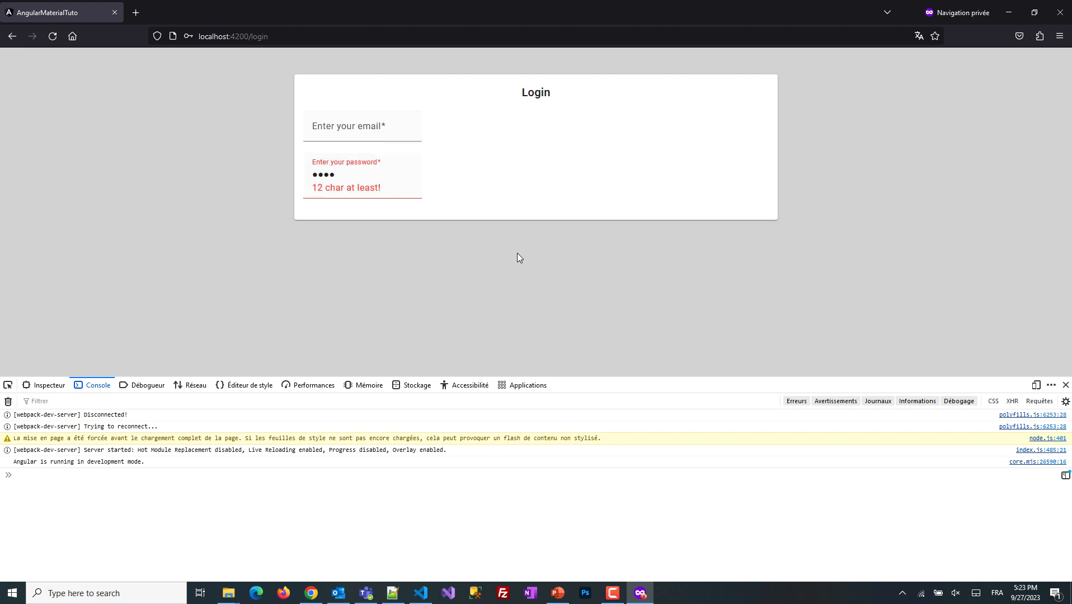
left_click(419, 592)
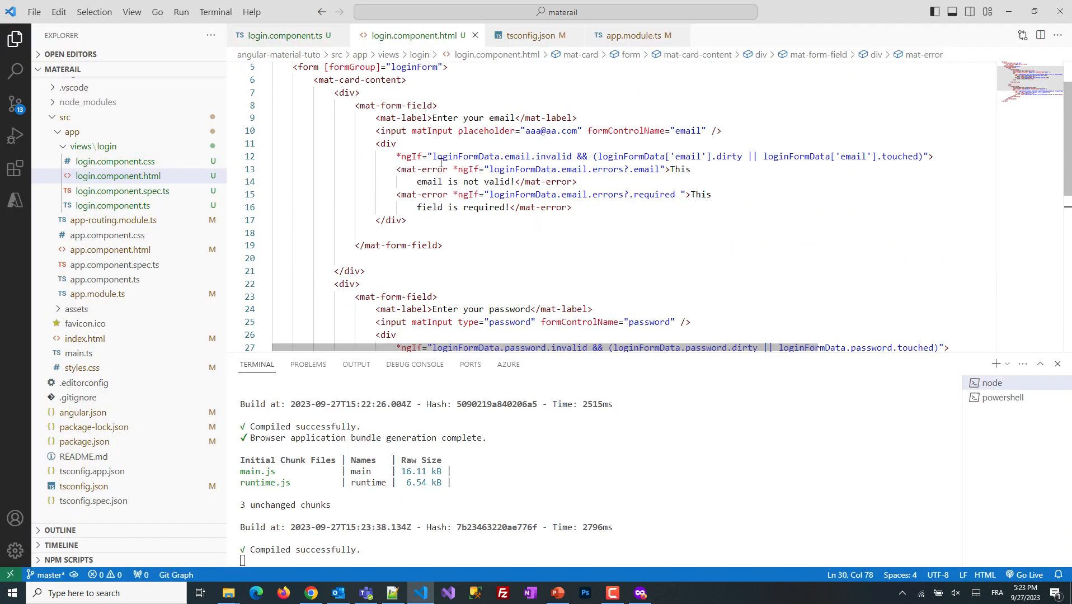
left_click(265, 144)
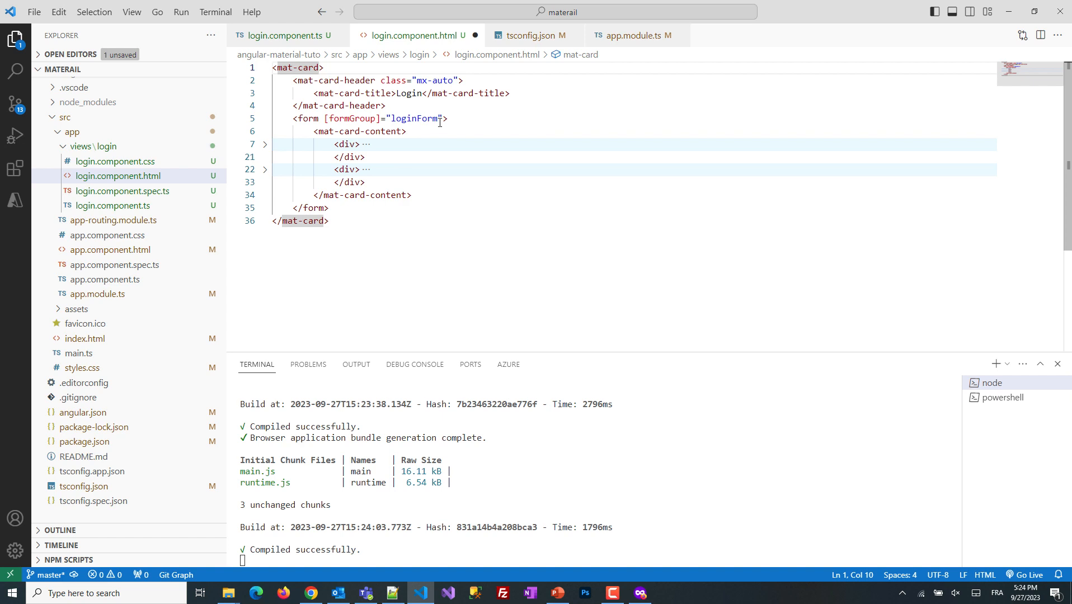
type("class=\"mx-auto\"")
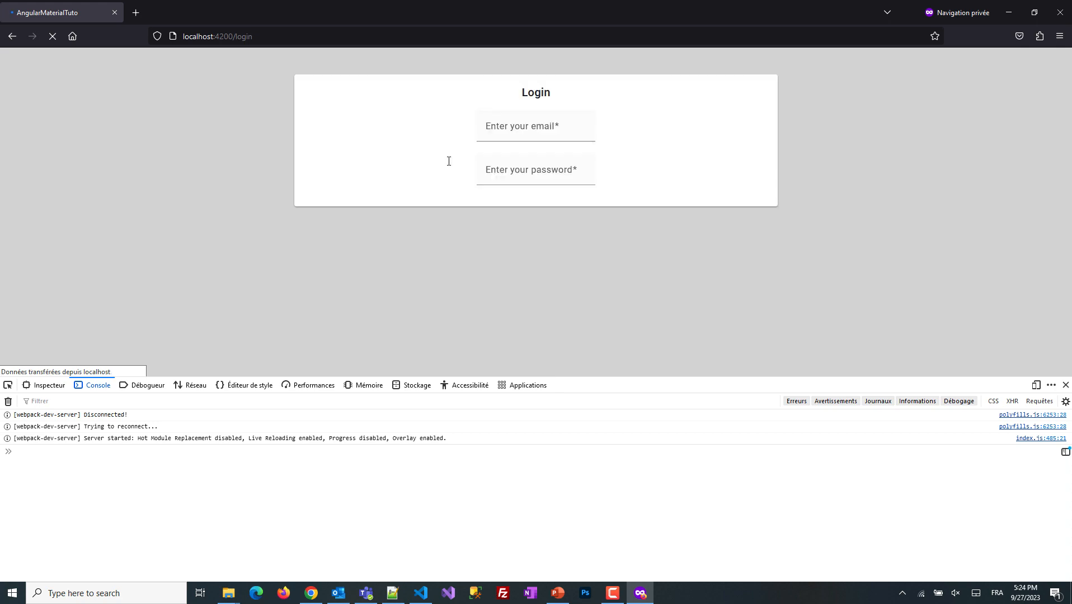
left_click(420, 593)
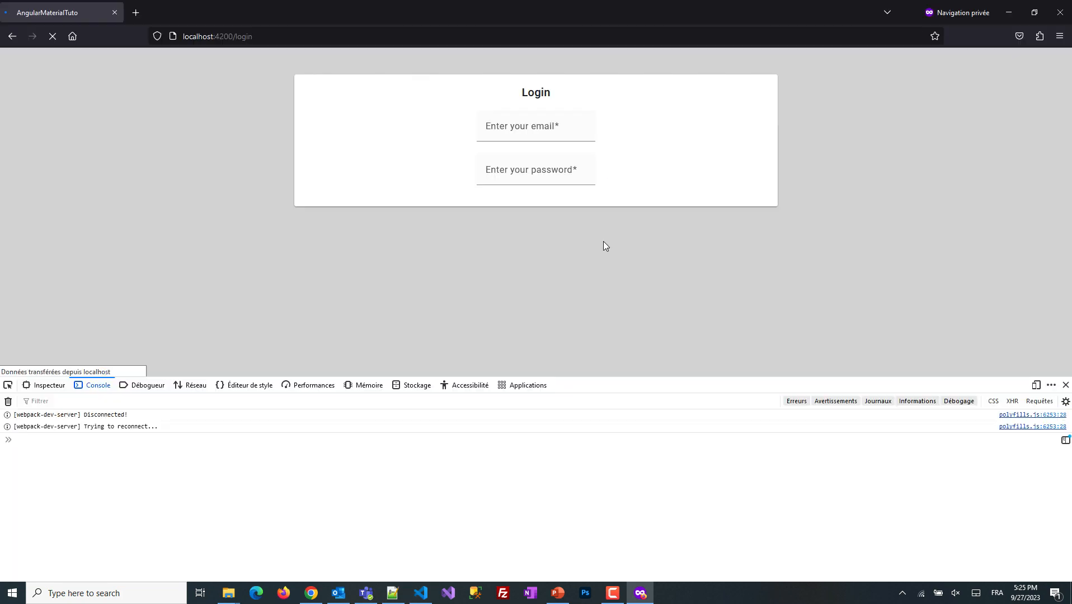
left_click(536, 126)
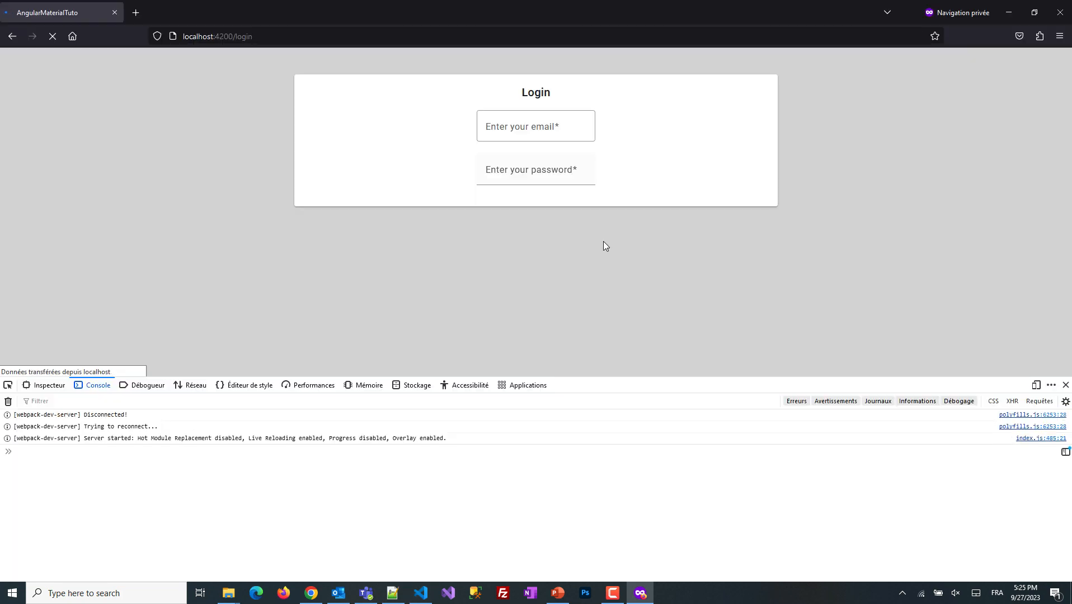
type("aaa@aa.com")
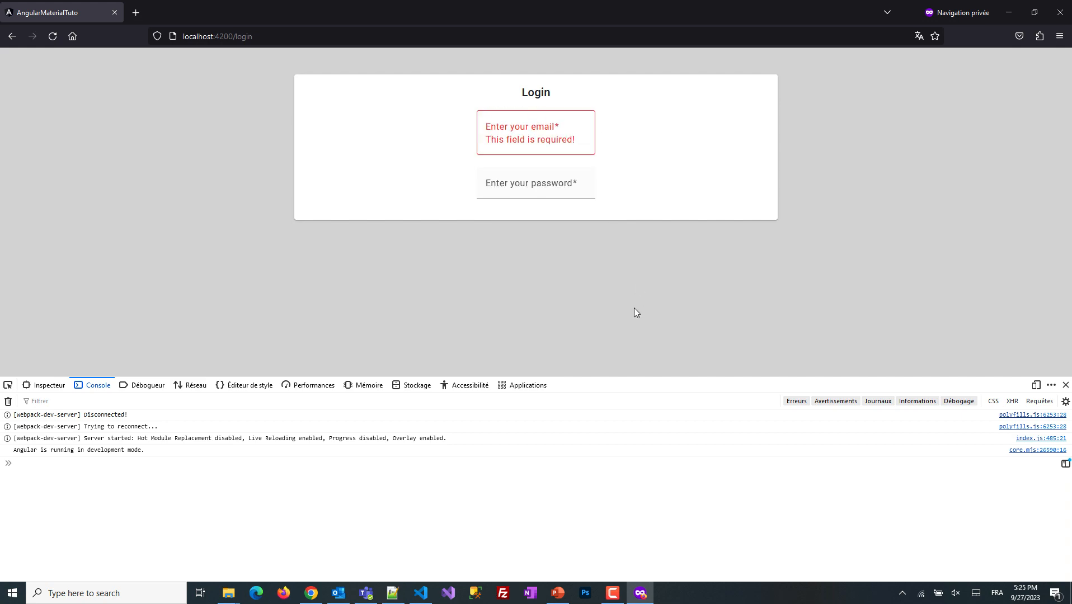
left_click(420, 592)
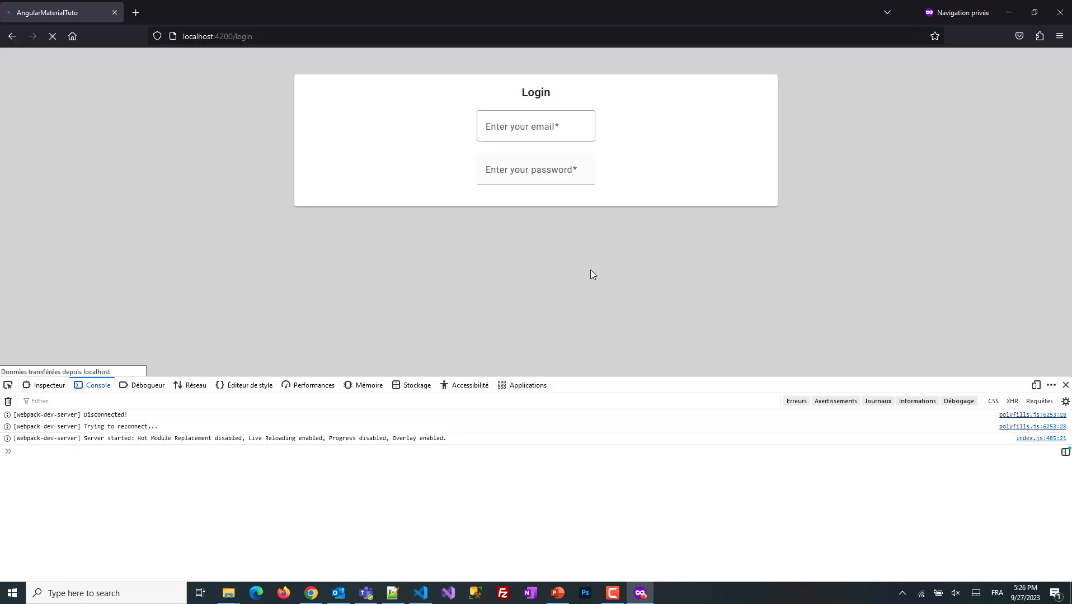
left_click(536, 126)
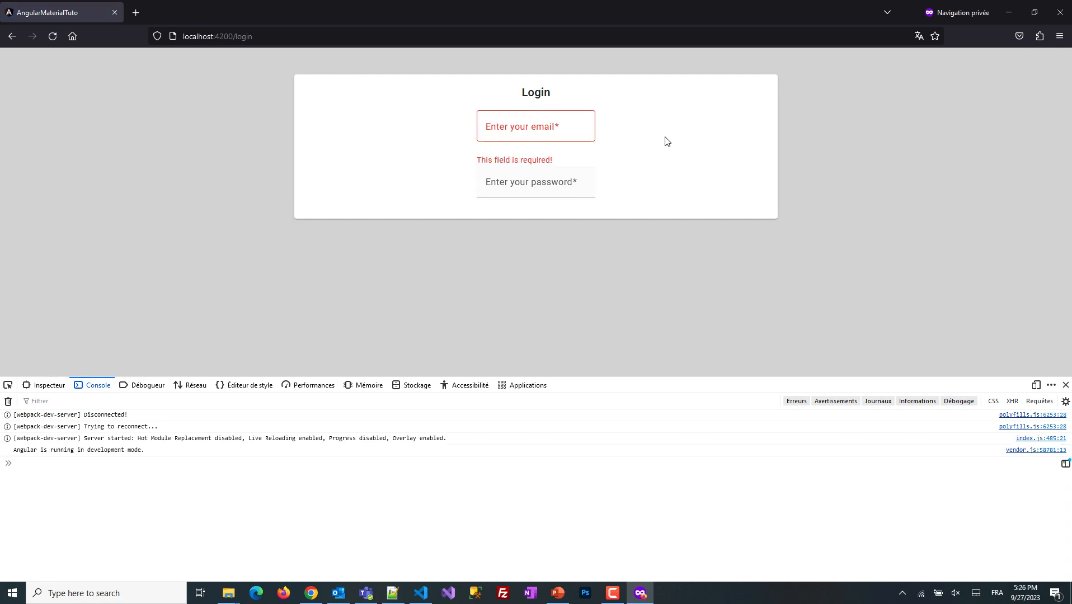
left_click(419, 593)
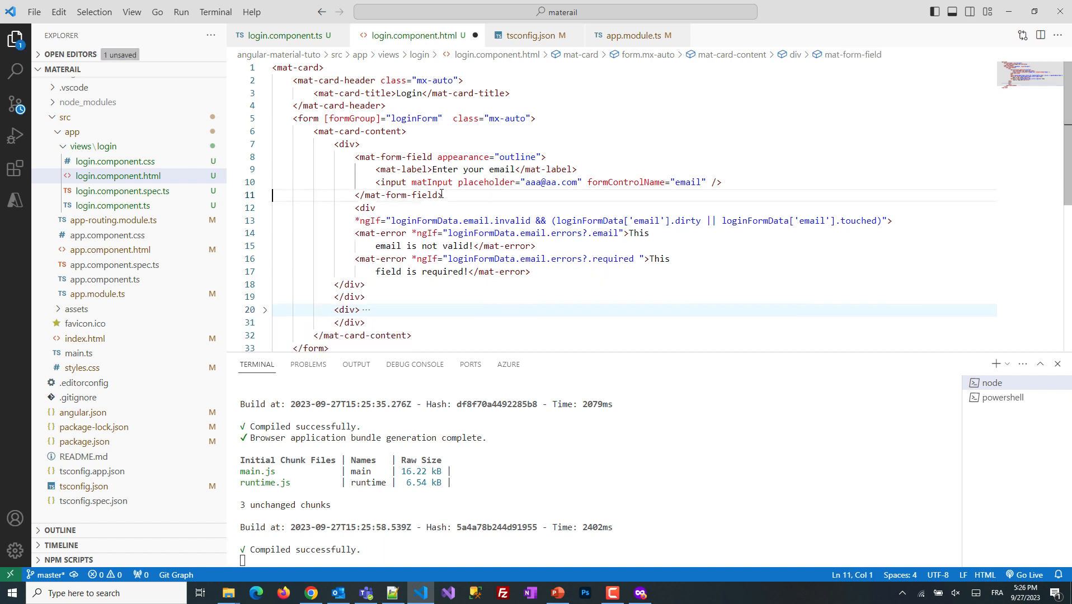
mouse_move(420, 209)
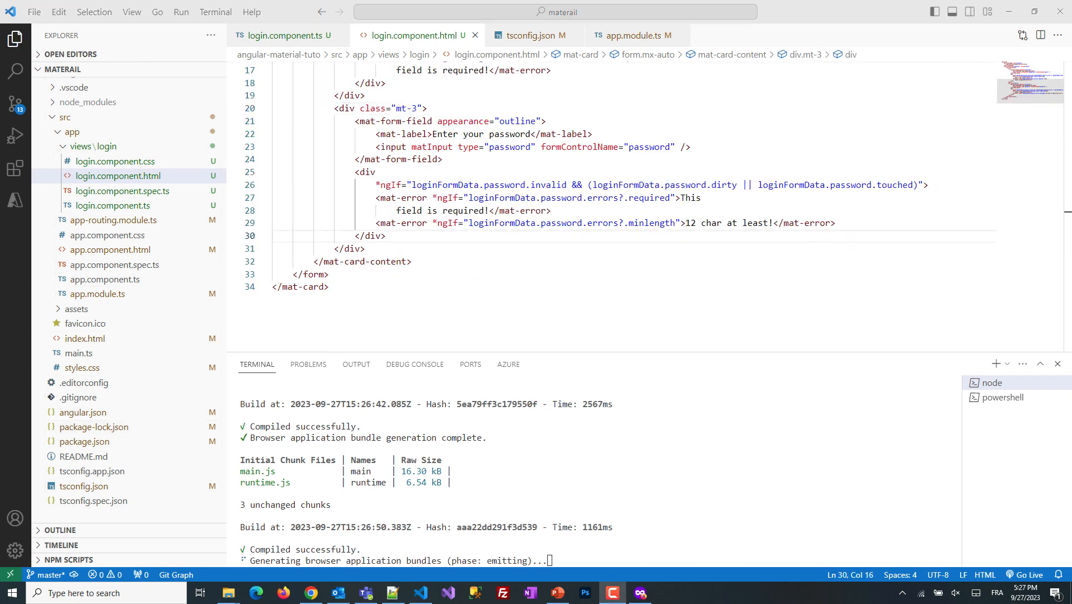
Add a div containing a primary mat-button 'Login' after mat-card-content.
left_click(429, 297)
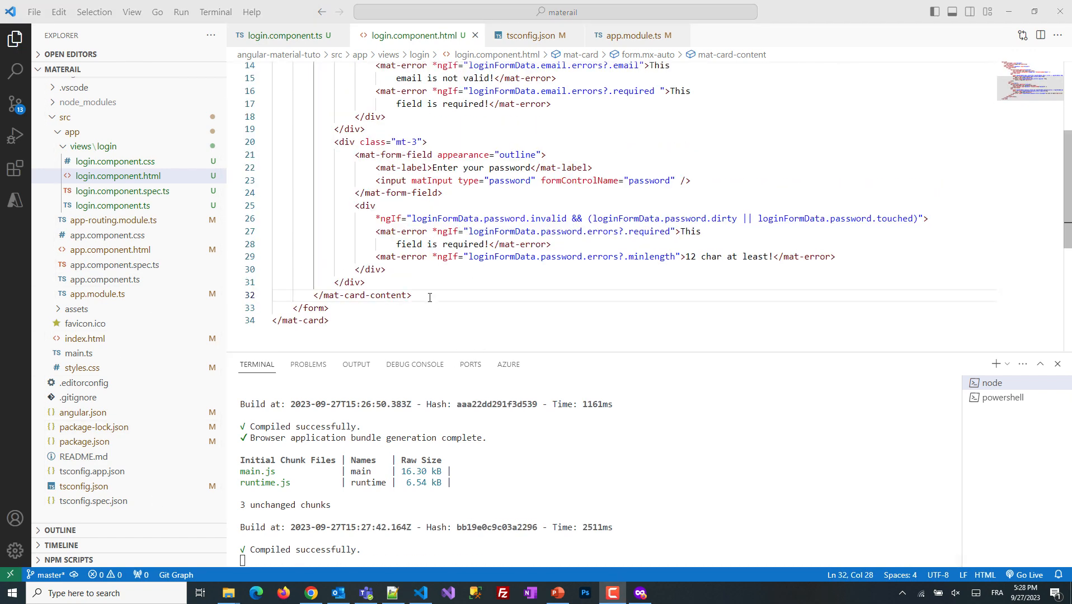
type("<div>")
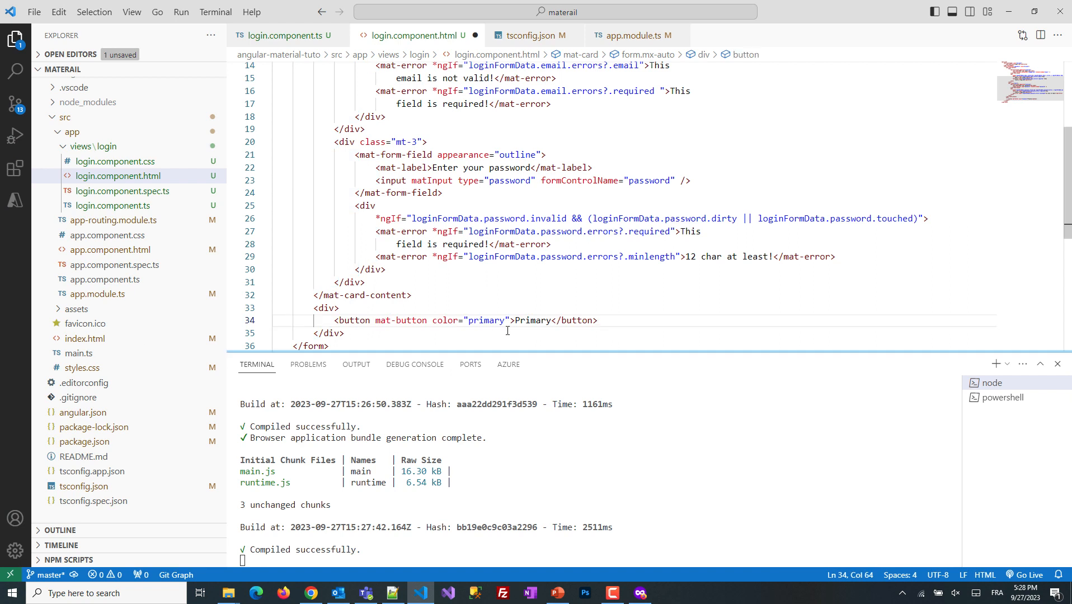
type("Login")
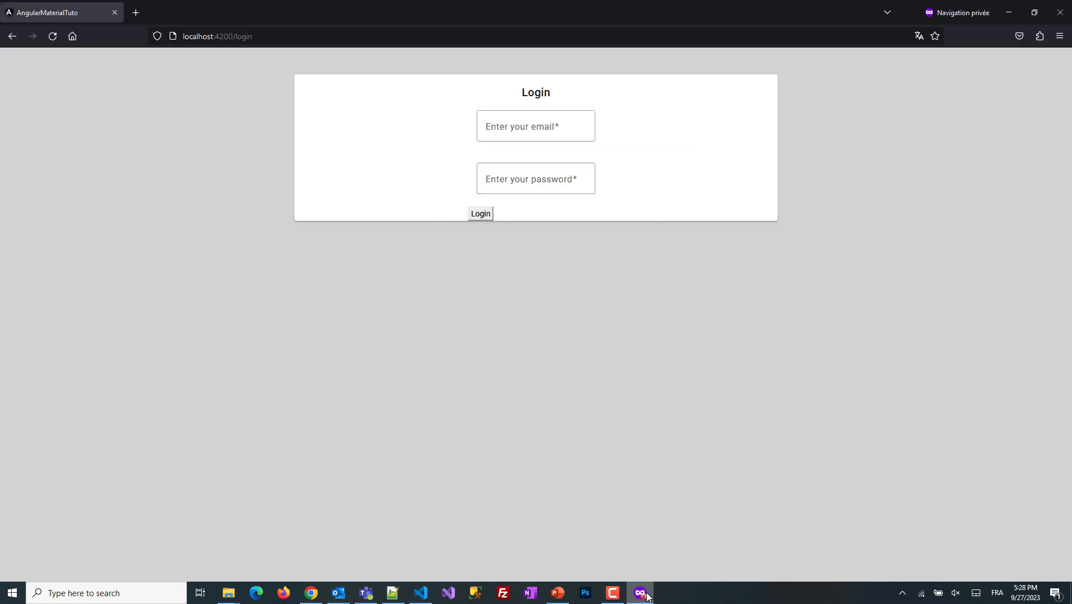
Append MatButtonModule to the login component's standalone imports array, then return to the template.
left_click(420, 593)
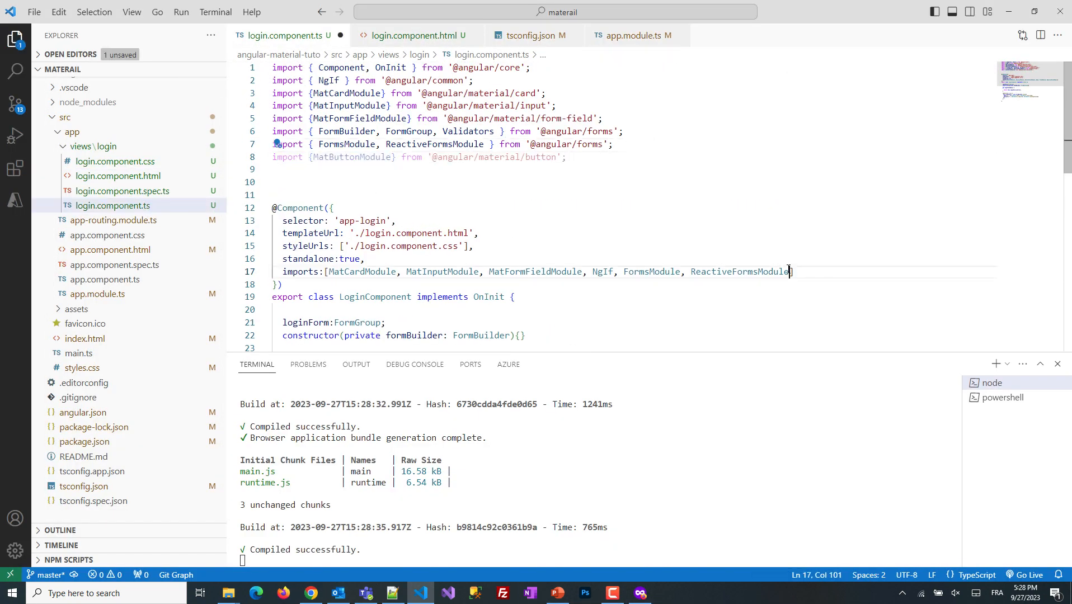
type(", MatButtonModule")
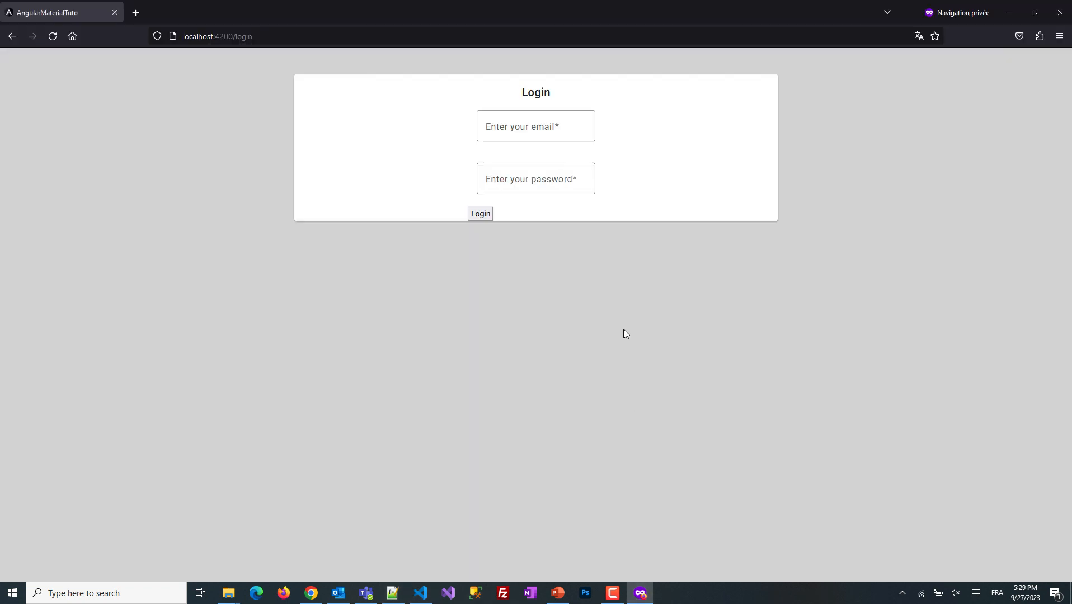
left_click(420, 599)
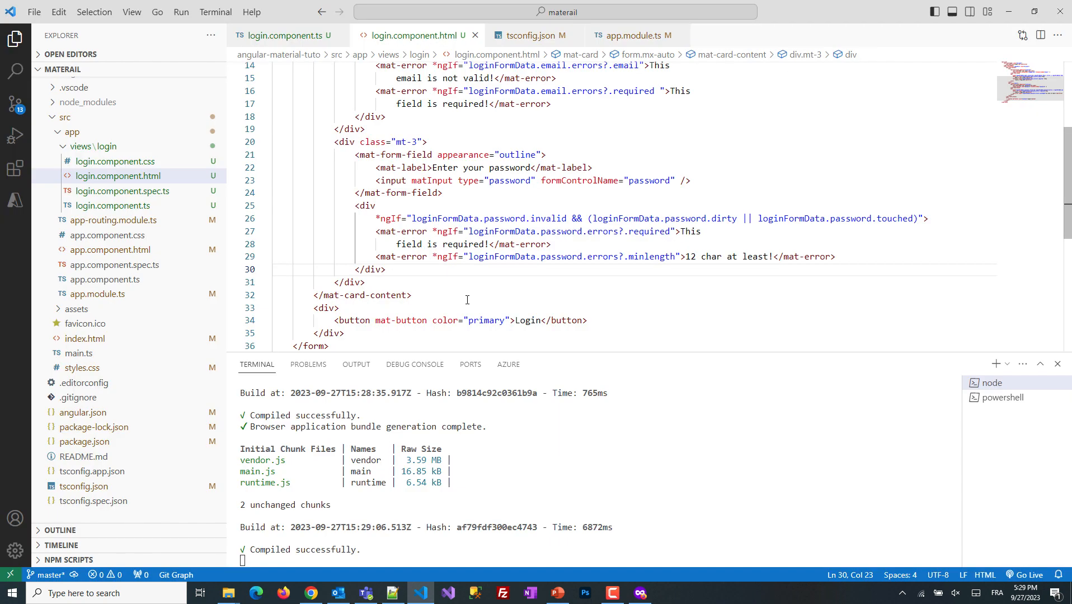
left_click(424, 320)
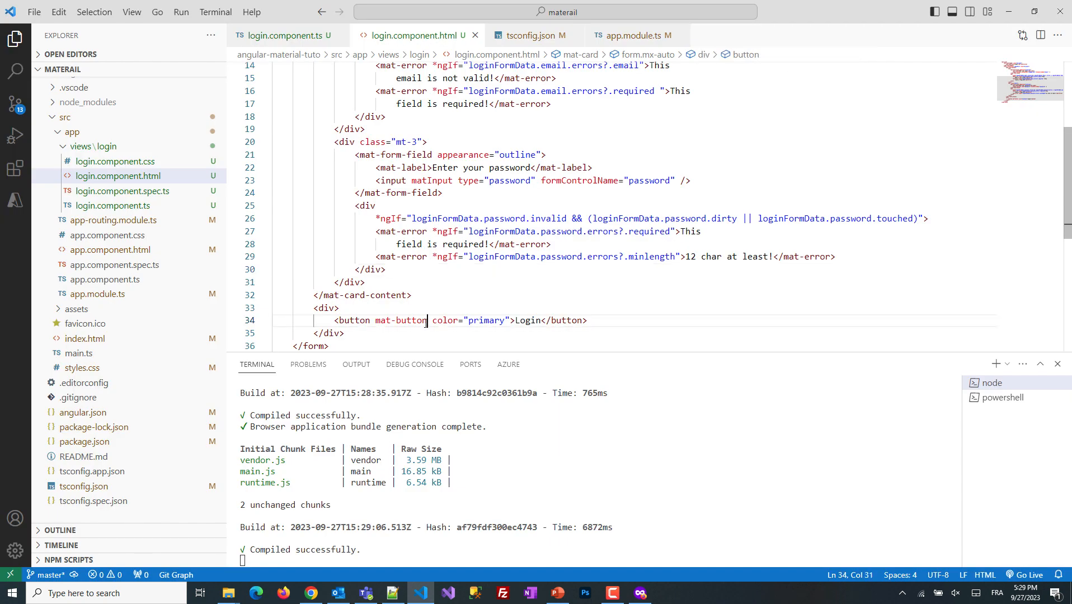
Change the Login button to mat-stroked-button inside a div with class 'm-5 d-flex justify-content-center'.
double_click(401, 320)
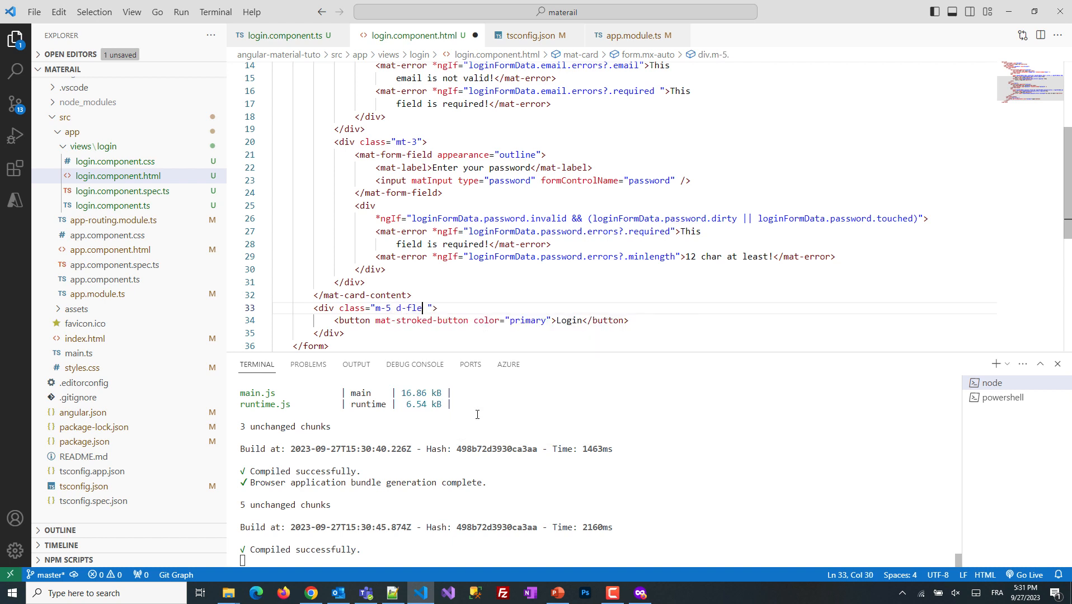
type("justi")
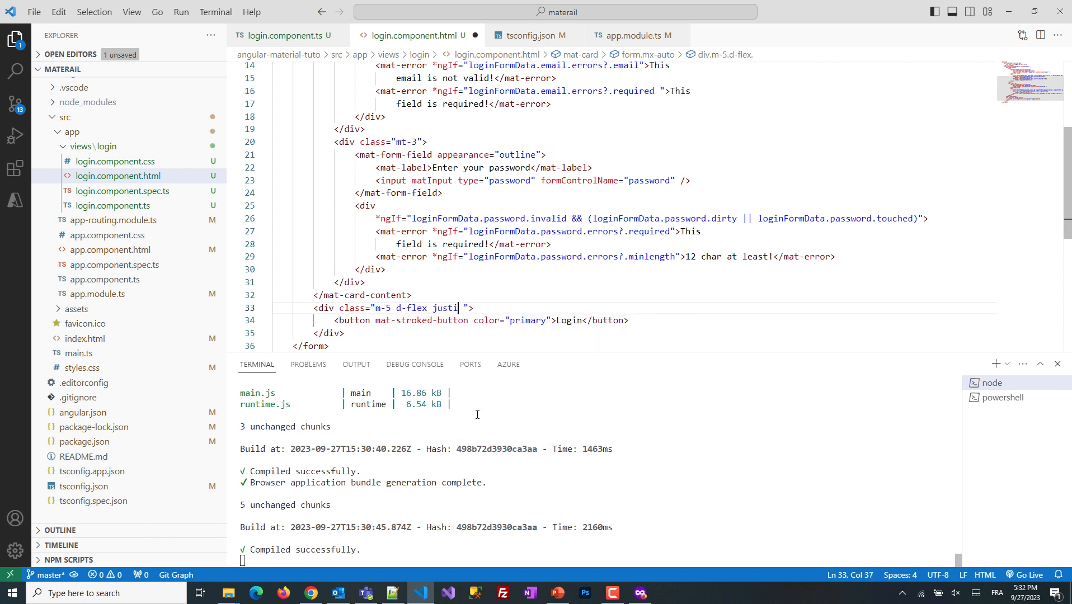
type("fy-content")
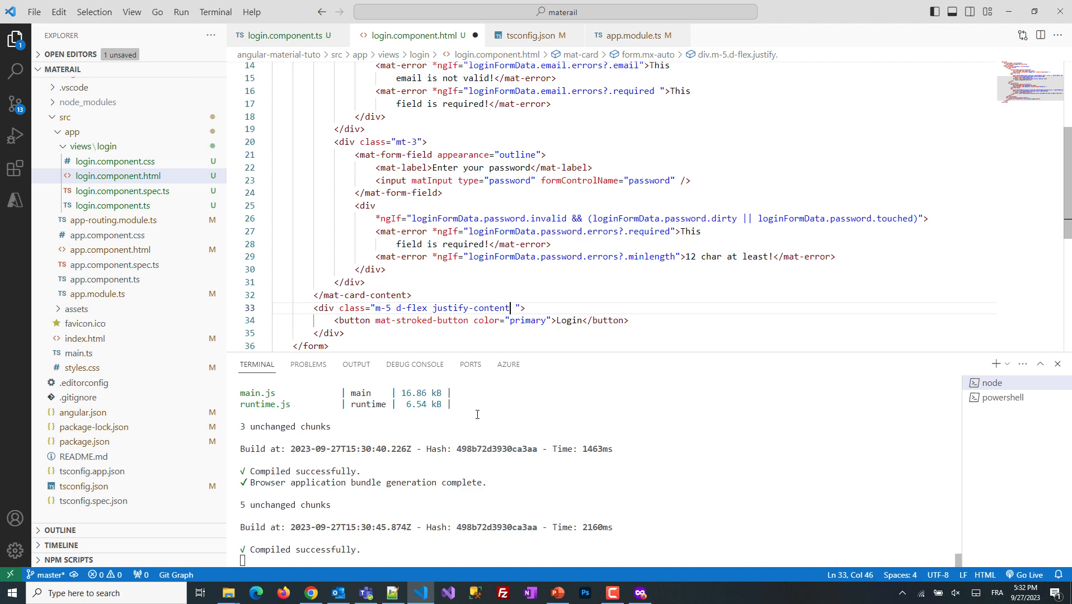
type("-center")
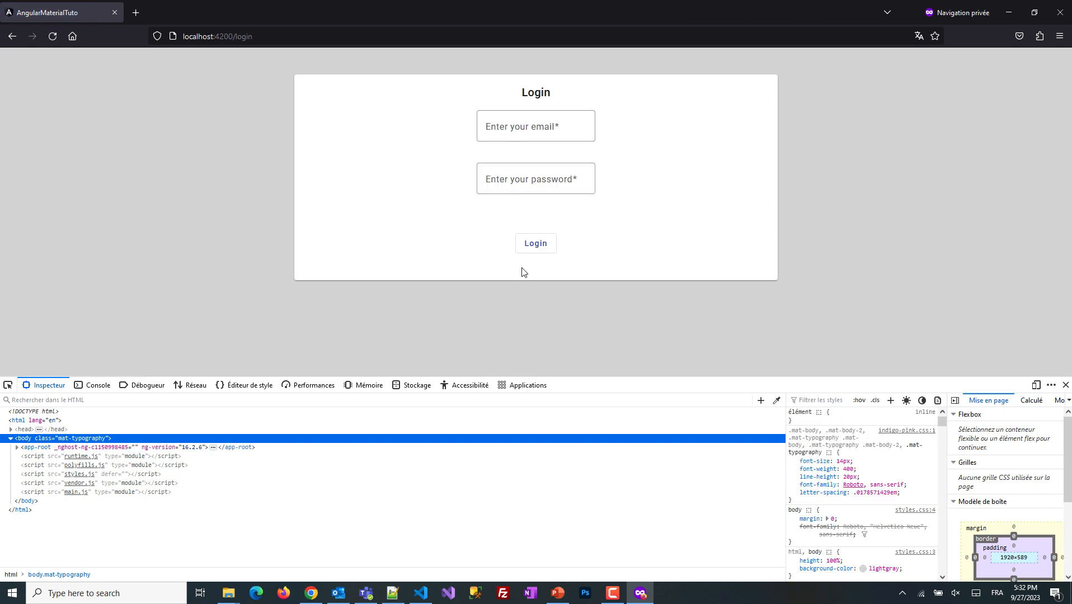
left_click(391, 593)
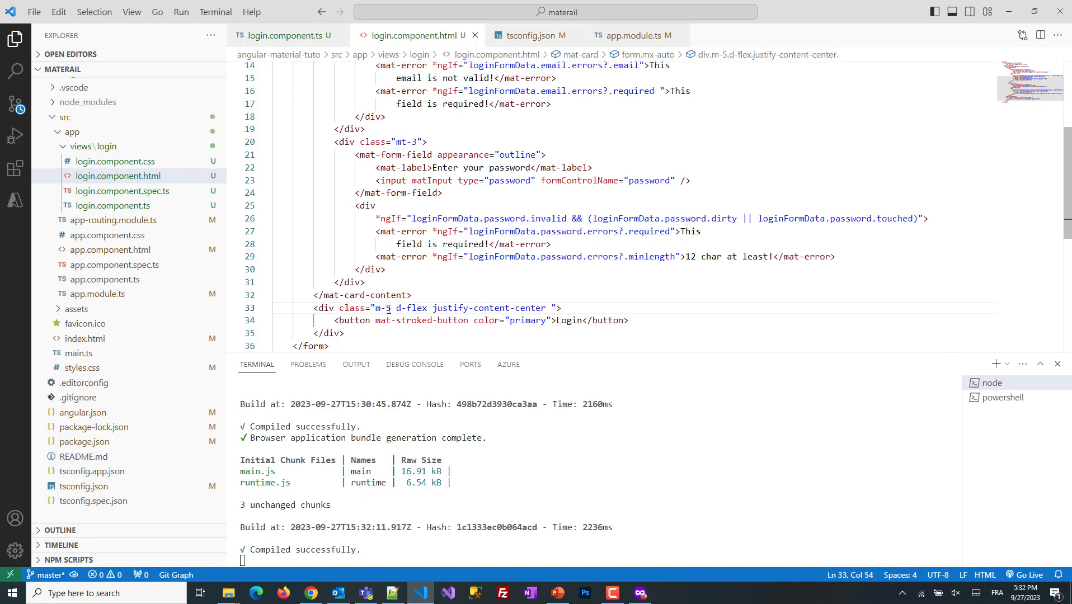